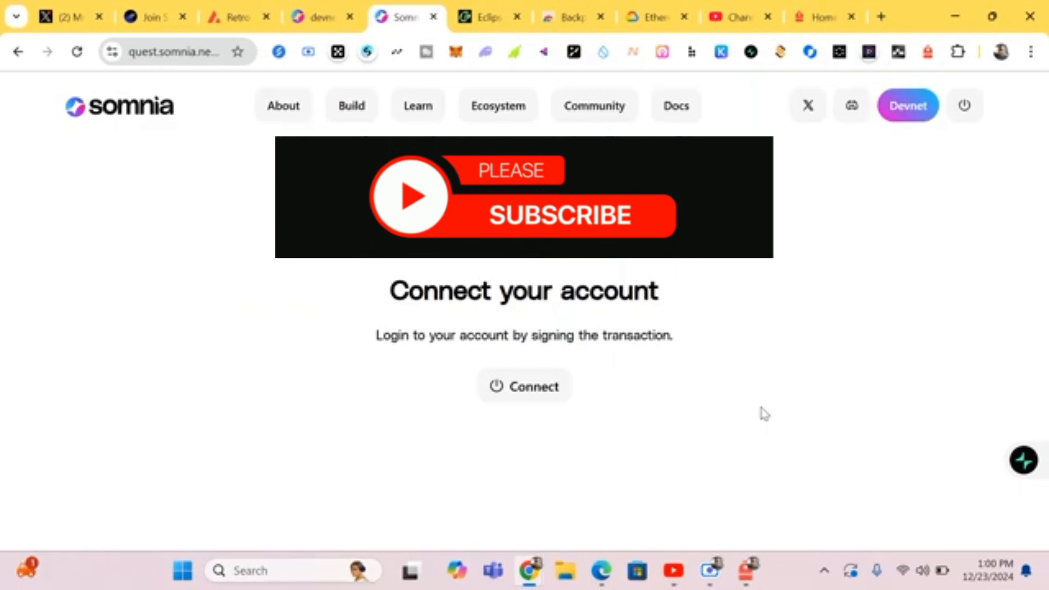
pyautogui.moveTo(757, 493)
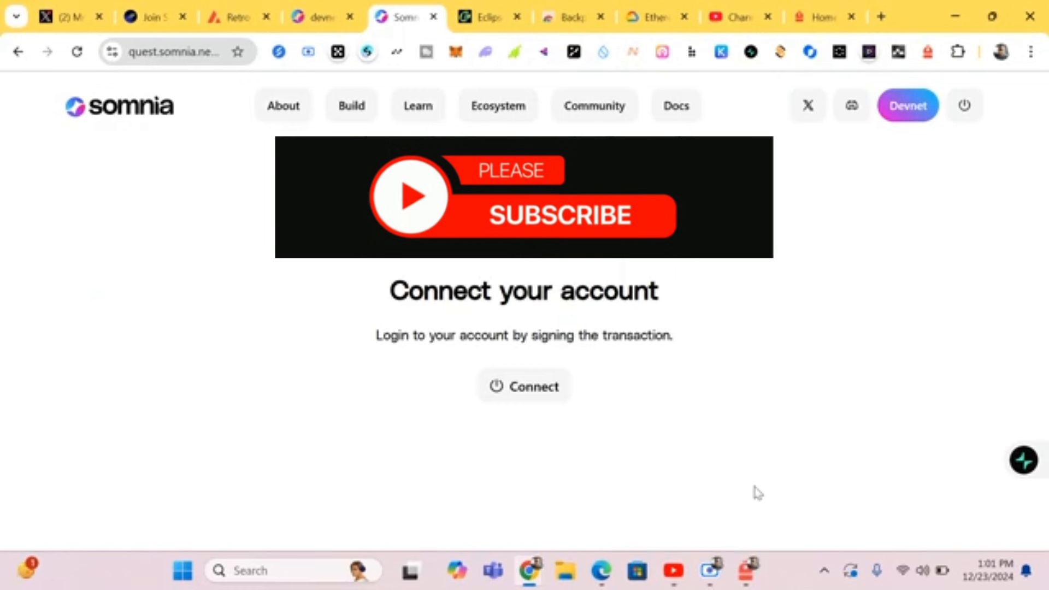
pyautogui.moveTo(734, 464)
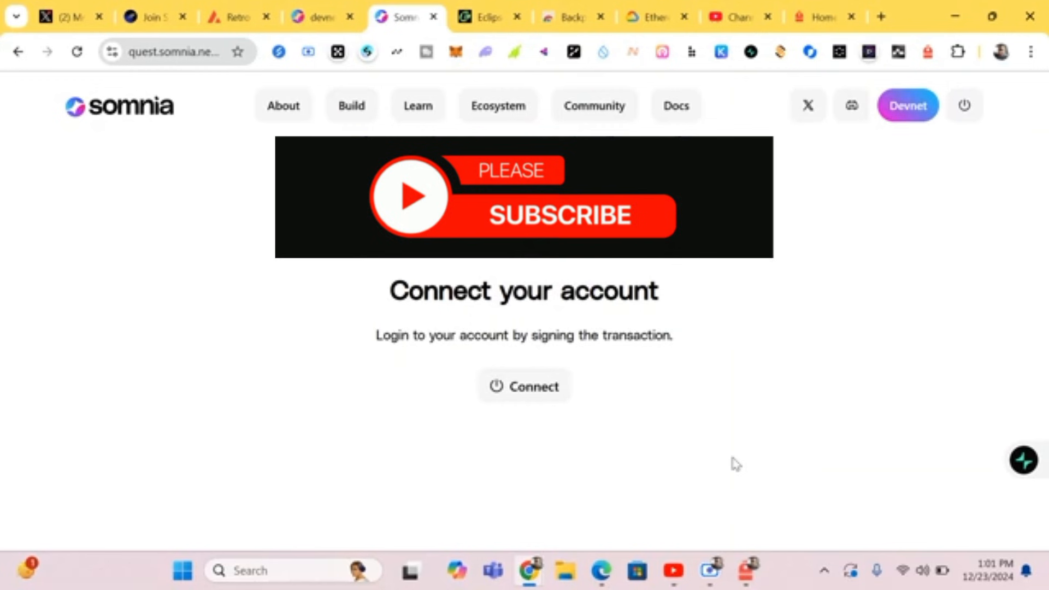
pyautogui.moveTo(722, 413)
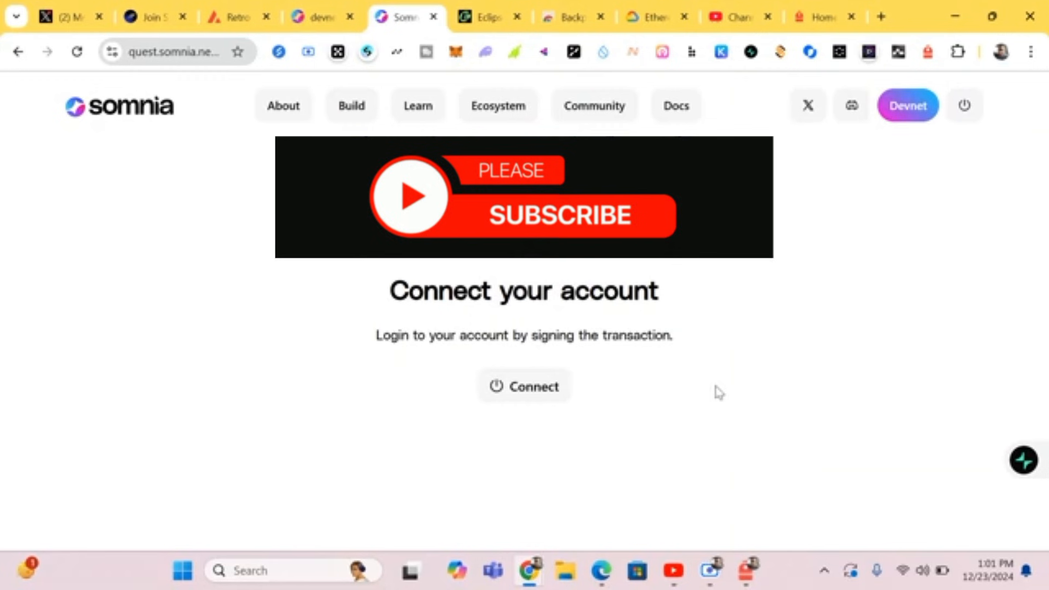
pyautogui.moveTo(695, 378)
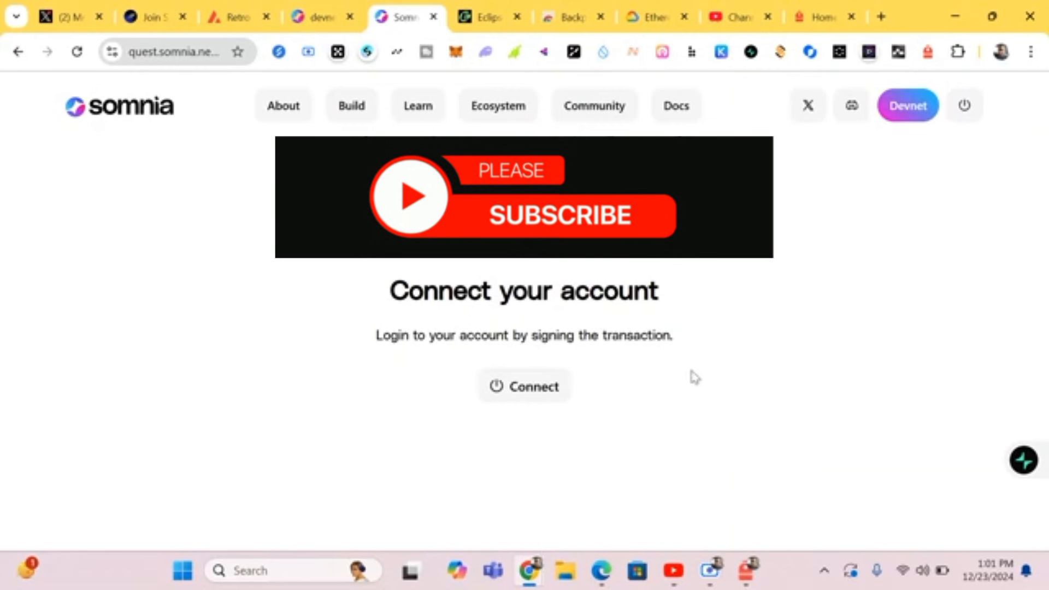
pyautogui.moveTo(690, 379)
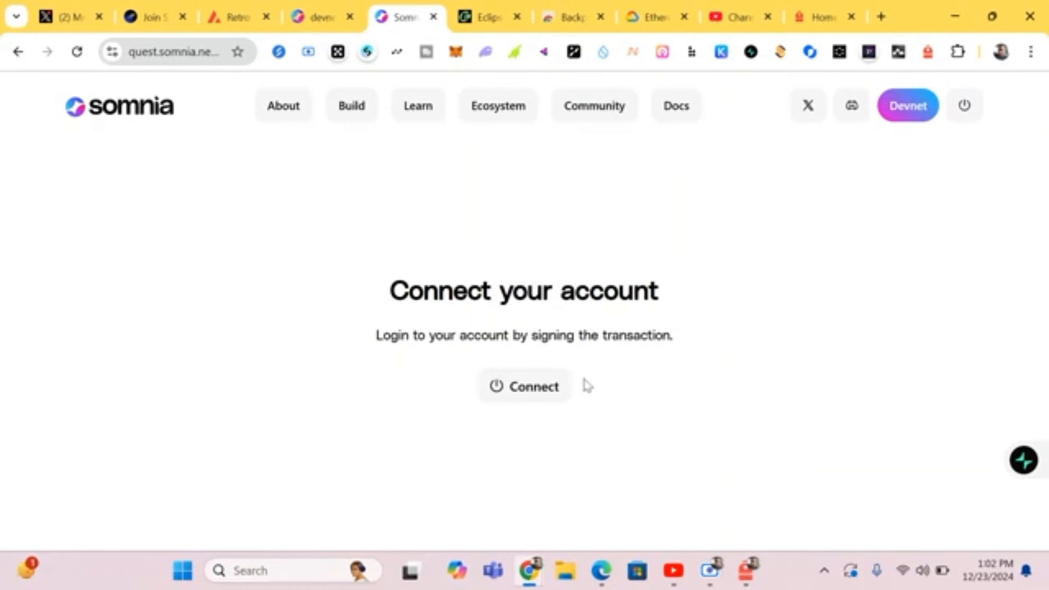
# Connect MetaMask to quest.somnia.network and approve adding the Somnia Devnet network.
pyautogui.click(523, 385)
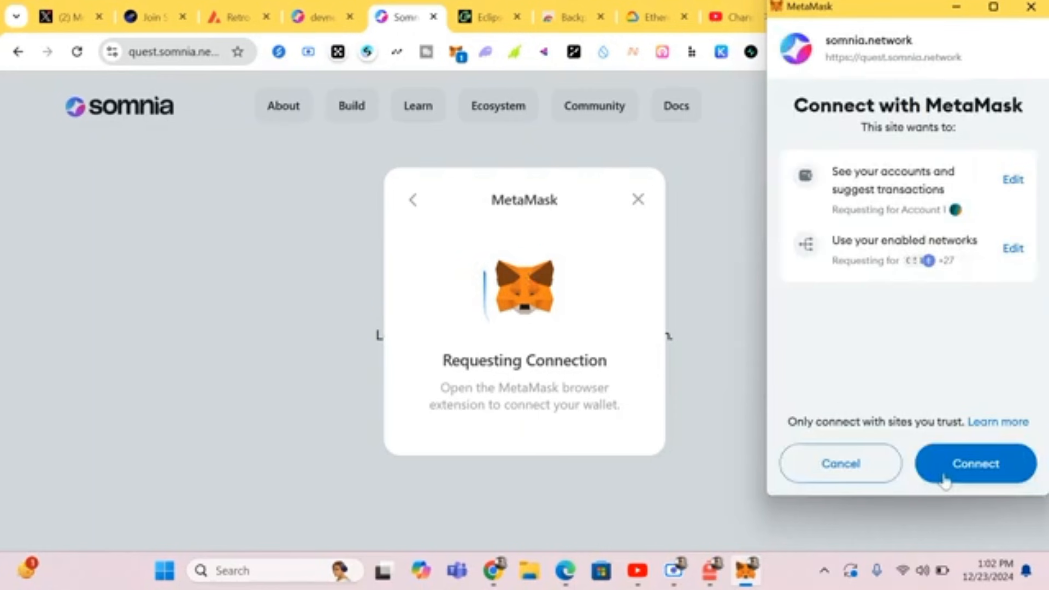
pyautogui.click(975, 463)
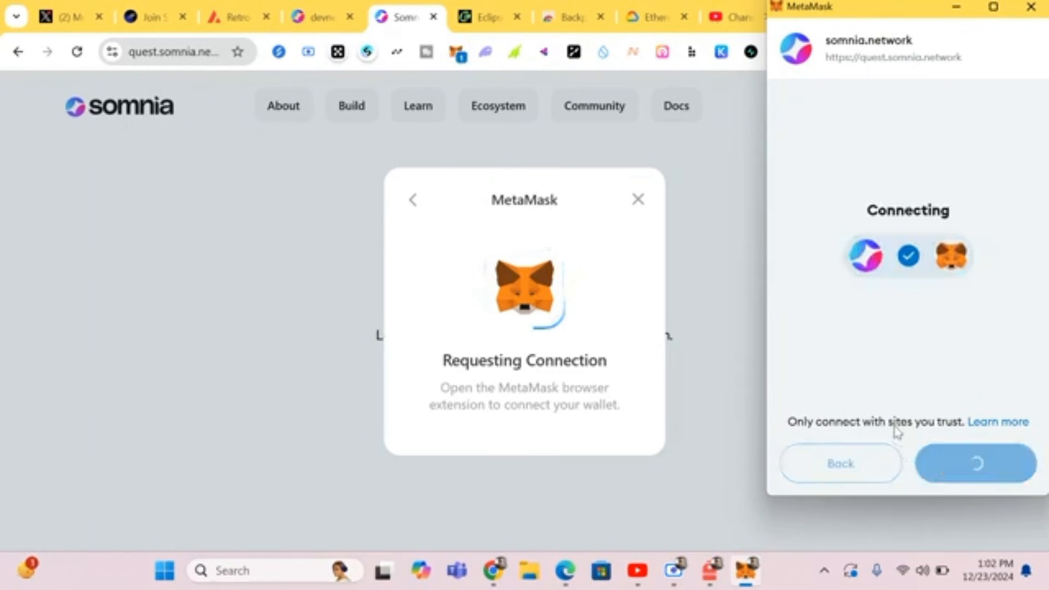
pyautogui.click(972, 463)
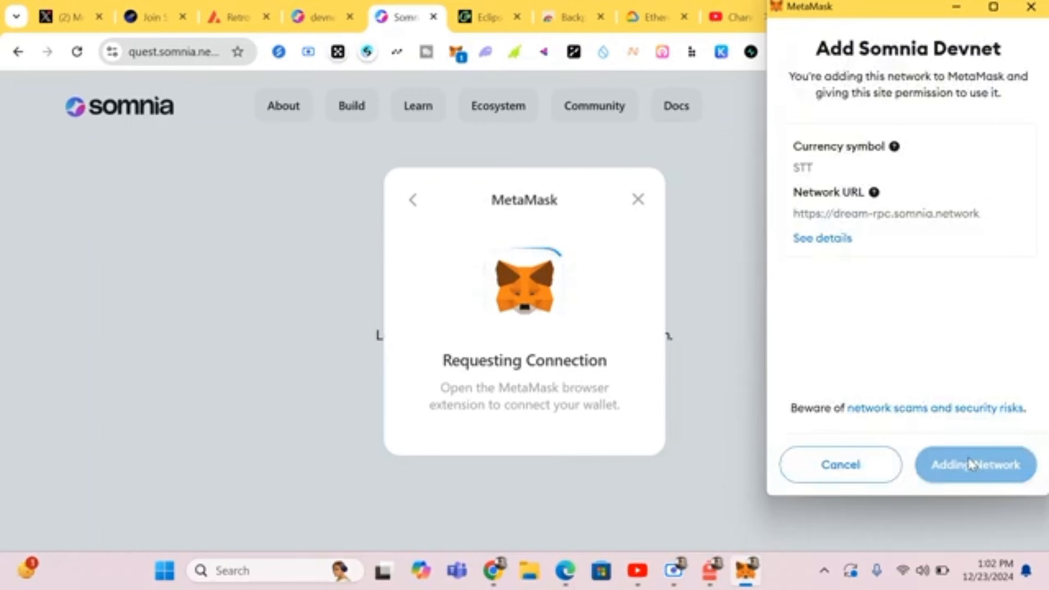
pyautogui.click(975, 464)
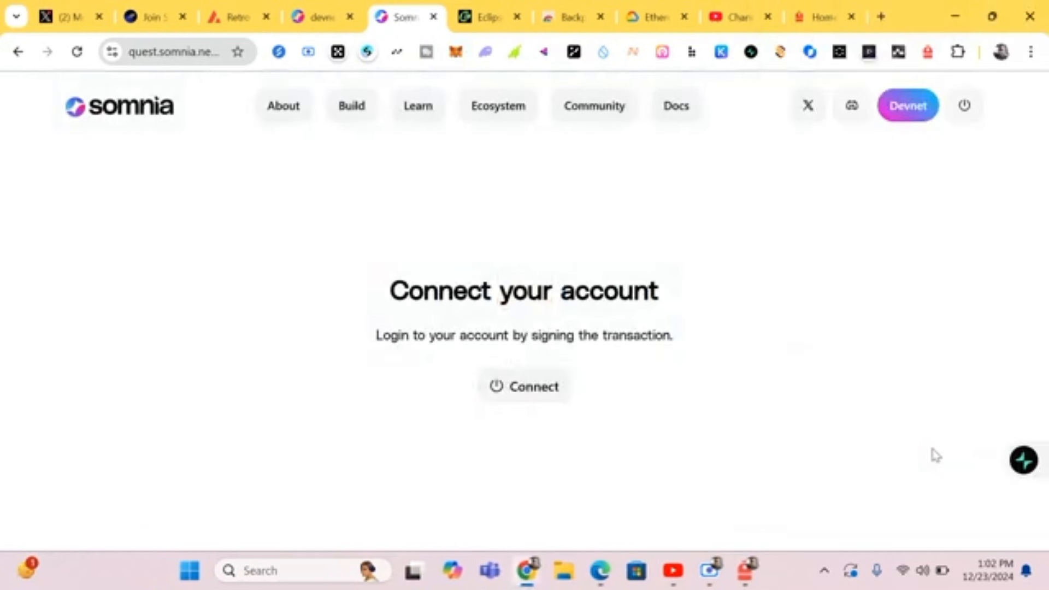
pyautogui.moveTo(565, 341)
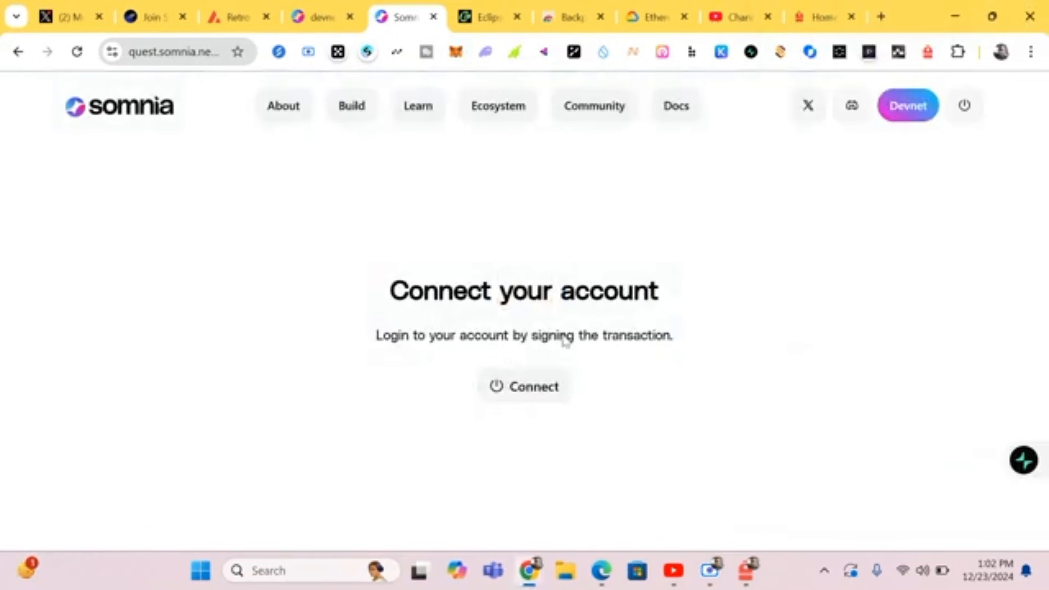
pyautogui.moveTo(493, 449)
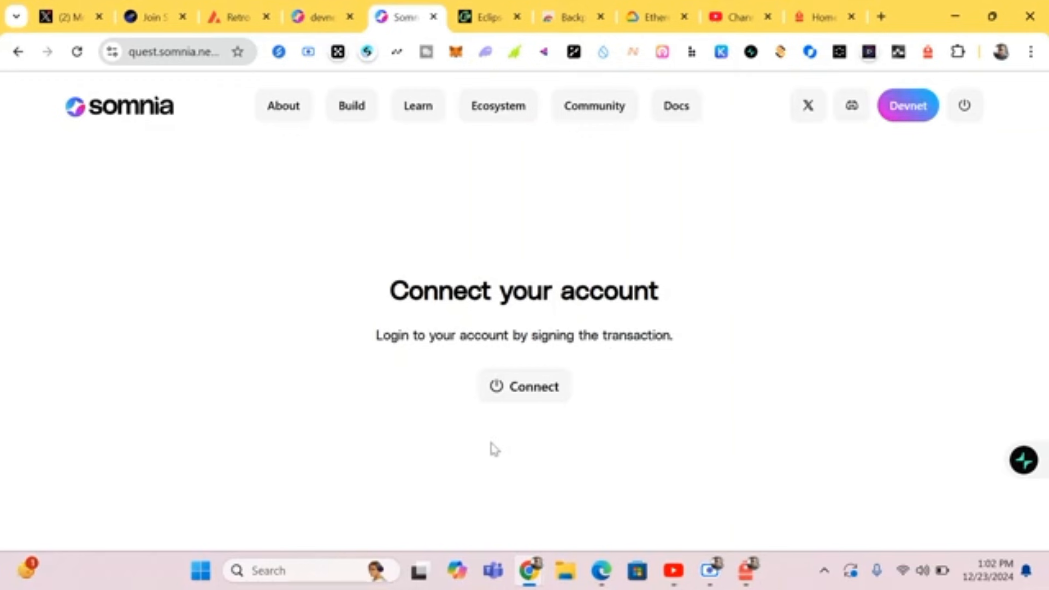
pyautogui.moveTo(457, 402)
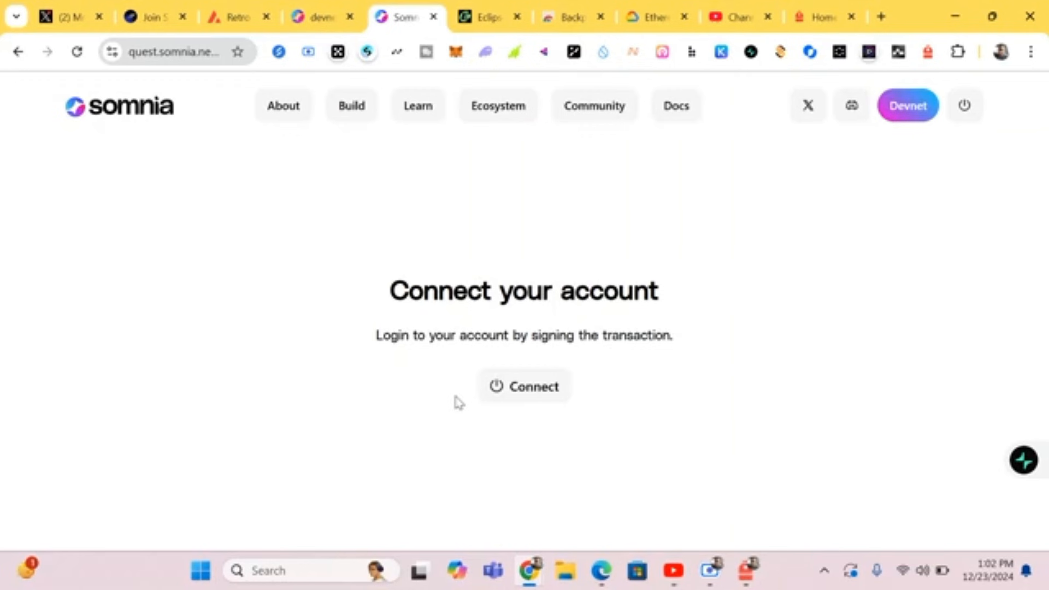
# Sign in with the wallet and browse the Somnia Quest home page down to the campaigns list.
pyautogui.click(523, 385)
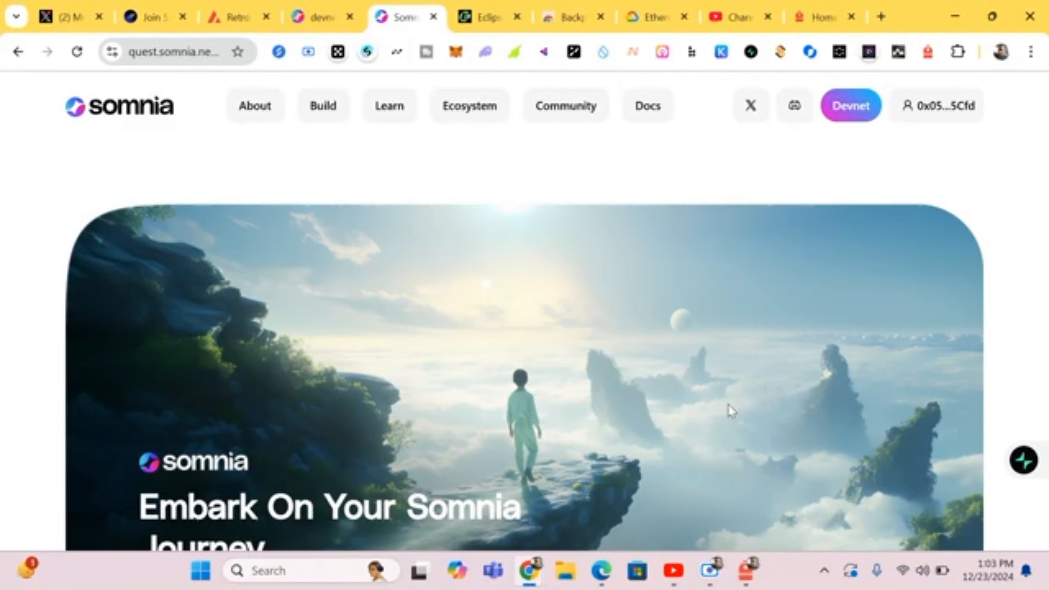
pyautogui.scroll(-3)
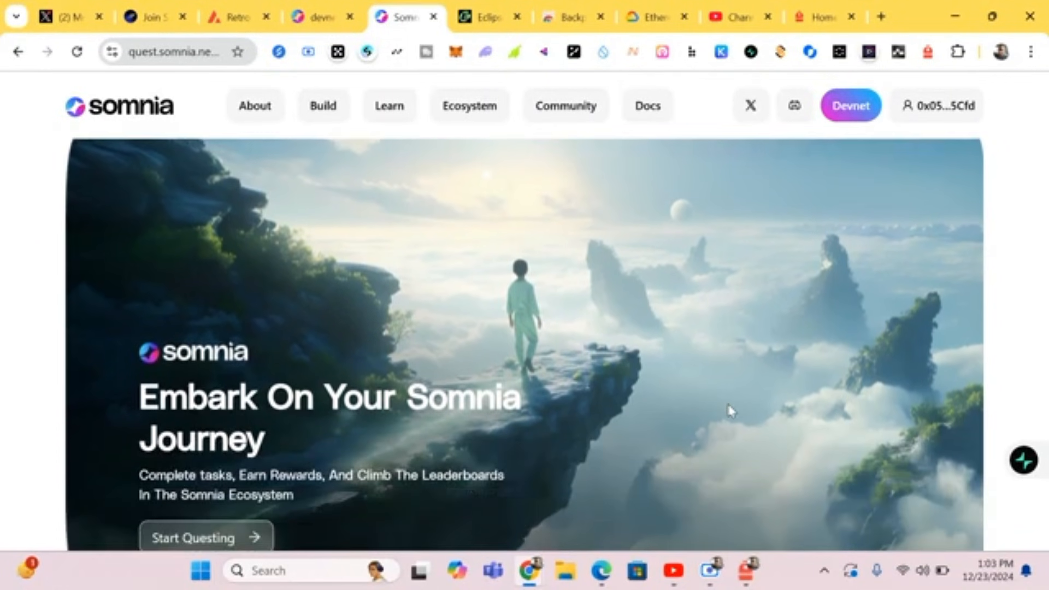
pyautogui.scroll(-3)
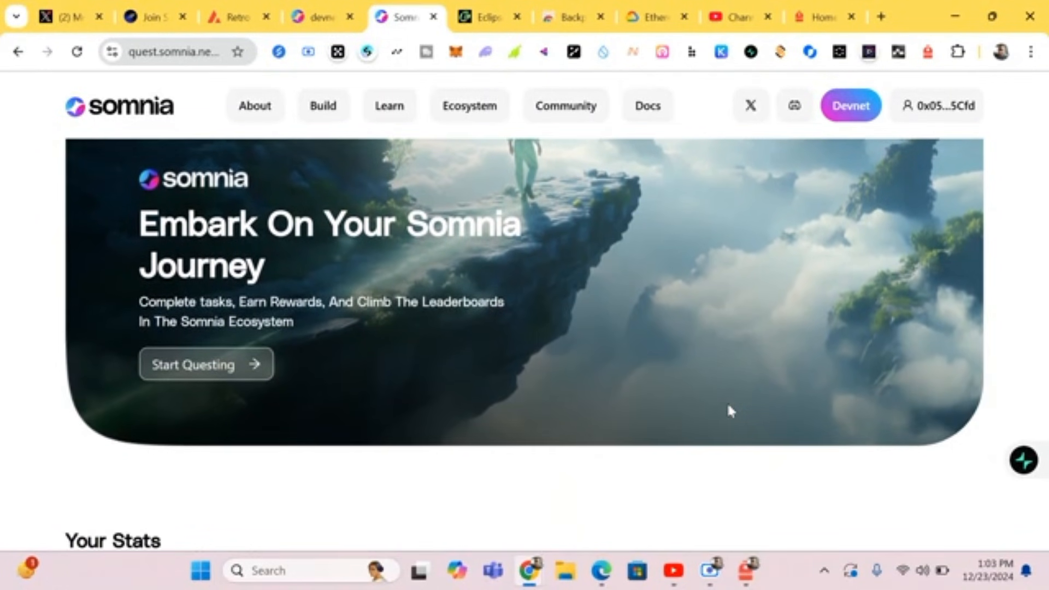
pyautogui.scroll(-3)
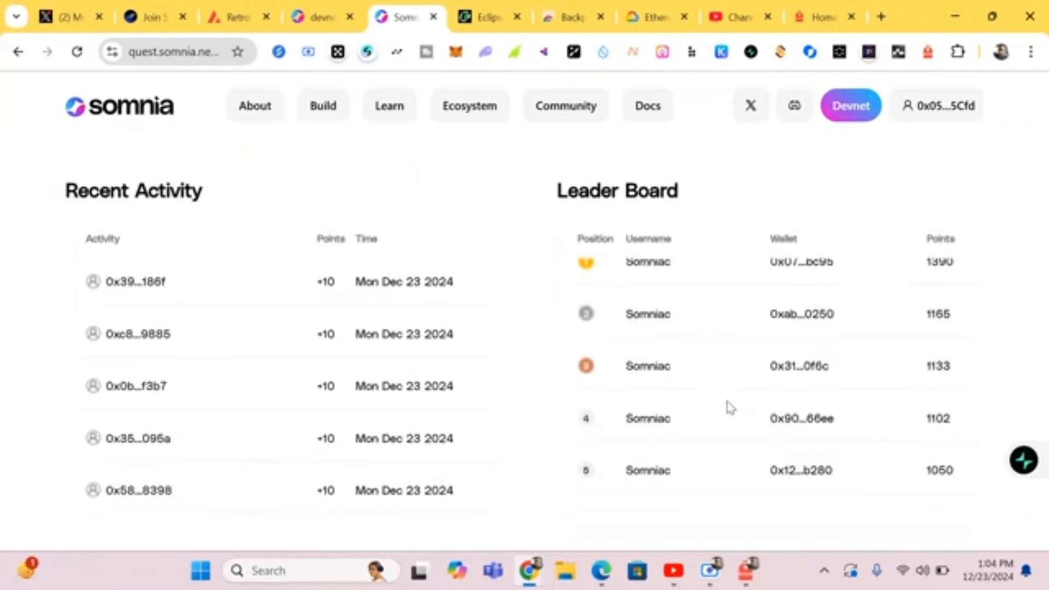
pyautogui.scroll(3)
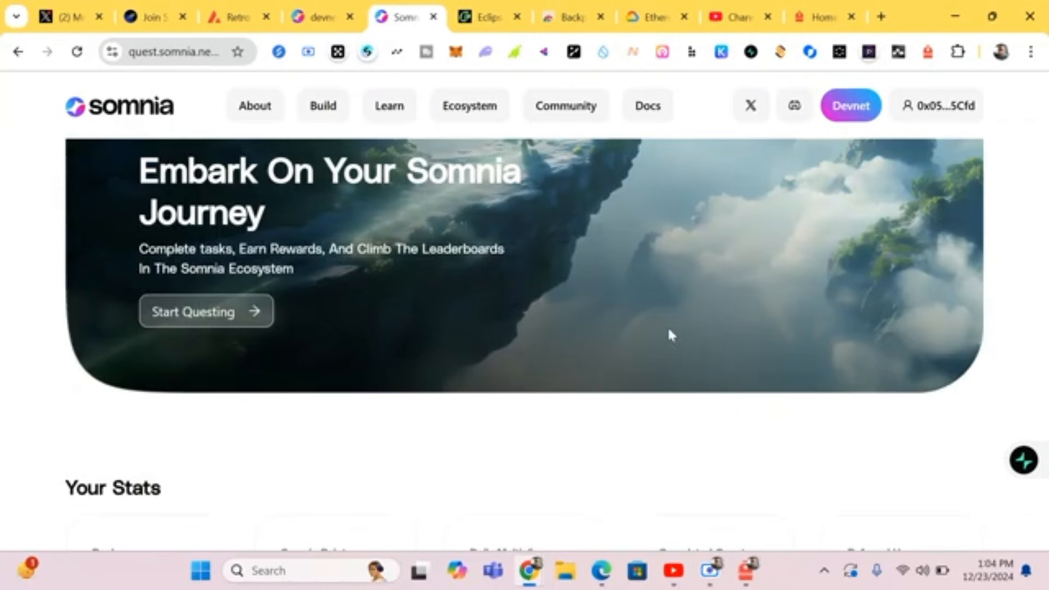
pyautogui.moveTo(257, 324)
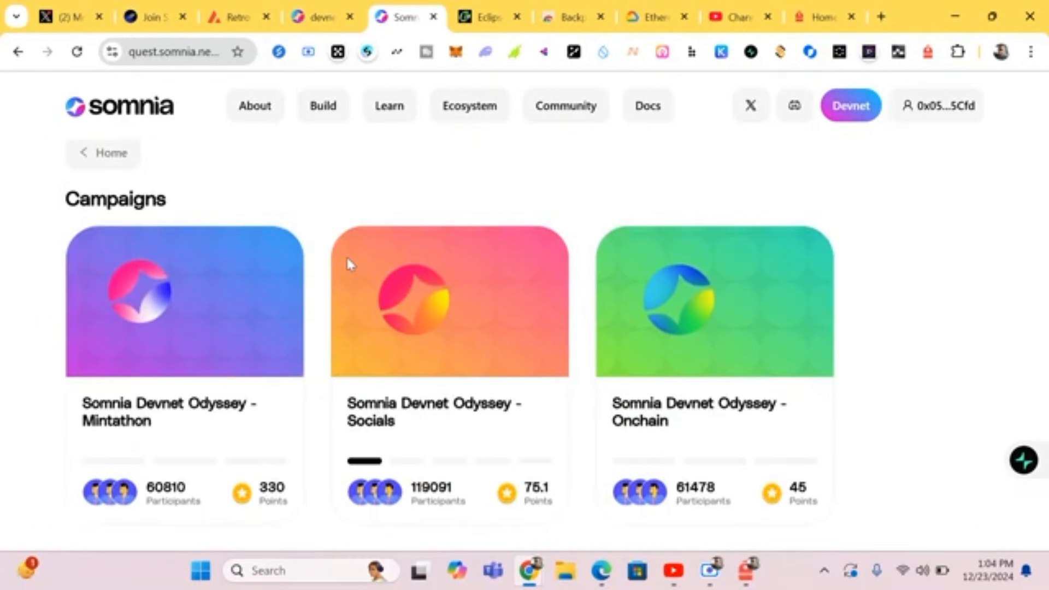
pyautogui.scroll(-3)
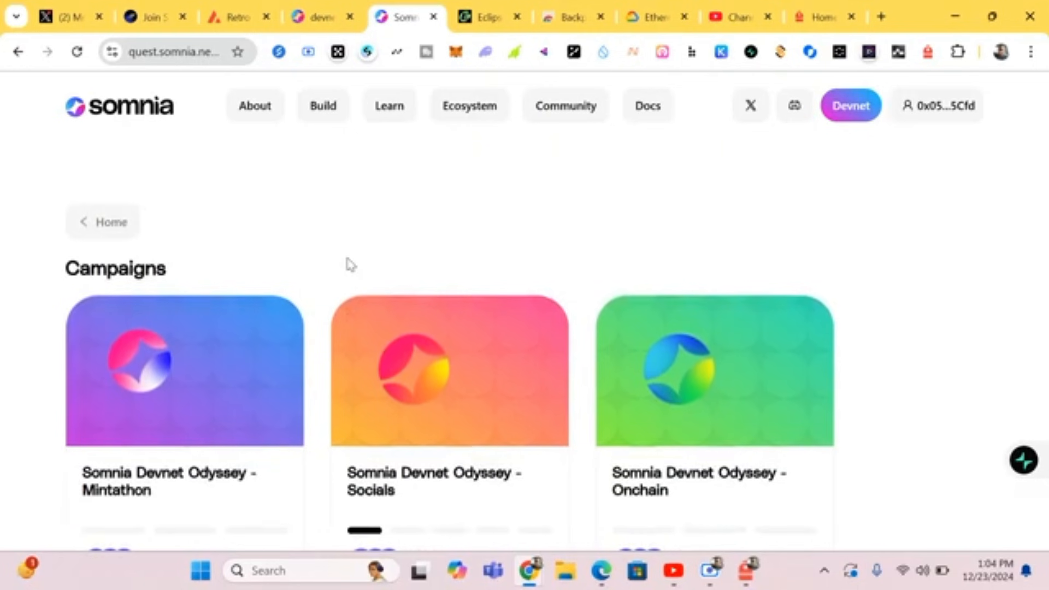
pyautogui.scroll(-3)
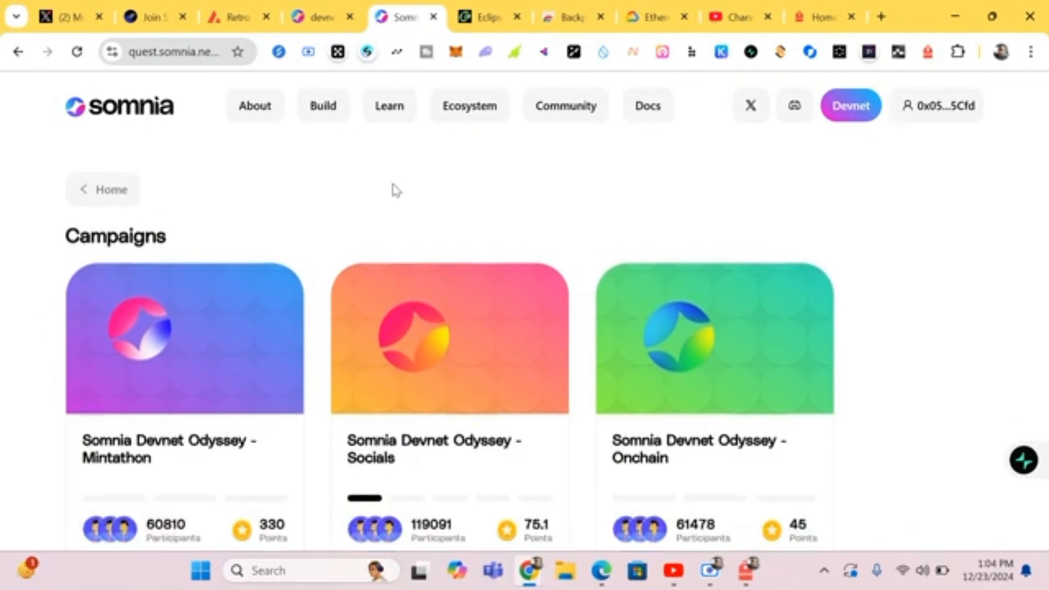
pyautogui.scroll(3)
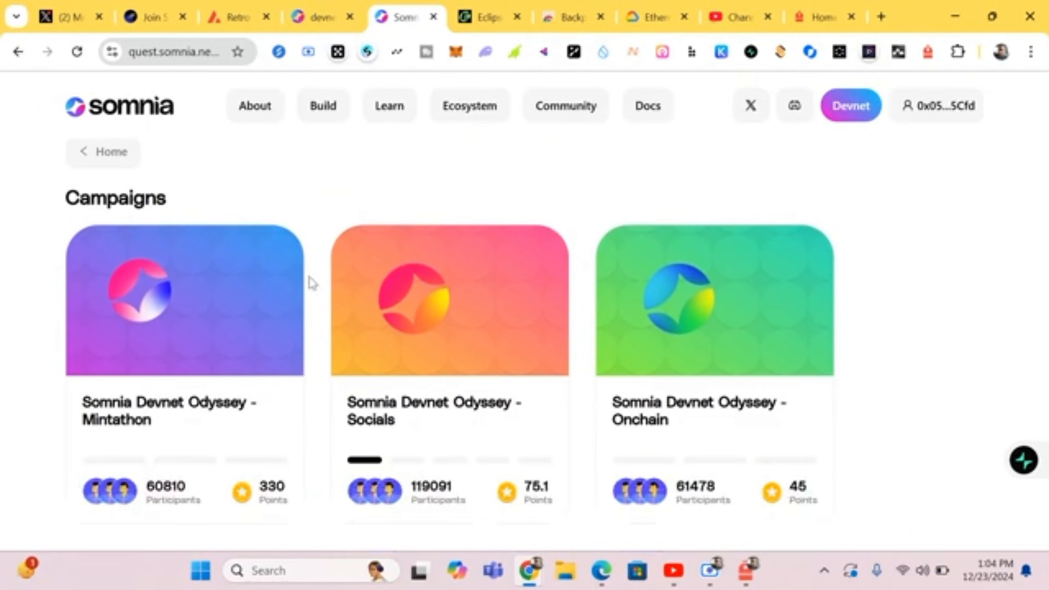
pyautogui.moveTo(244, 456)
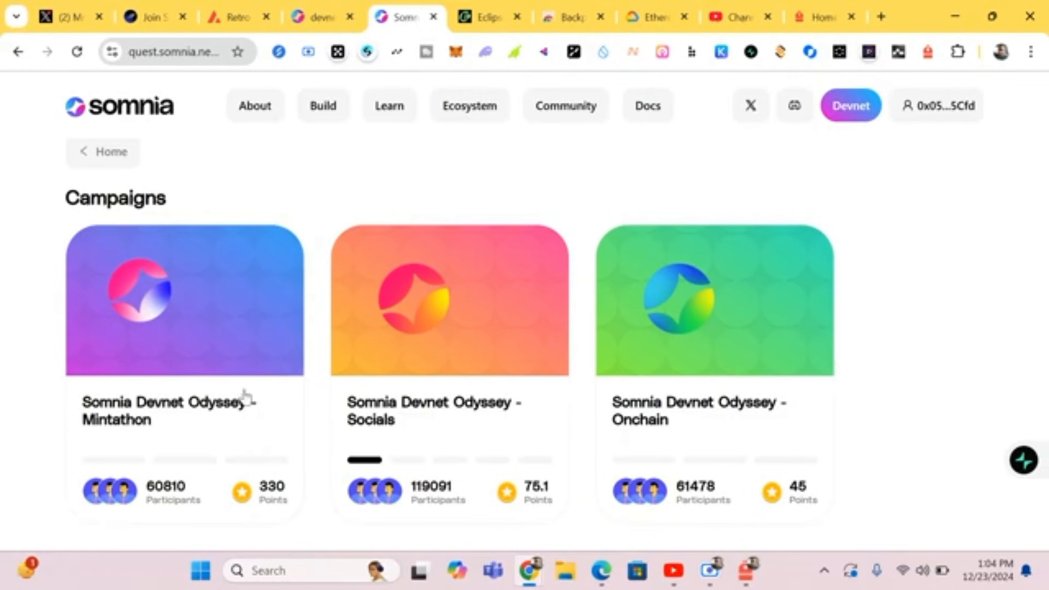
pyautogui.moveTo(271, 407)
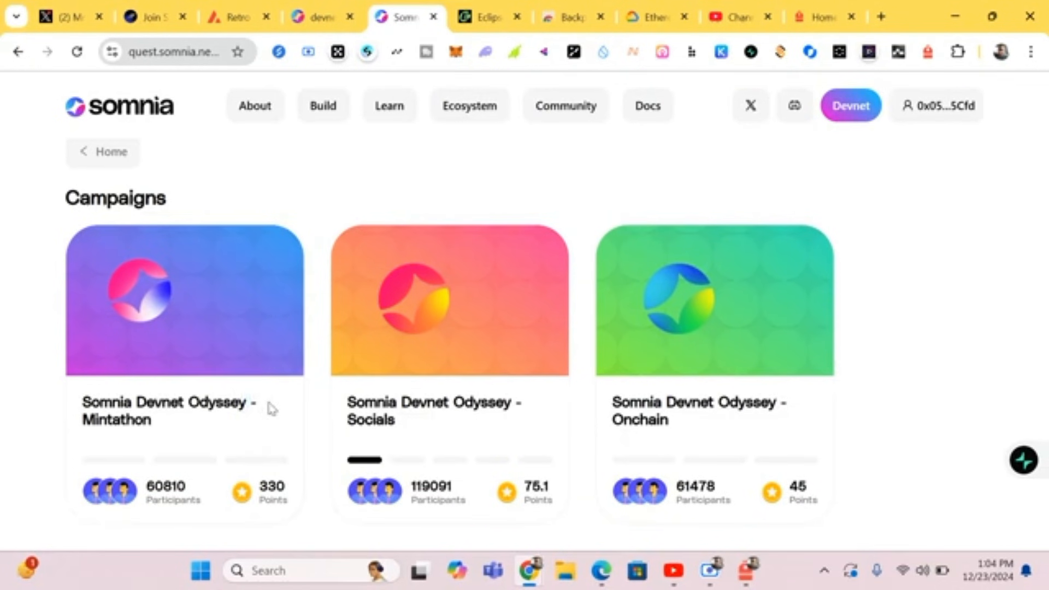
# View the Mintathon campaign's 'Mint 10 devnet OG Somniac' task and its step instructions.
pyautogui.click(183, 301)
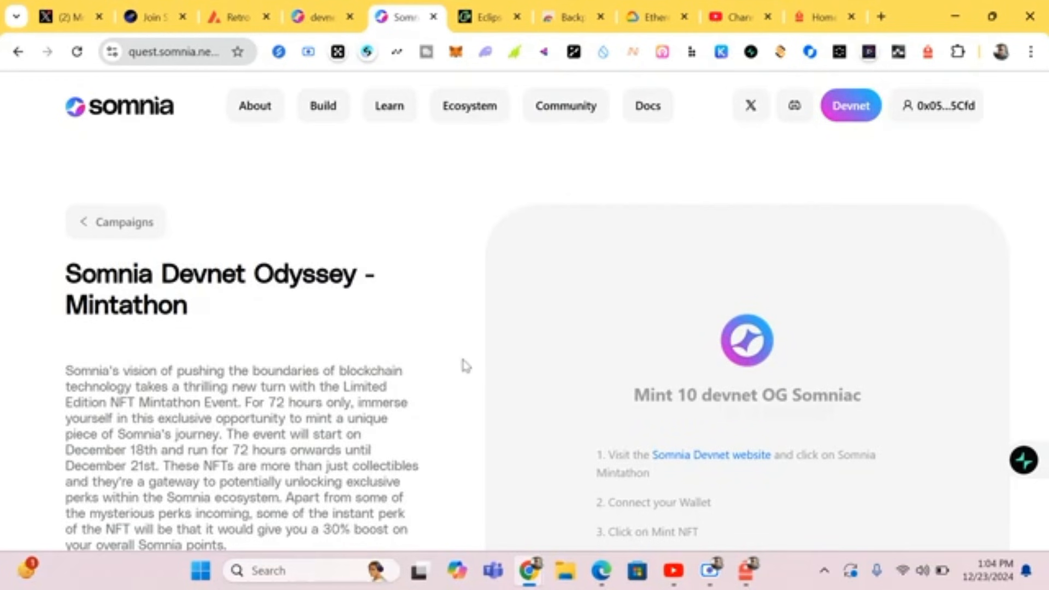
pyautogui.scroll(-3)
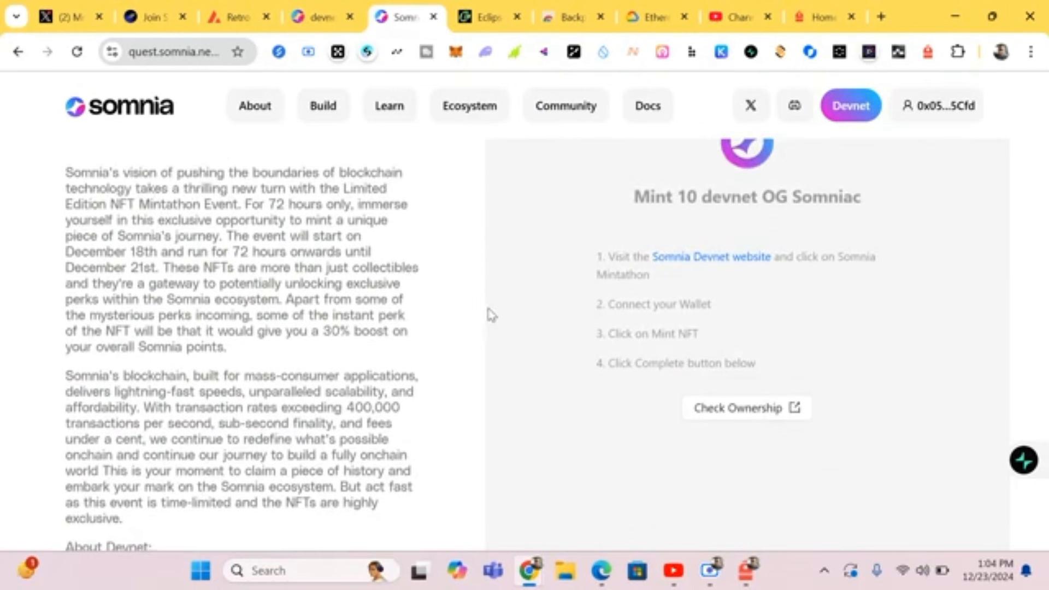
pyautogui.scroll(3)
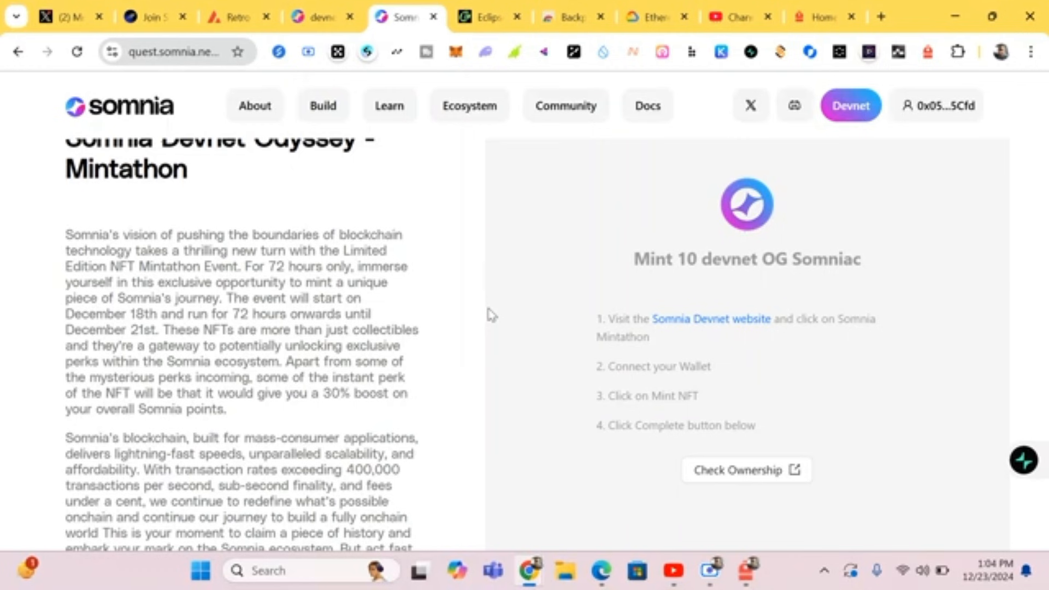
pyautogui.moveTo(571, 319)
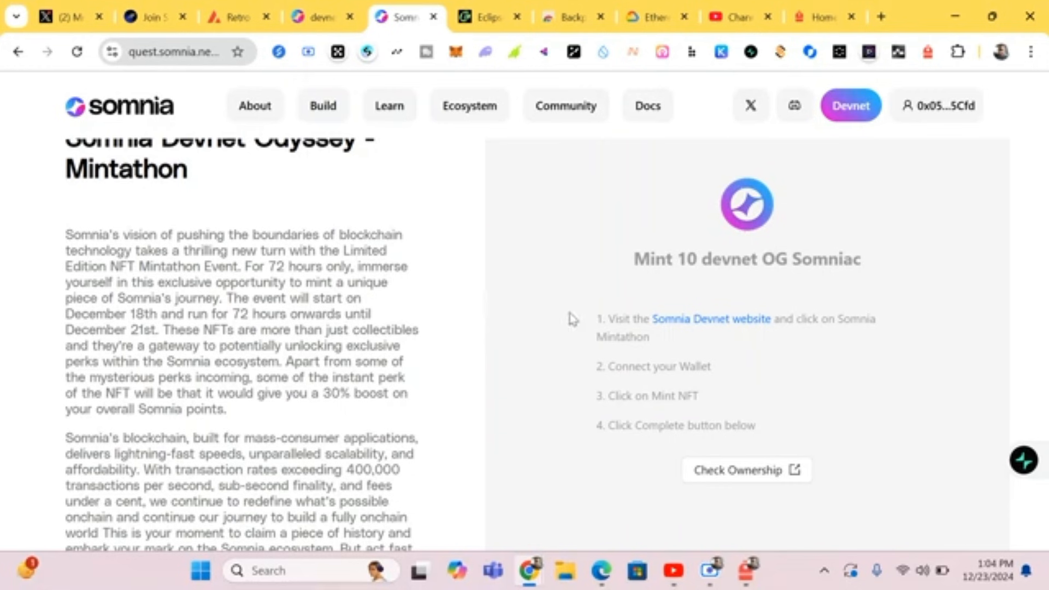
pyautogui.moveTo(653, 362)
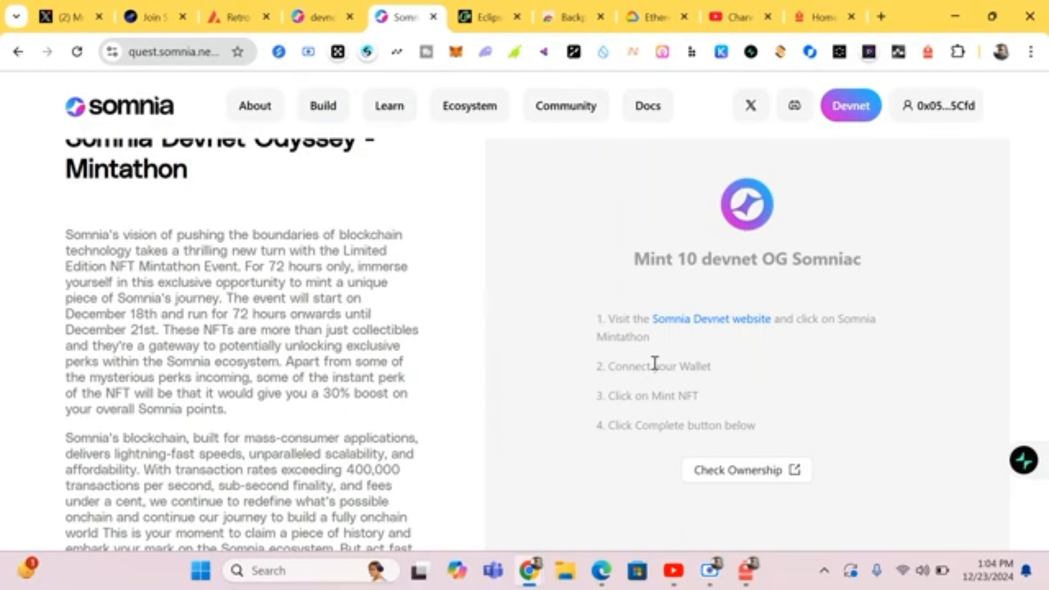
pyautogui.moveTo(729, 344)
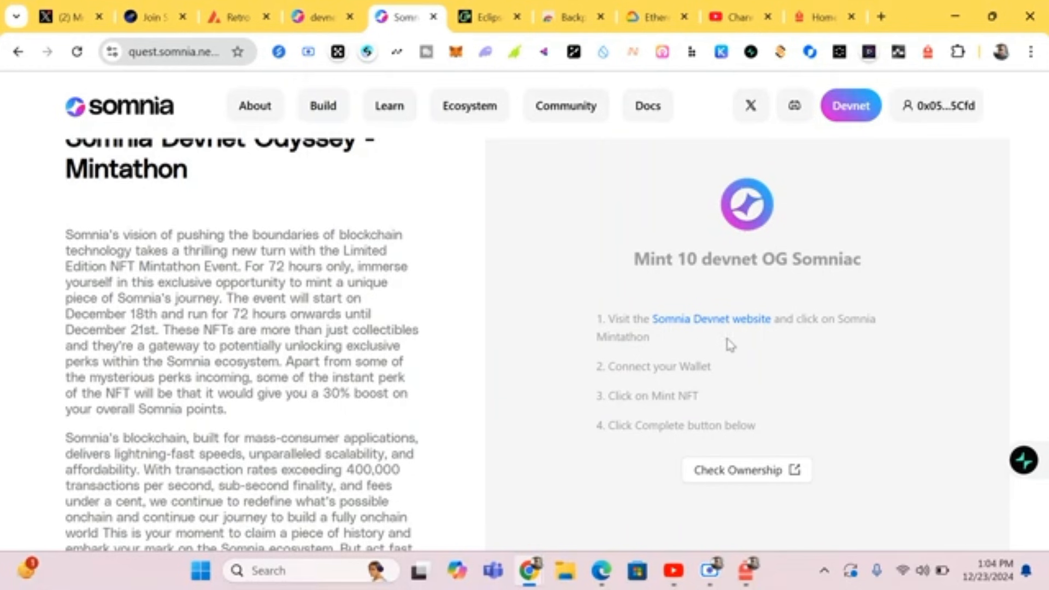
pyautogui.moveTo(680, 385)
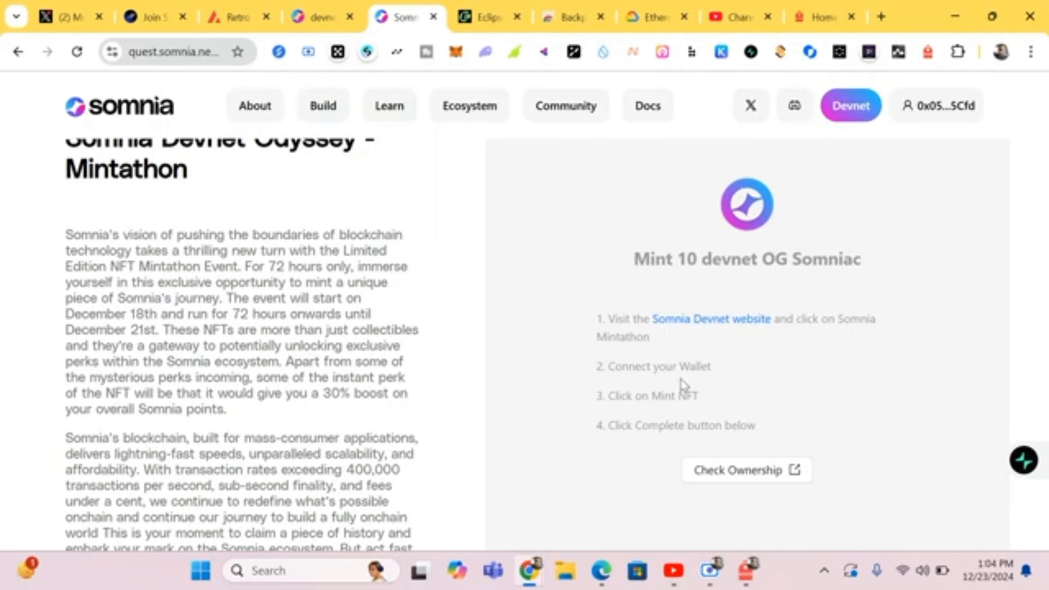
pyautogui.moveTo(658, 413)
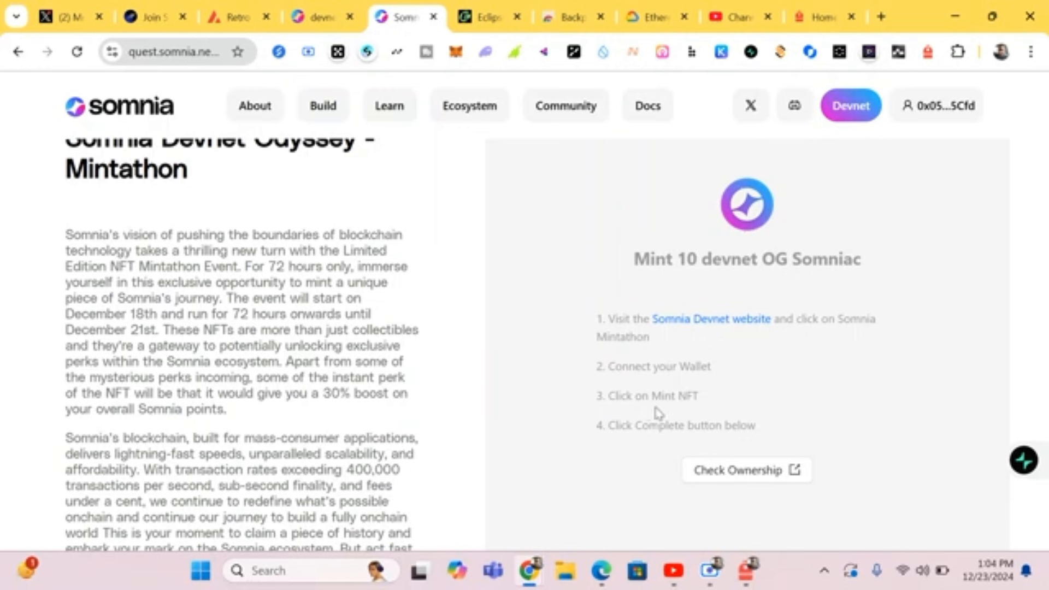
pyautogui.moveTo(522, 371)
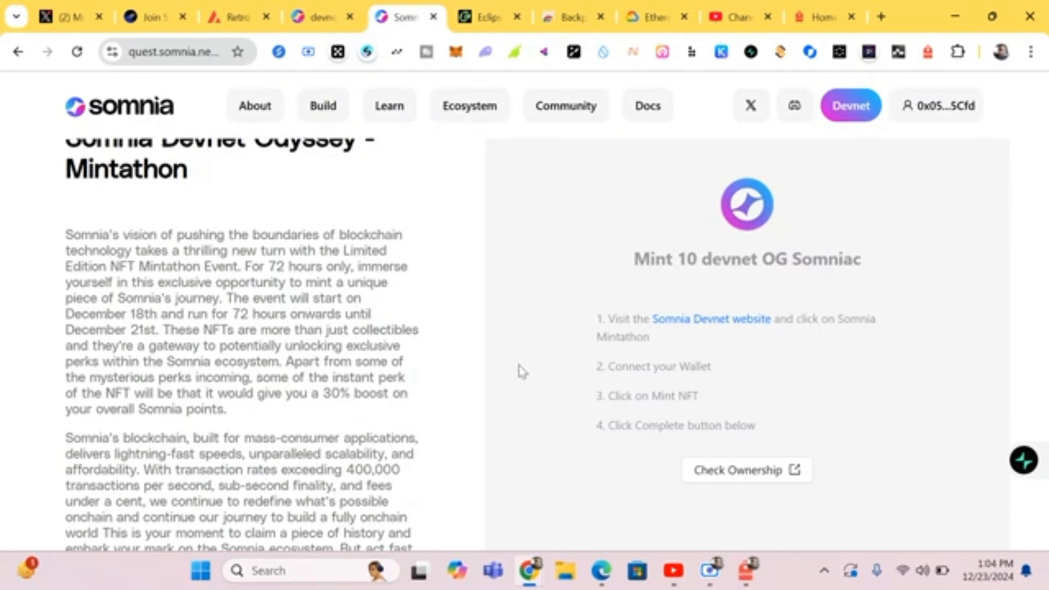
pyautogui.moveTo(568, 222)
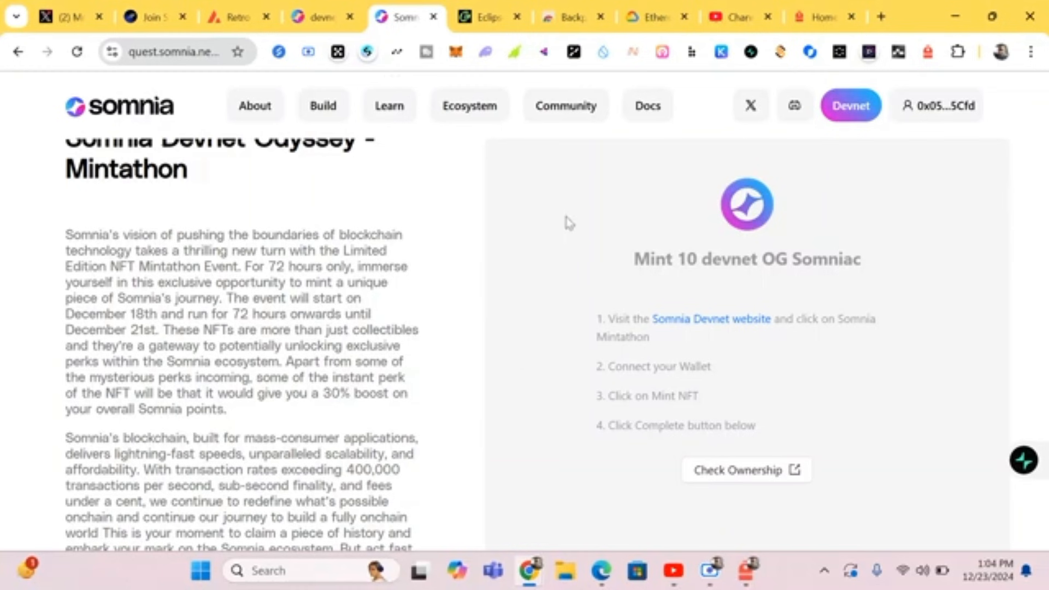
pyautogui.moveTo(675, 327)
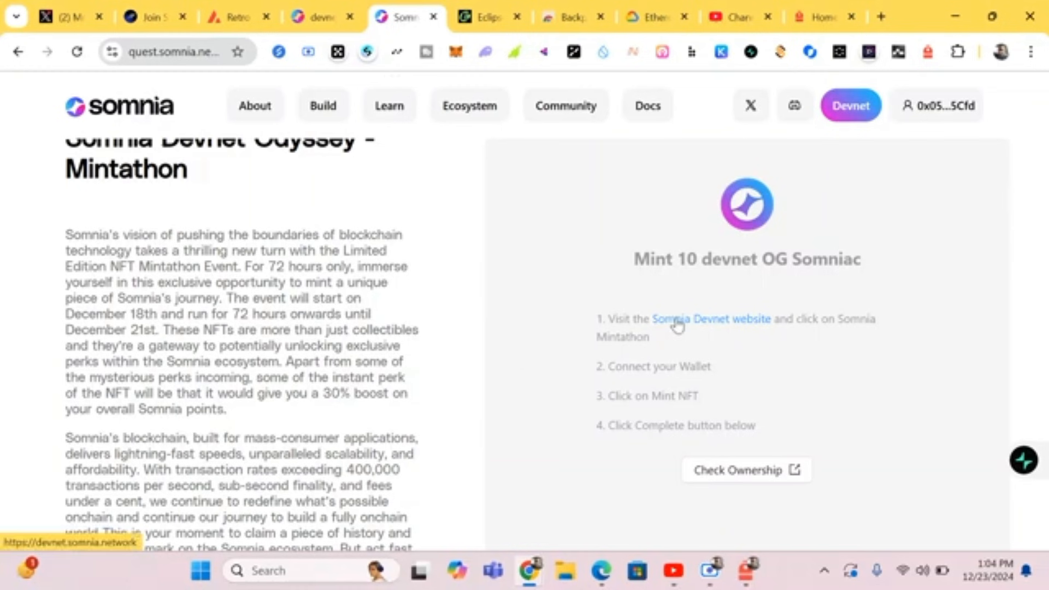
# Go to the Somnia Devnet website from the quest steps and connect MetaMask to it.
pyautogui.click(709, 319)
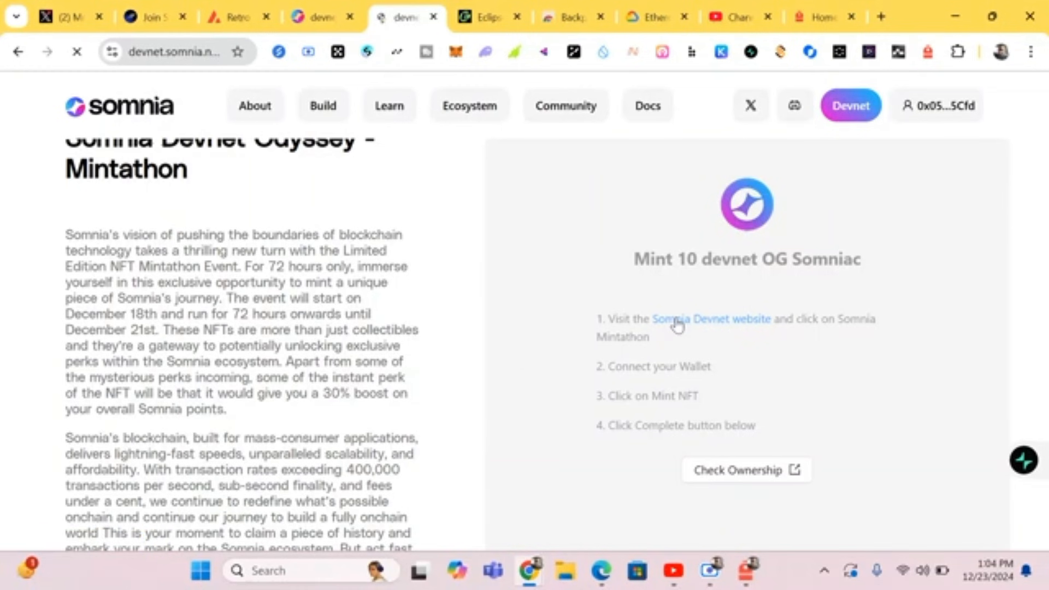
pyautogui.click(710, 318)
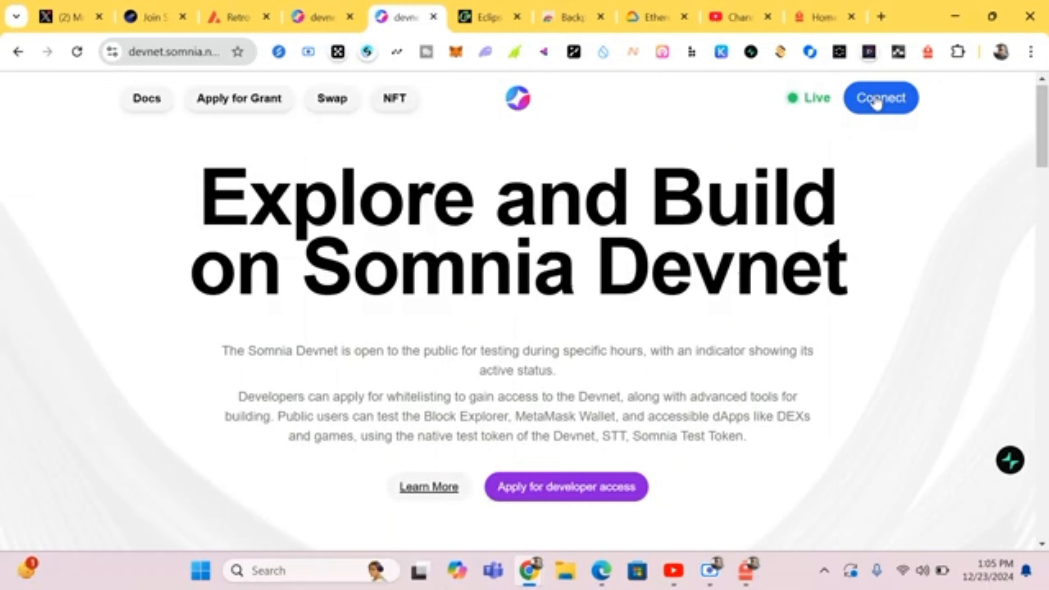
pyautogui.click(879, 97)
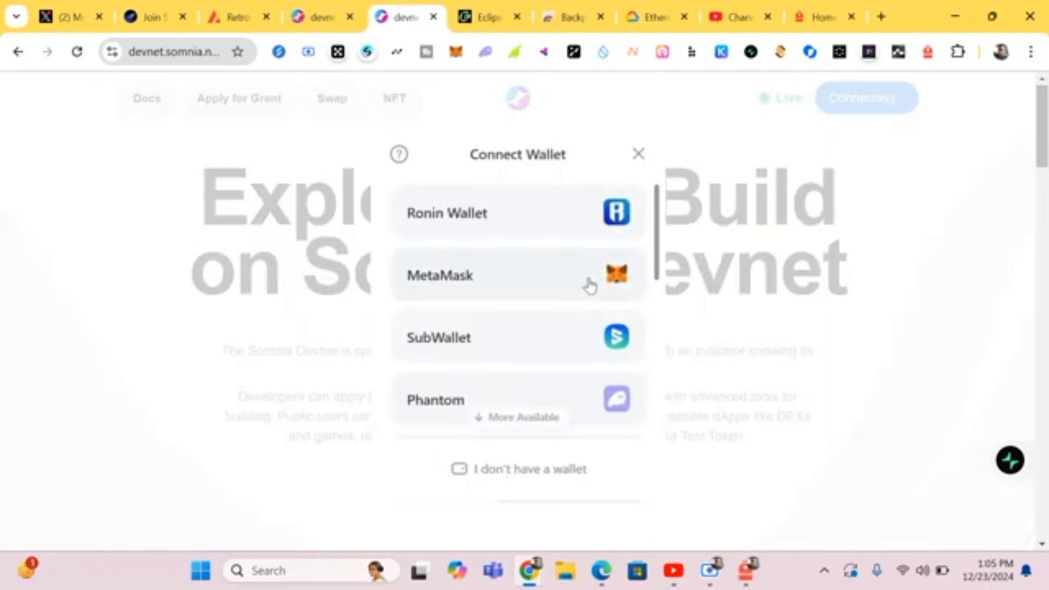
pyautogui.click(516, 275)
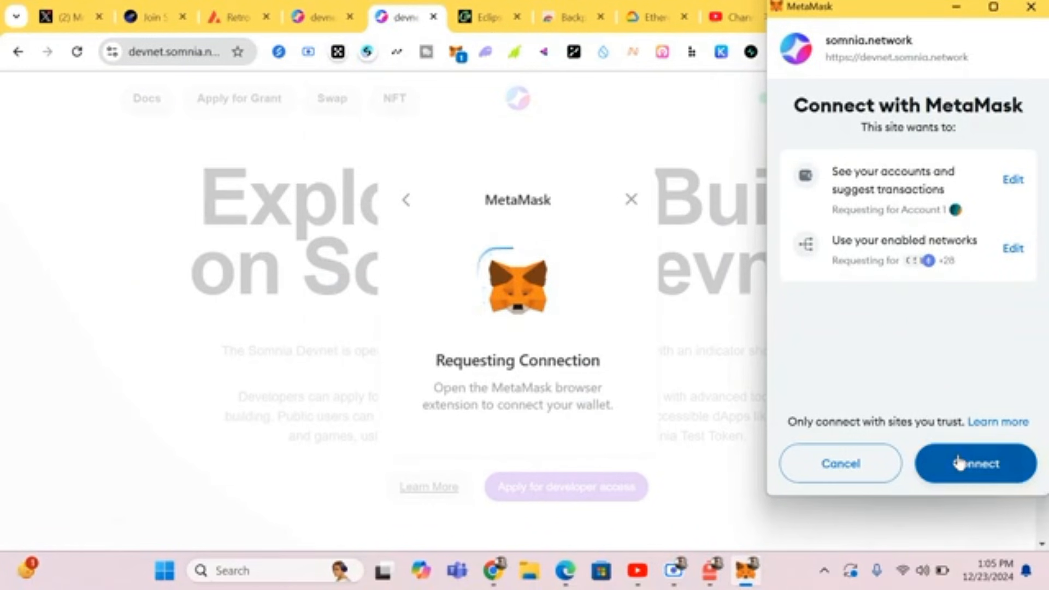
pyautogui.click(975, 463)
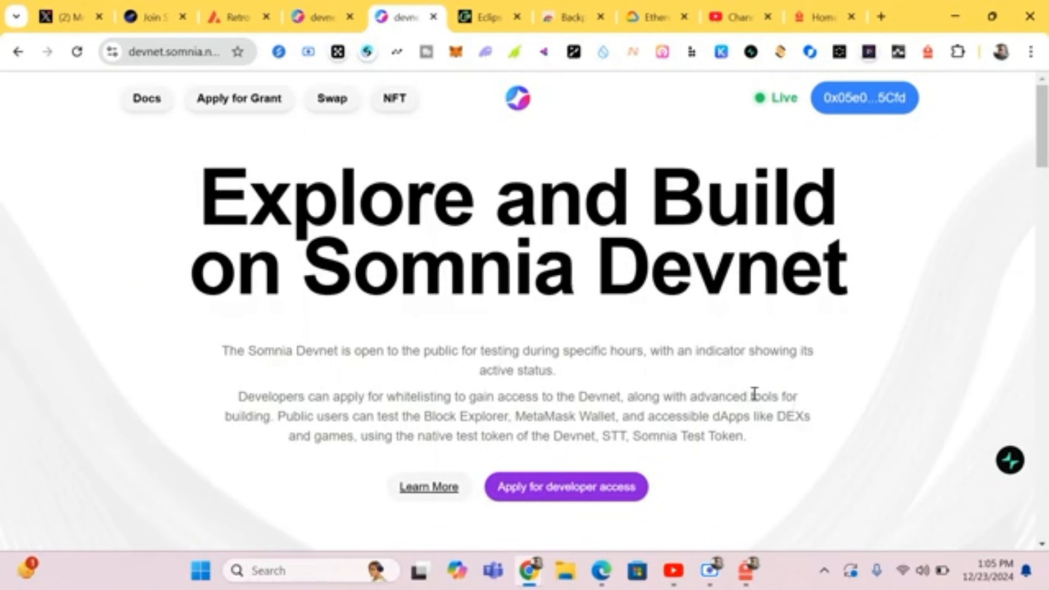
# Request STT from the Get STT faucet, retrying after the error until the transaction confirms.
pyautogui.scroll(-3)
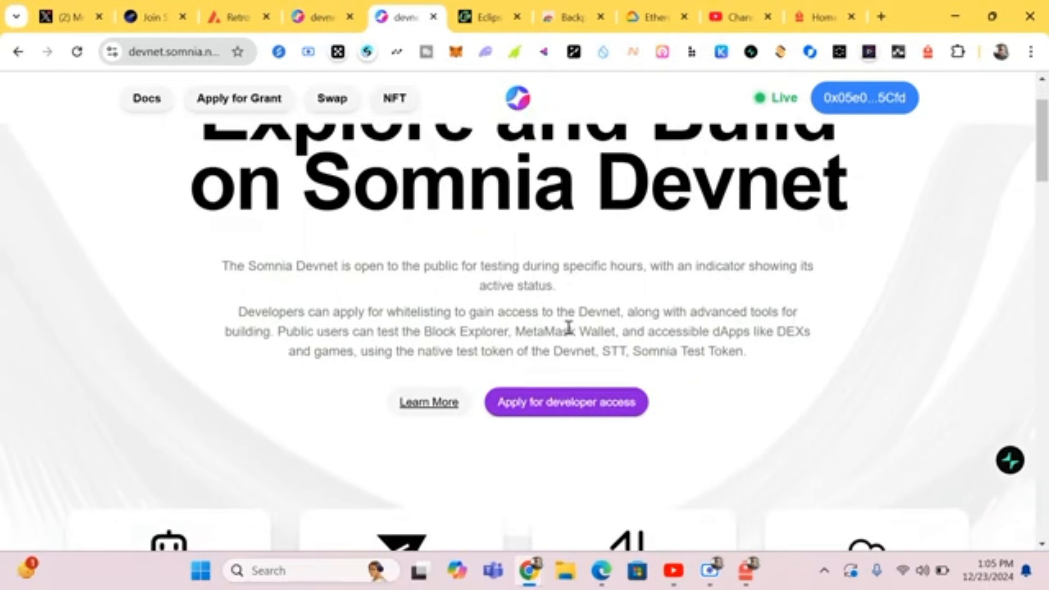
pyautogui.scroll(-3)
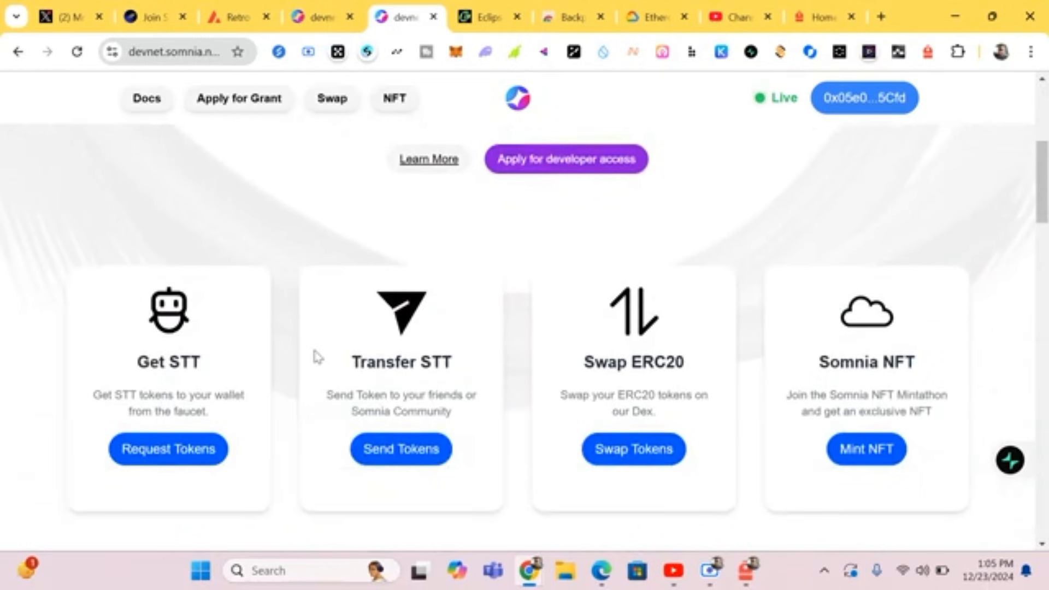
pyautogui.moveTo(297, 396)
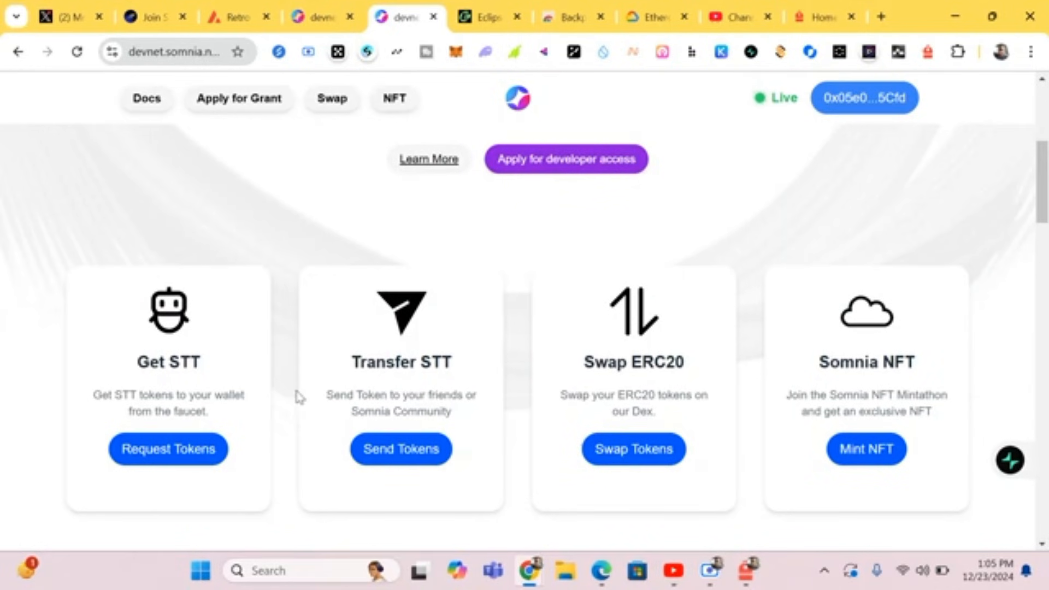
pyautogui.moveTo(290, 388)
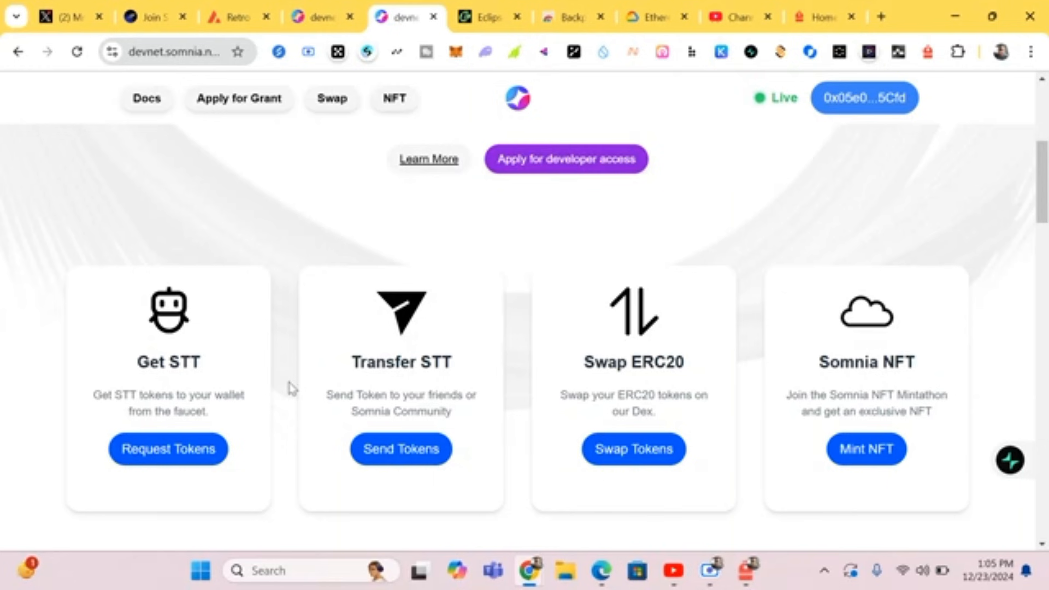
pyautogui.moveTo(259, 407)
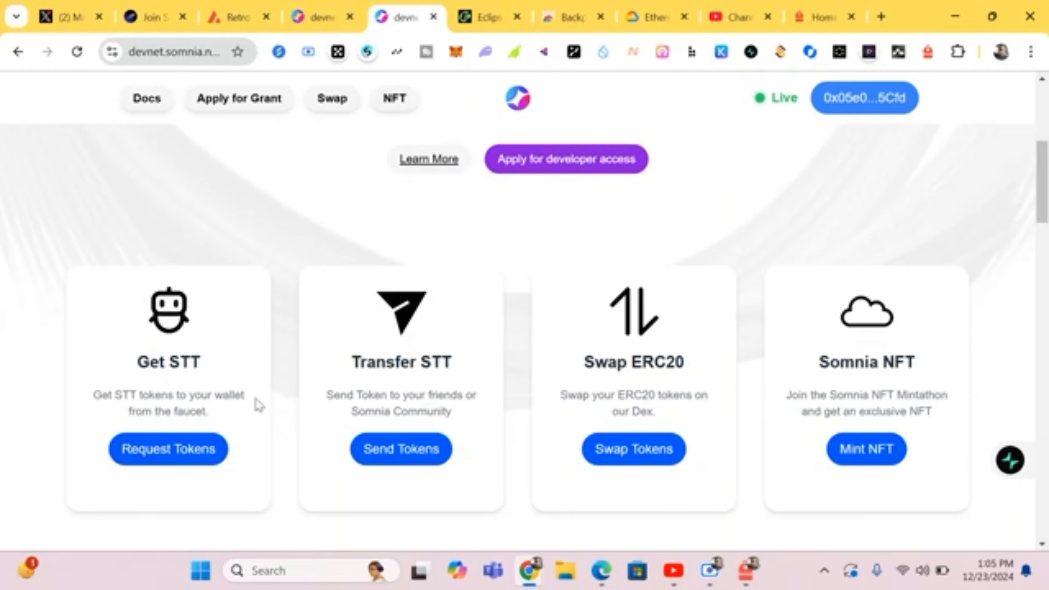
pyautogui.click(168, 449)
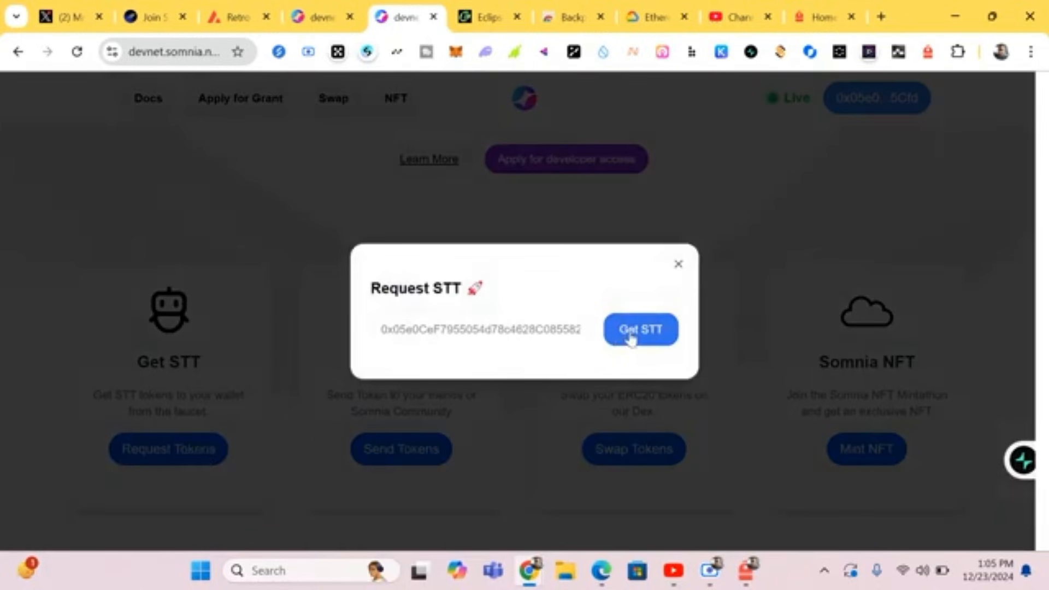
pyautogui.click(639, 329)
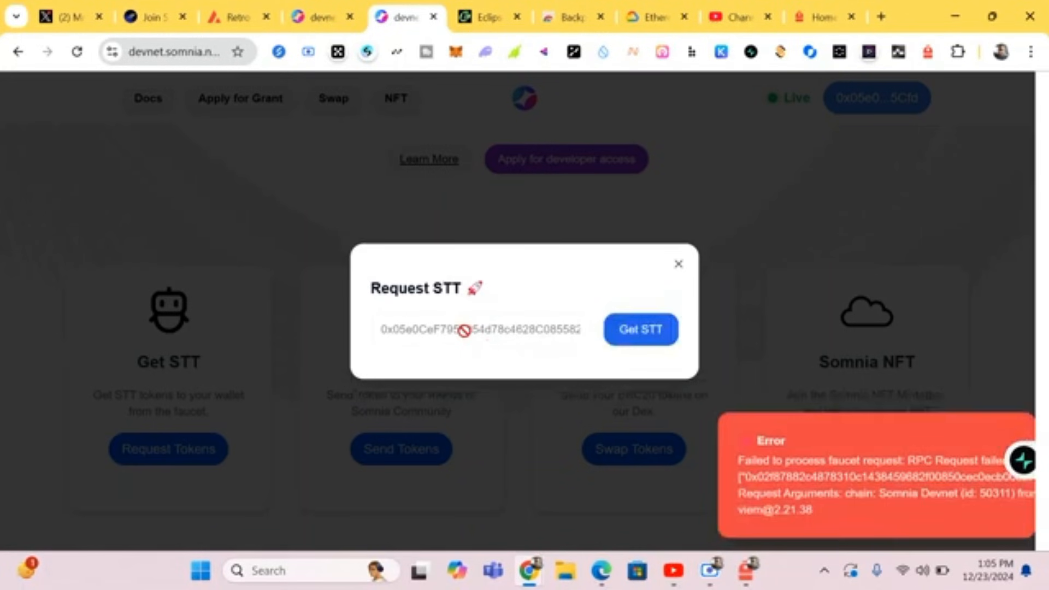
pyautogui.moveTo(806, 485)
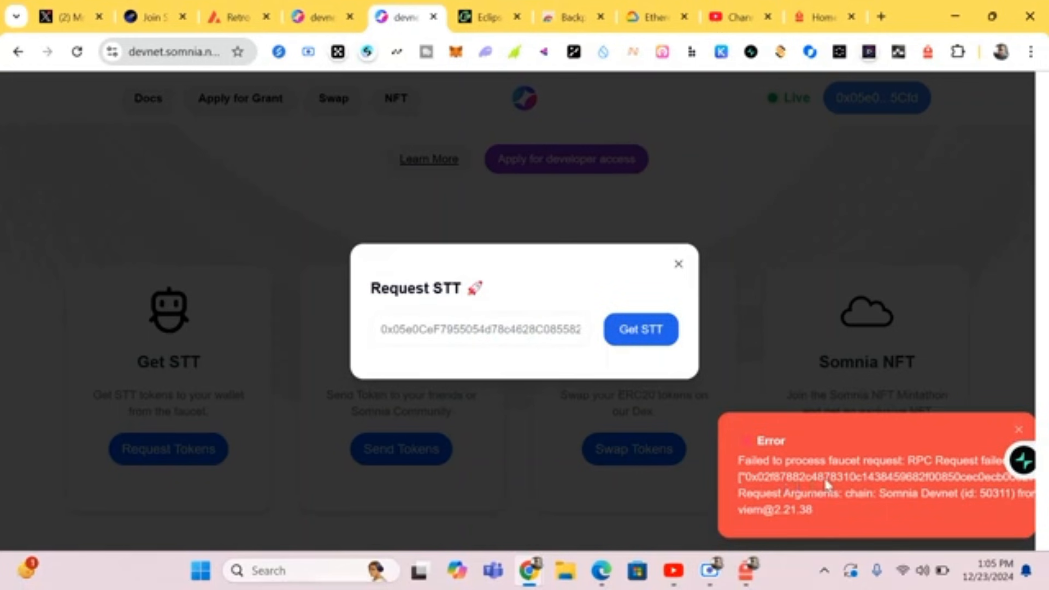
pyautogui.moveTo(577, 397)
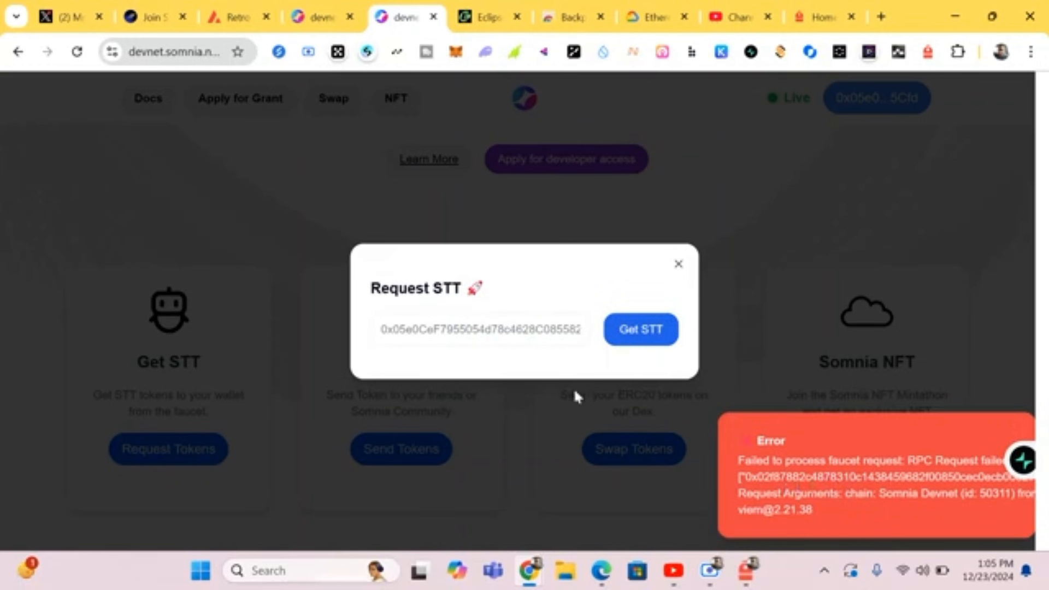
pyautogui.click(639, 329)
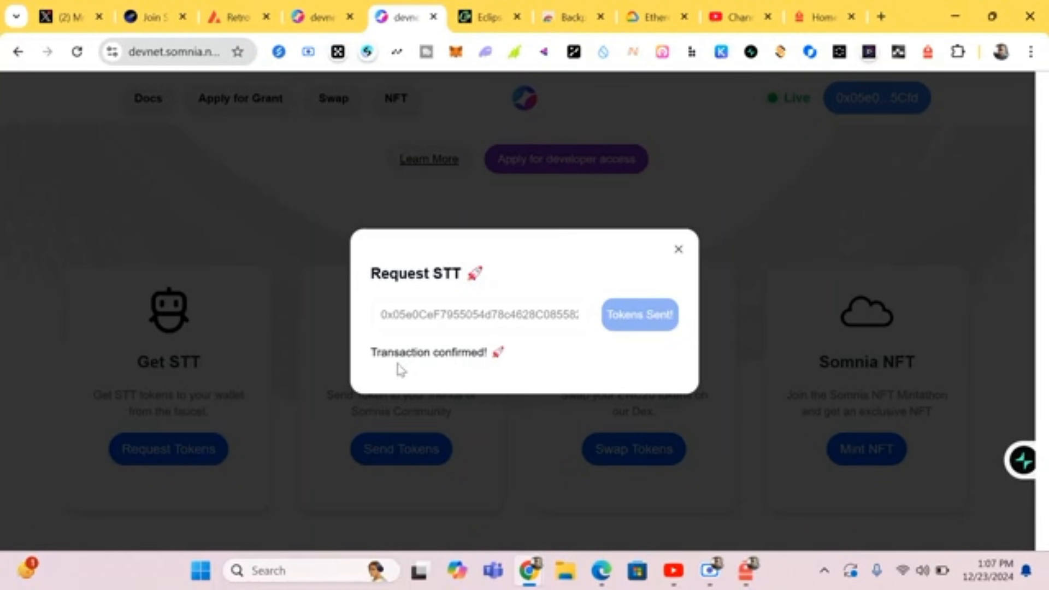
pyautogui.moveTo(491, 373)
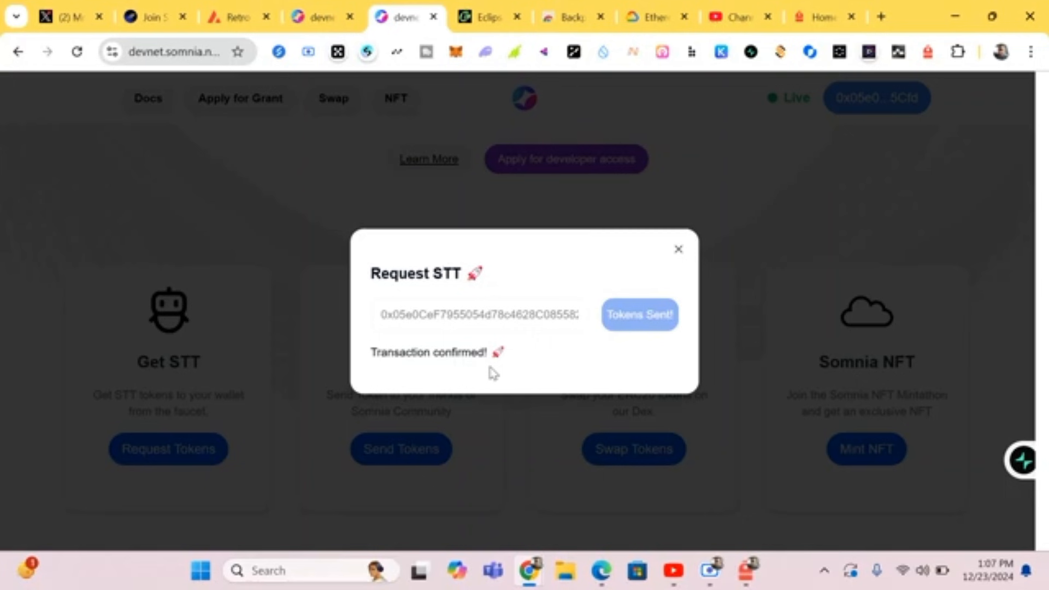
pyautogui.moveTo(623, 359)
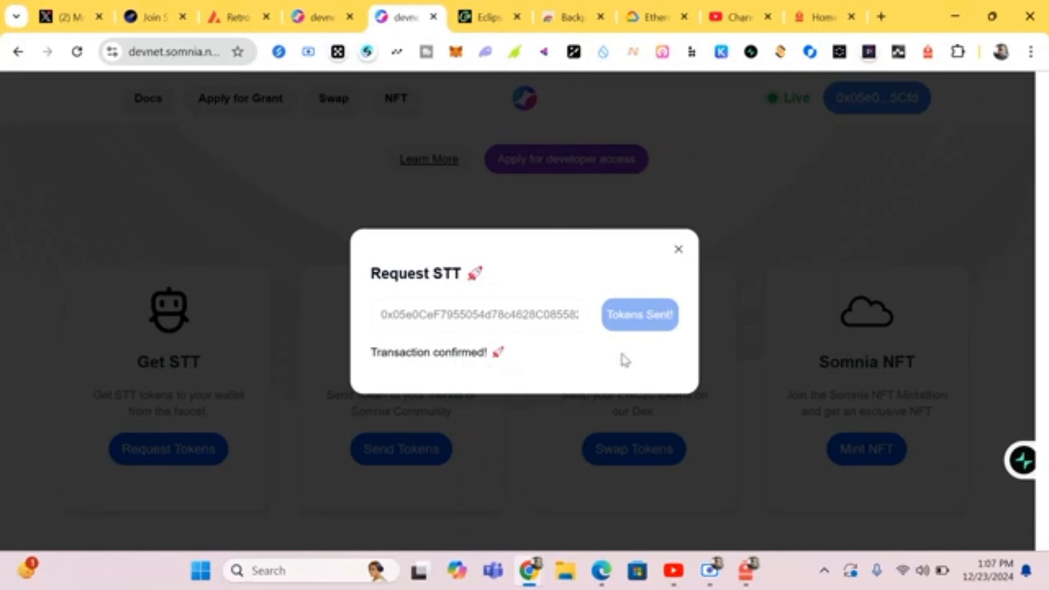
pyautogui.moveTo(681, 262)
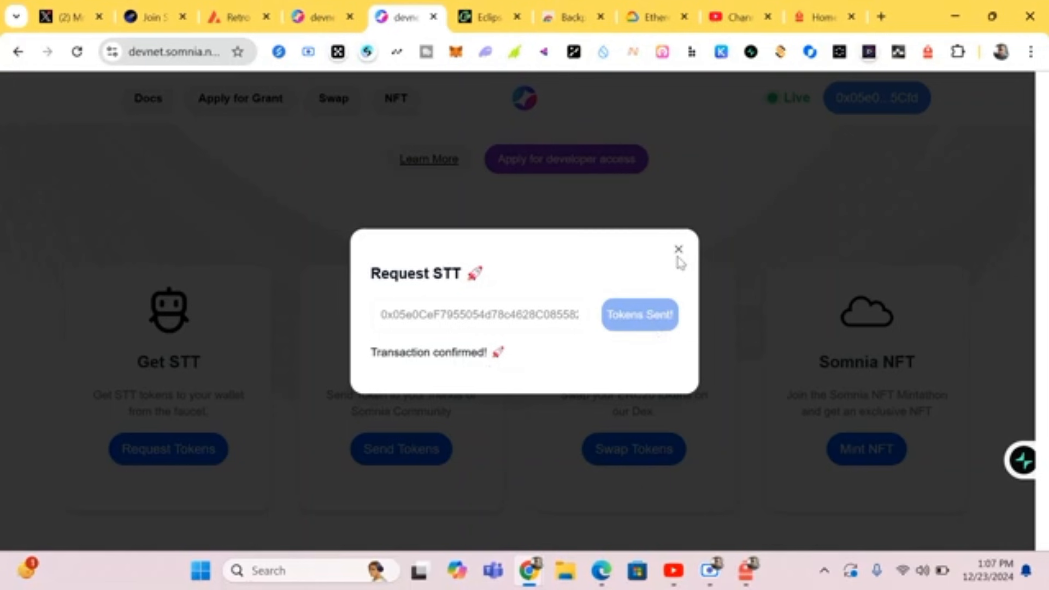
# Dismiss the faucet dialog, start a 0.1 STT send and check the wallet holds 1 STT.
pyautogui.click(677, 249)
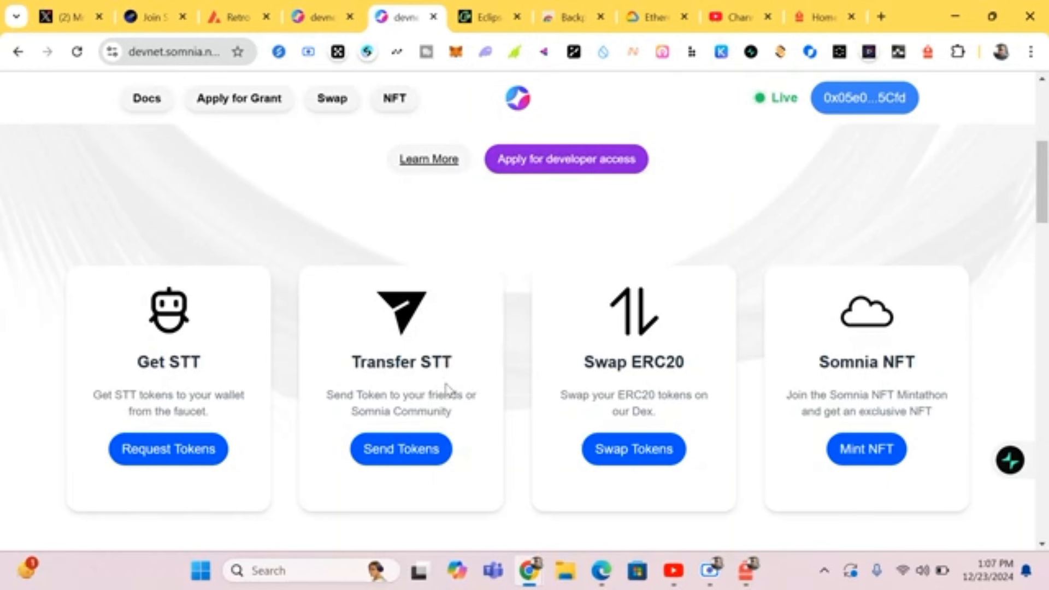
pyautogui.moveTo(493, 387)
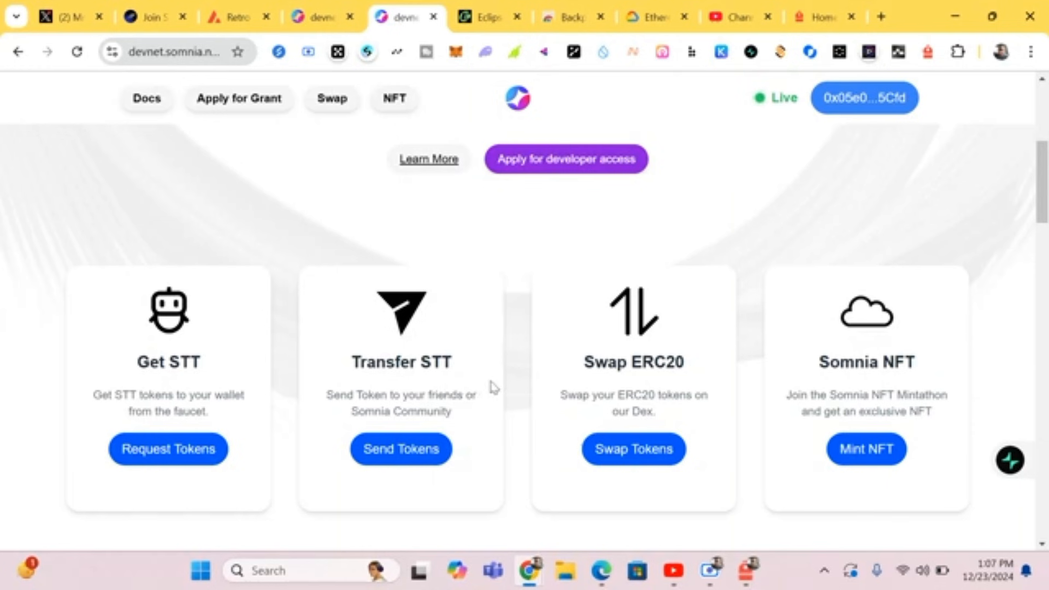
pyautogui.moveTo(435, 434)
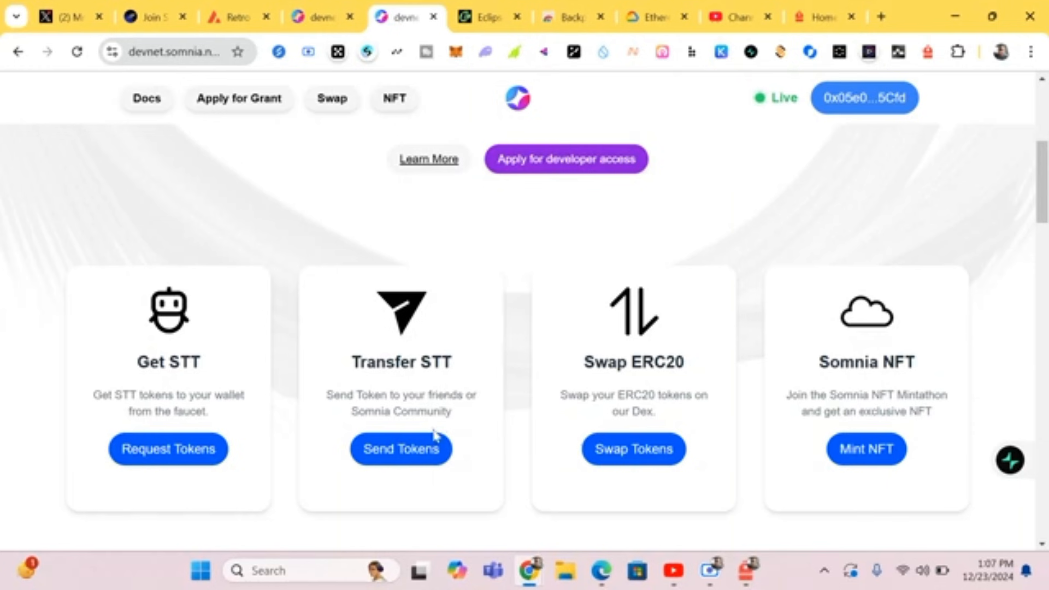
pyautogui.click(400, 447)
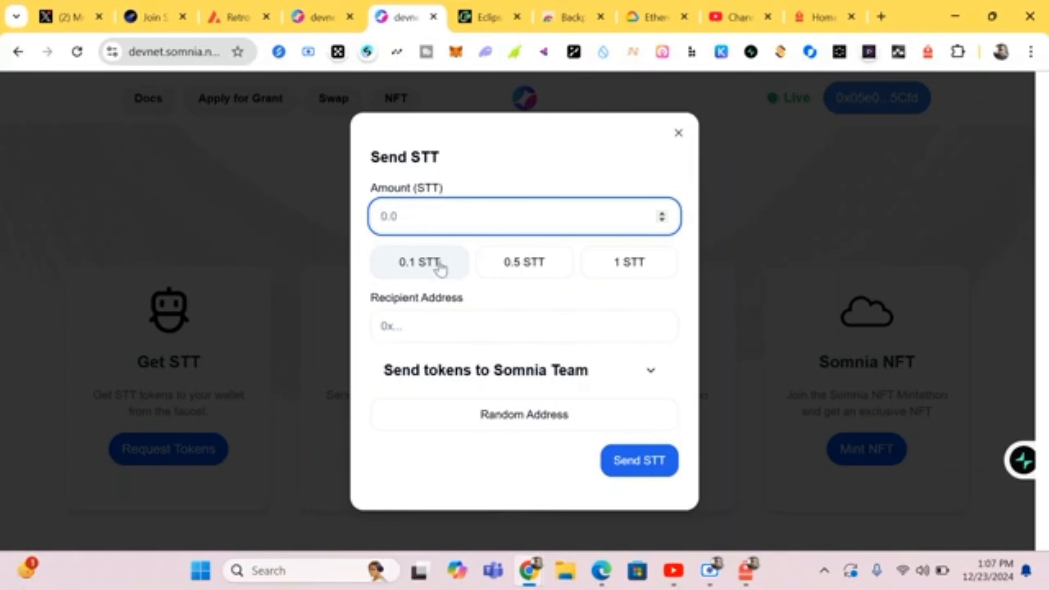
pyautogui.click(454, 51)
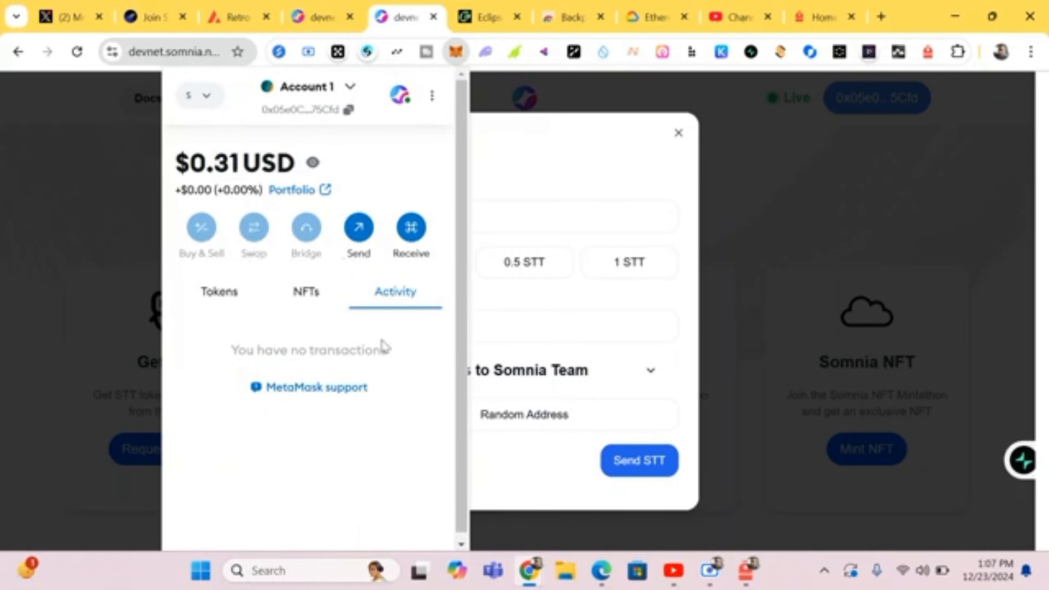
pyautogui.click(219, 291)
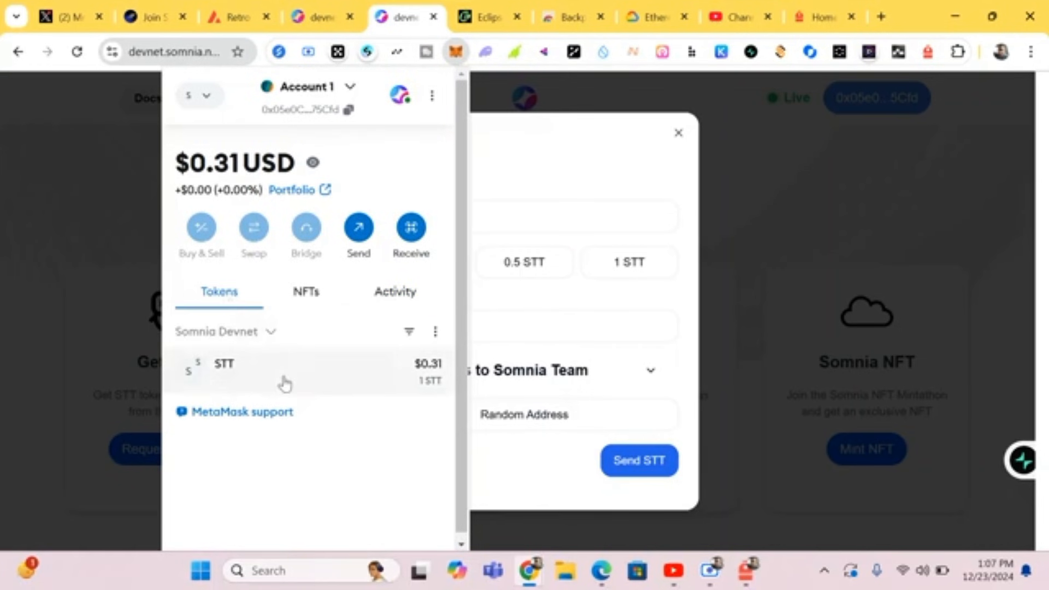
pyautogui.moveTo(543, 166)
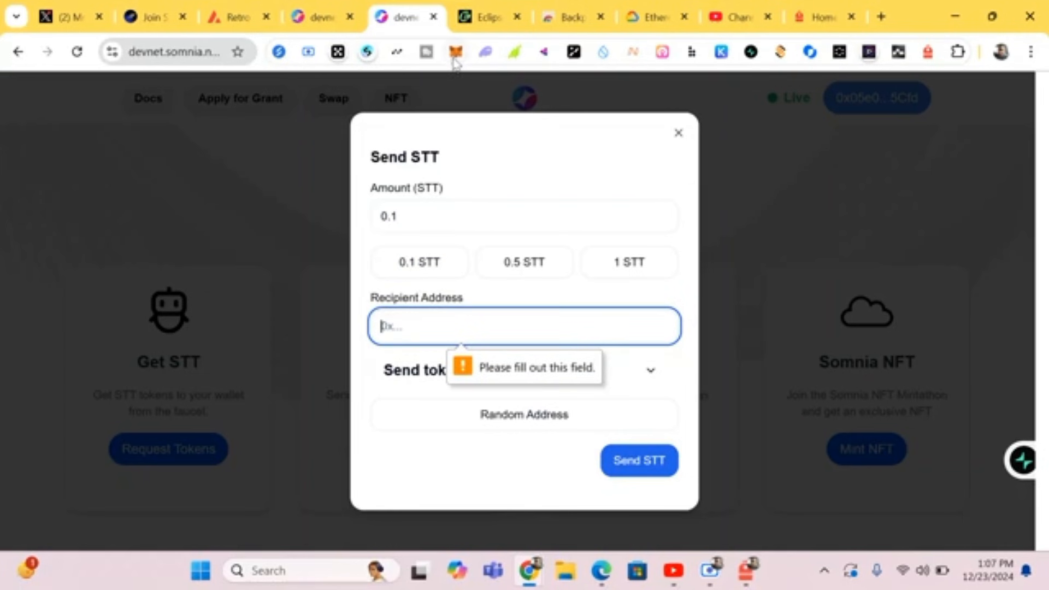
# Paste the recipient address, send 0.1 STT and confirm the transfer in MetaMask.
pyautogui.click(456, 51)
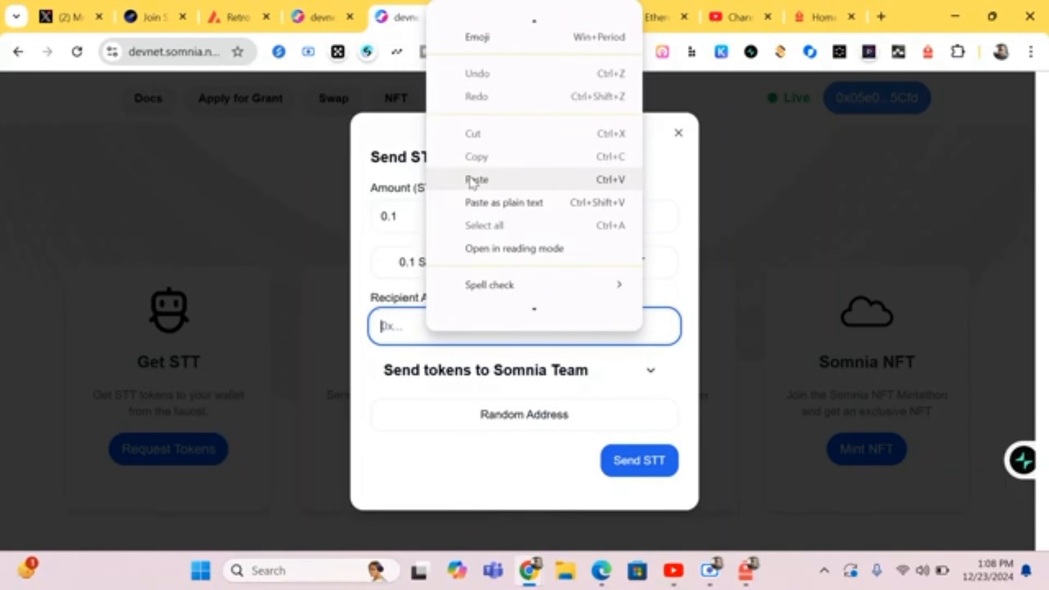
pyautogui.click(476, 179)
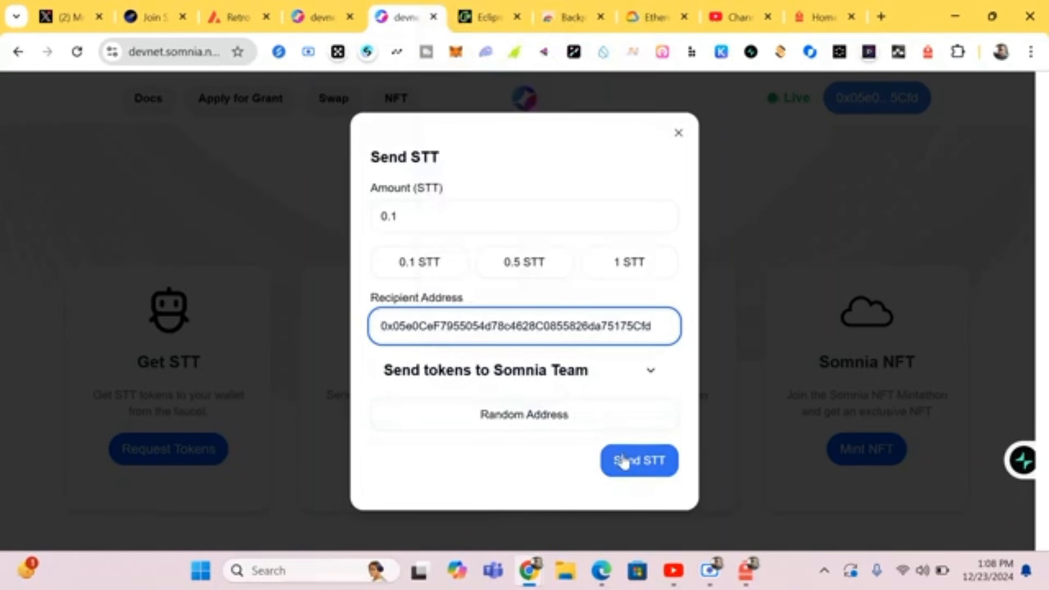
pyautogui.click(636, 460)
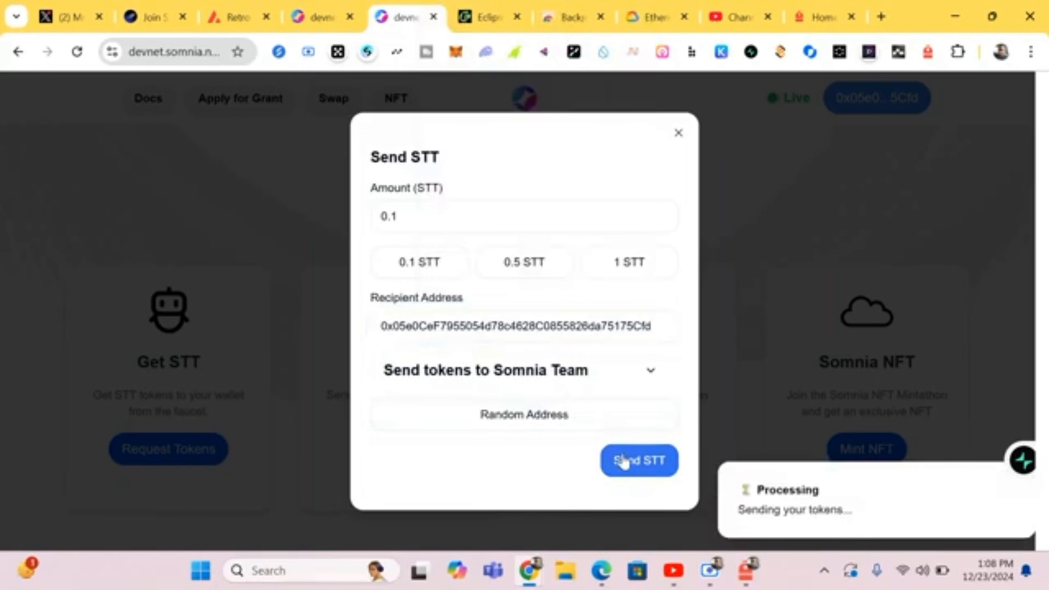
pyautogui.click(637, 460)
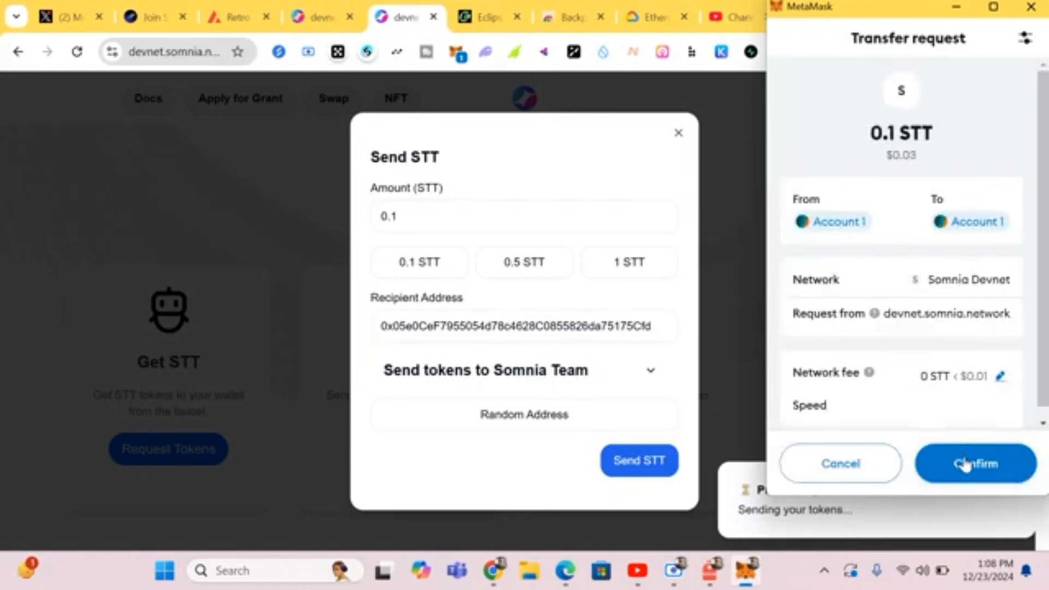
pyautogui.click(974, 463)
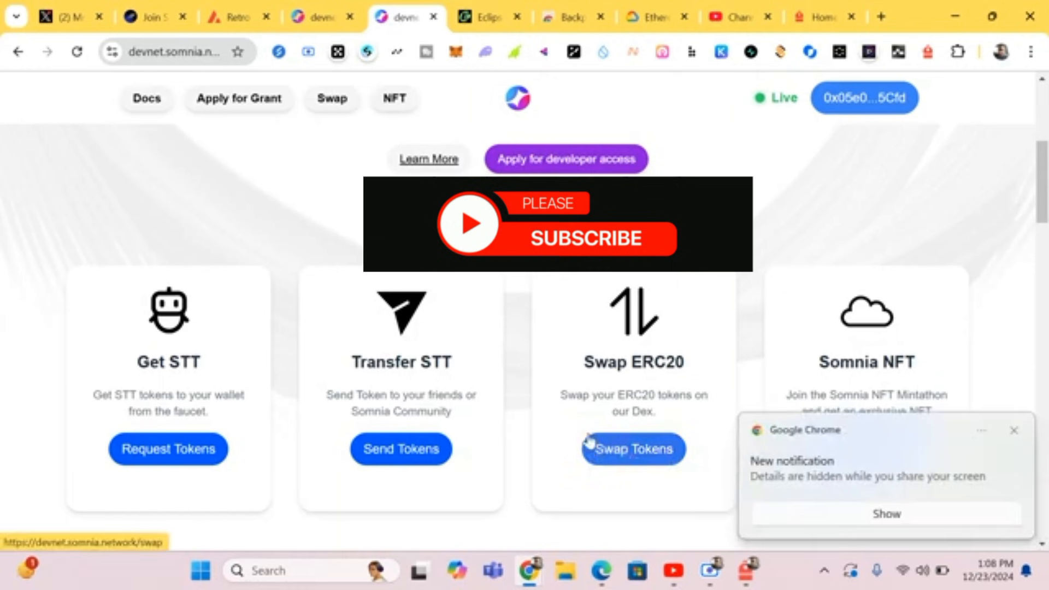
pyautogui.moveTo(632, 388)
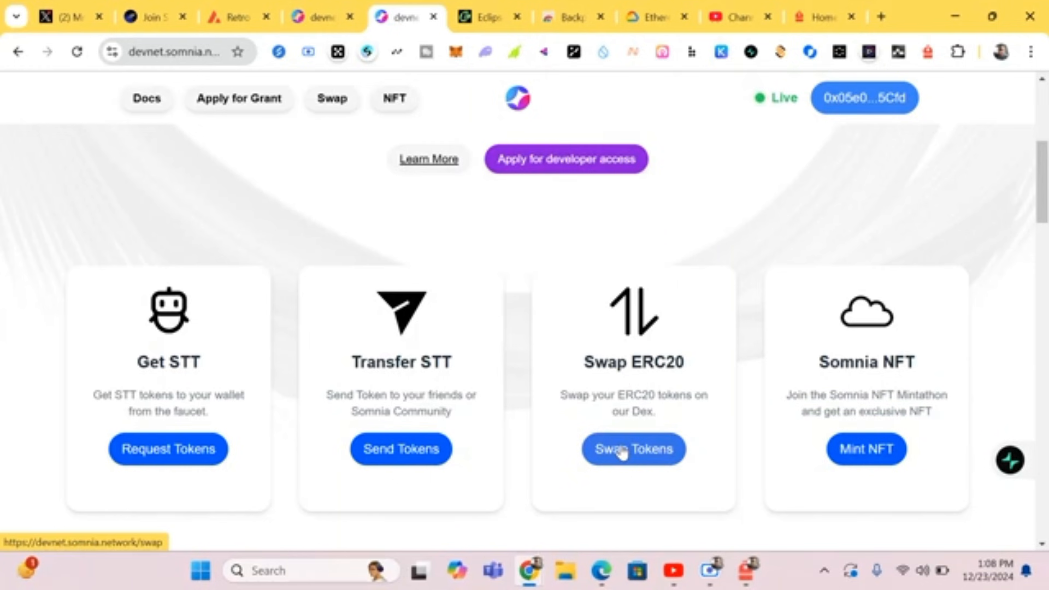
# Start an ERC20 token swap and choose the WSTT / sUSDT pool.
pyautogui.click(632, 448)
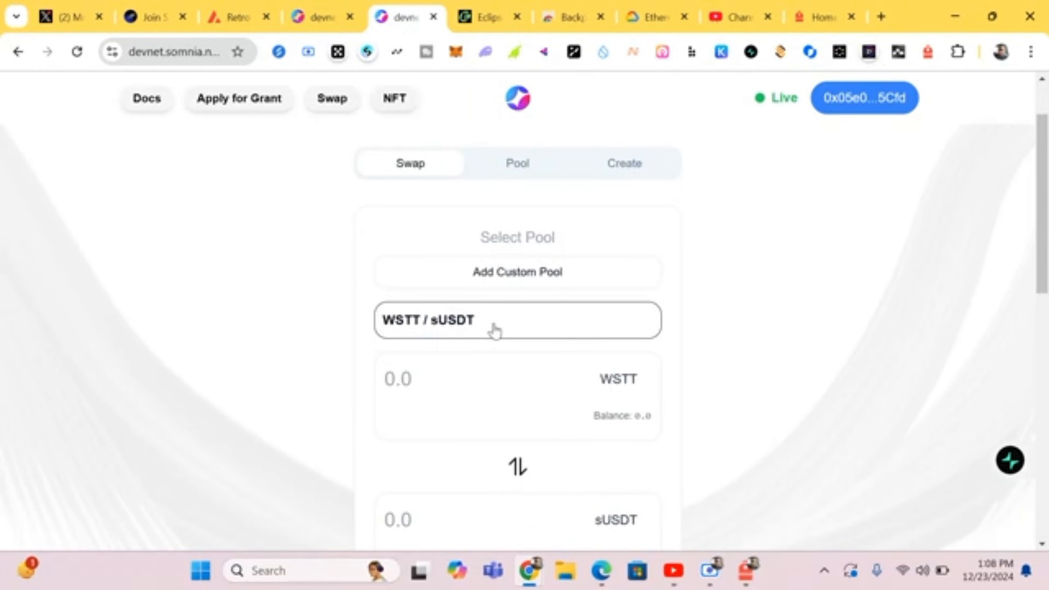
pyautogui.scroll(-3)
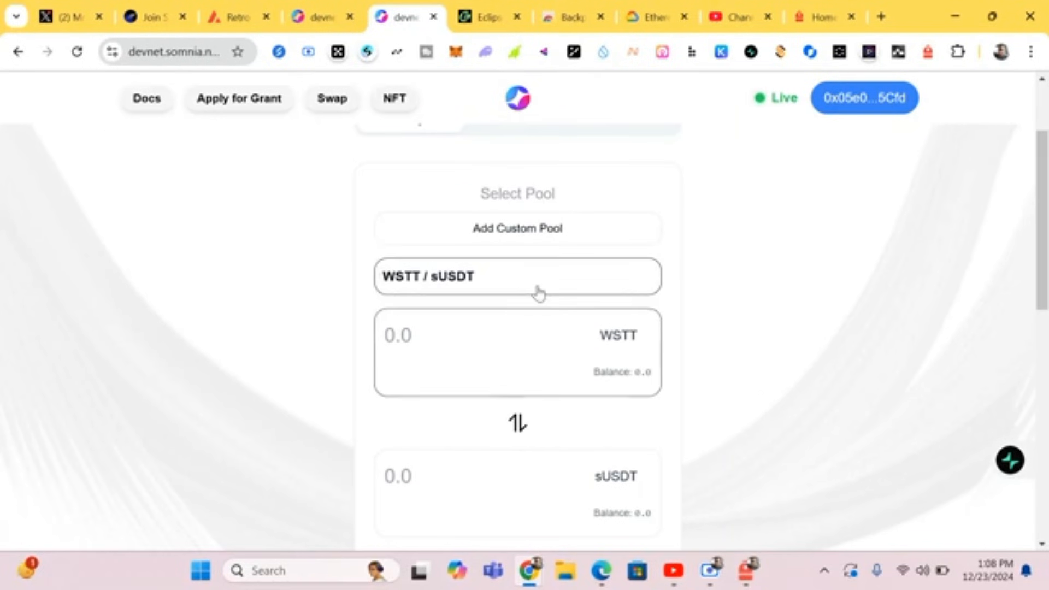
pyautogui.click(517, 275)
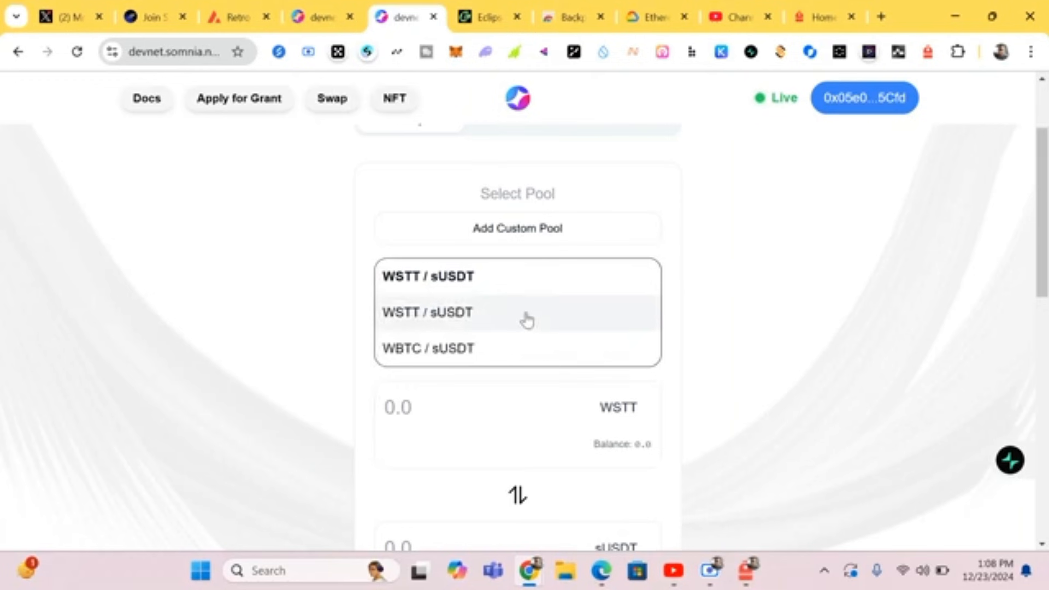
pyautogui.click(428, 312)
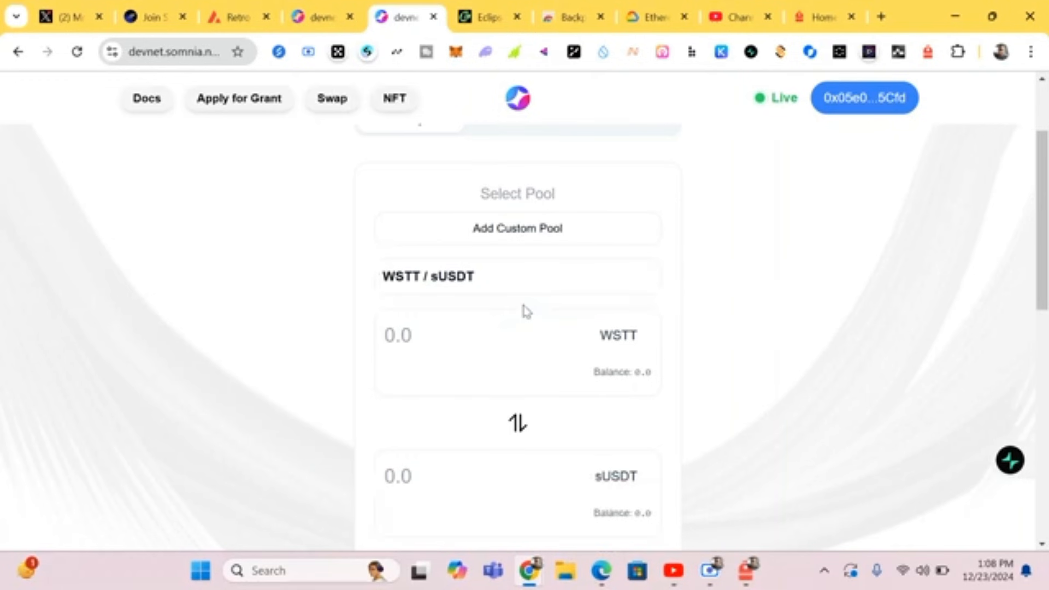
pyautogui.moveTo(498, 425)
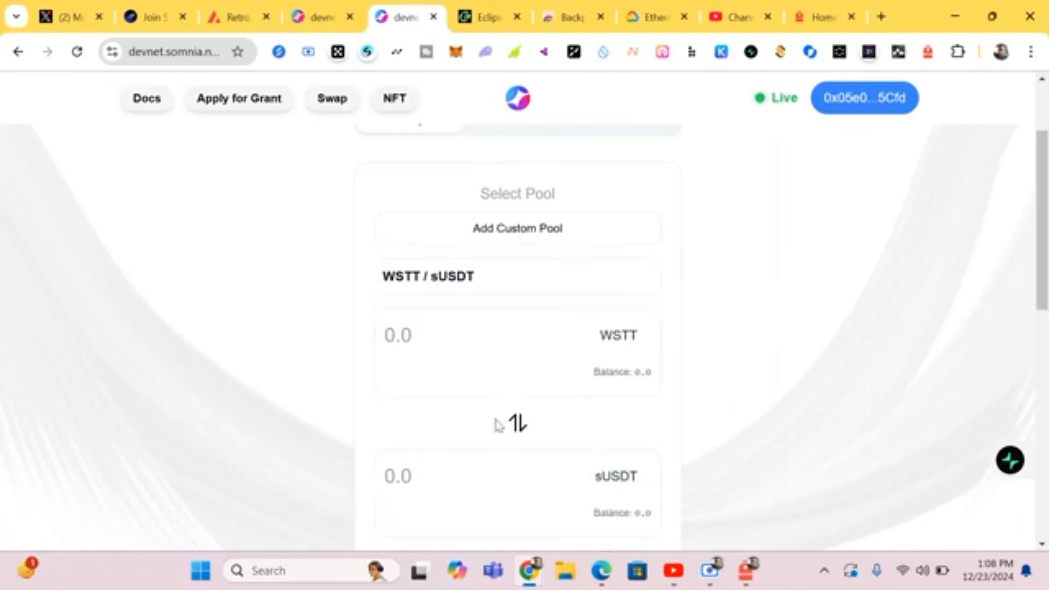
# Enter 100 in the WSTT amount field, quoting about 62.82 sUSDT.
pyautogui.scroll(-3)
pyautogui.write('0')
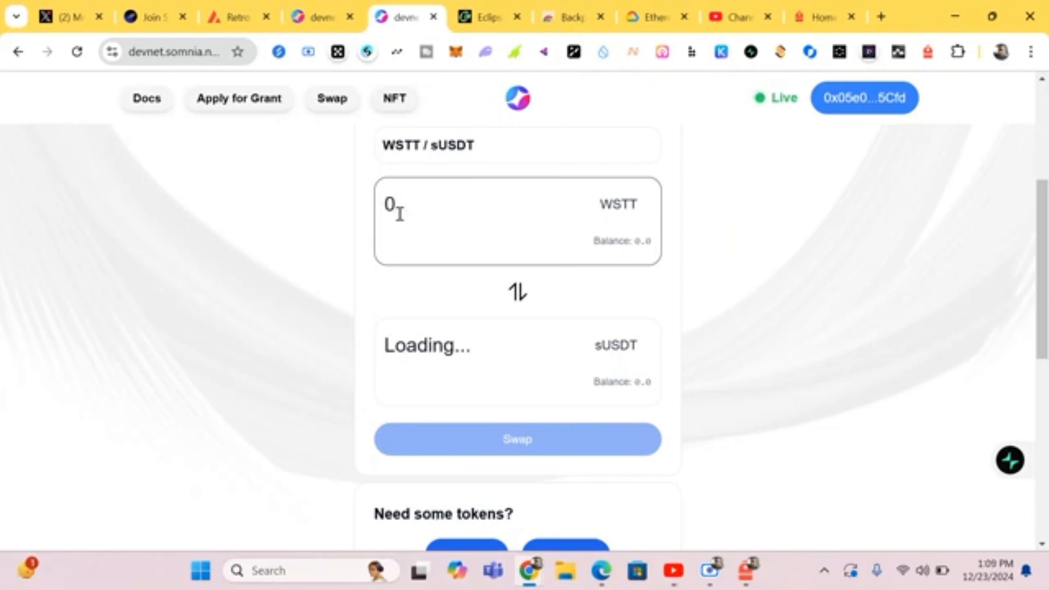
pyautogui.write('.0')
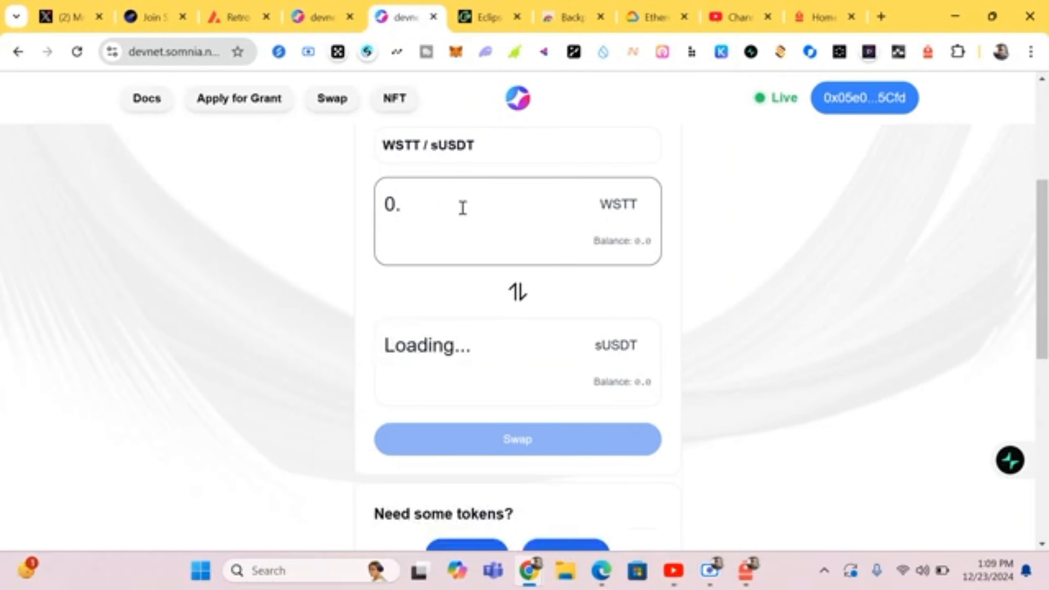
pyautogui.write('1')
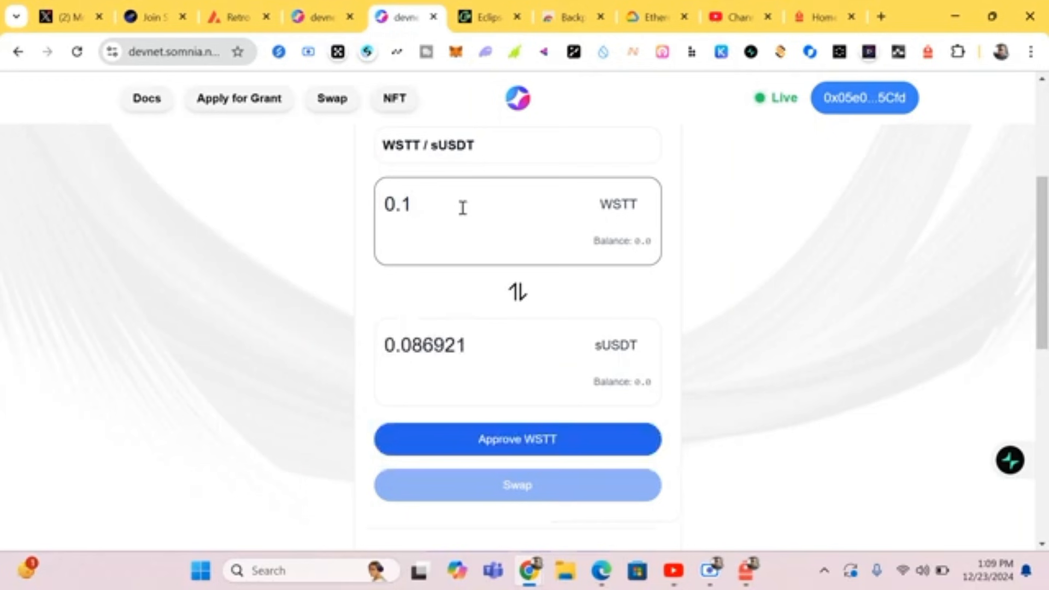
pyautogui.write('1')
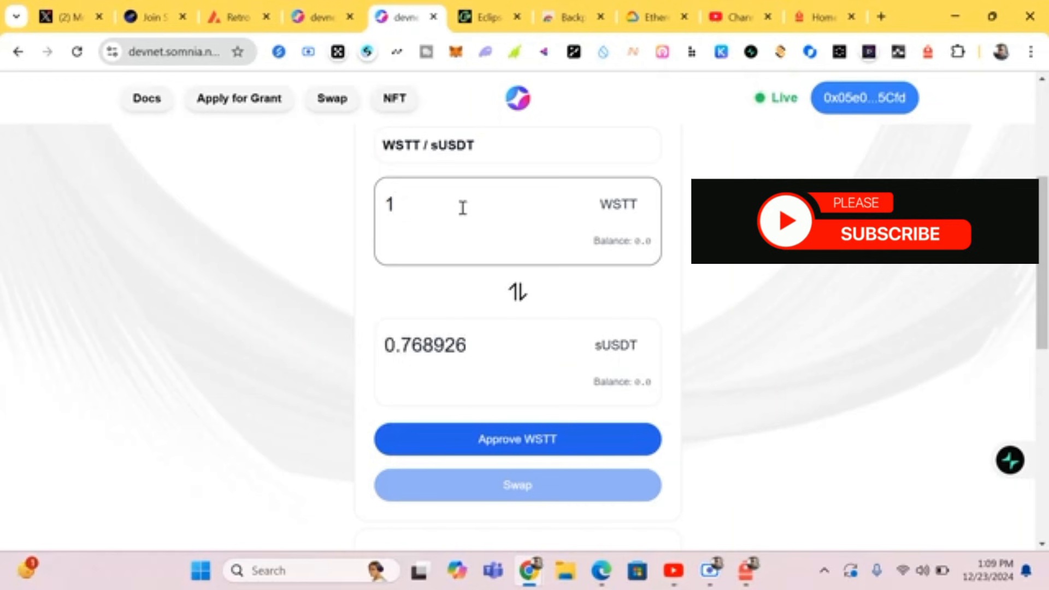
pyautogui.write('00')
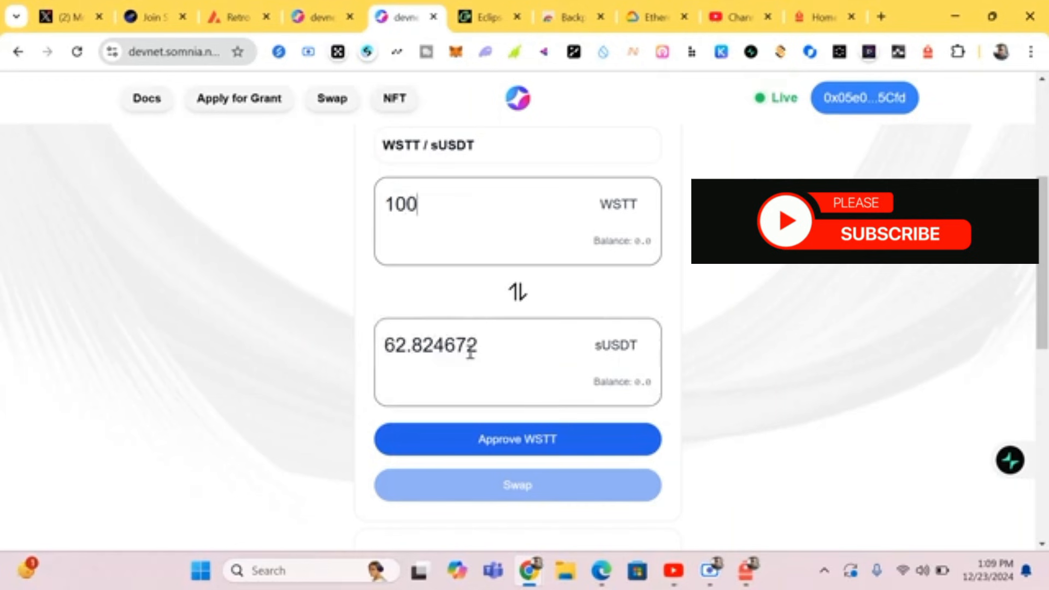
# Approve WSTT spending and confirm the 100 WSTT cap in MetaMask.
pyautogui.click(517, 439)
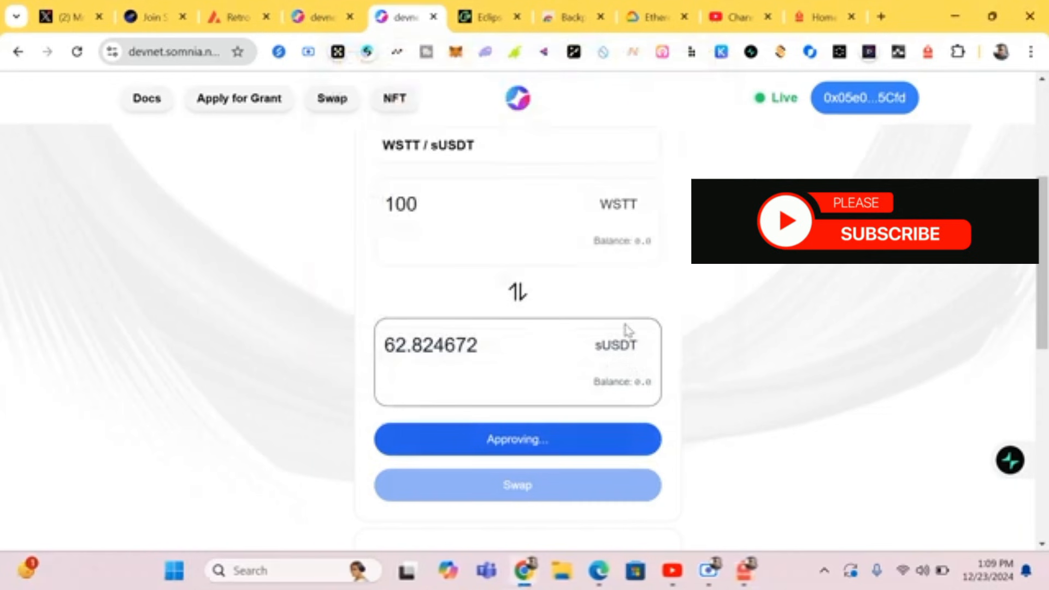
pyautogui.moveTo(560, 374)
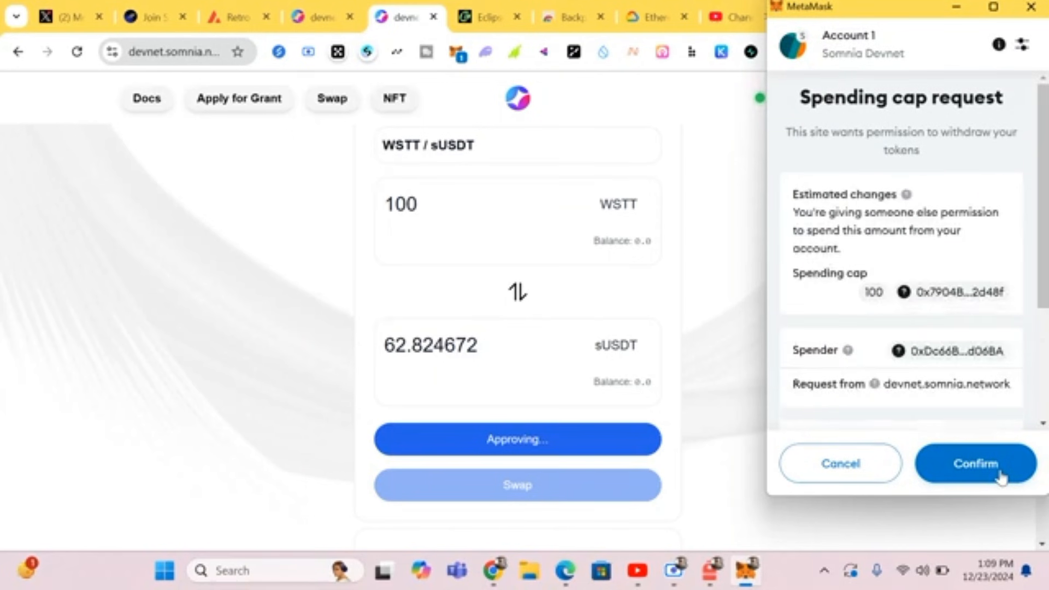
pyautogui.click(975, 463)
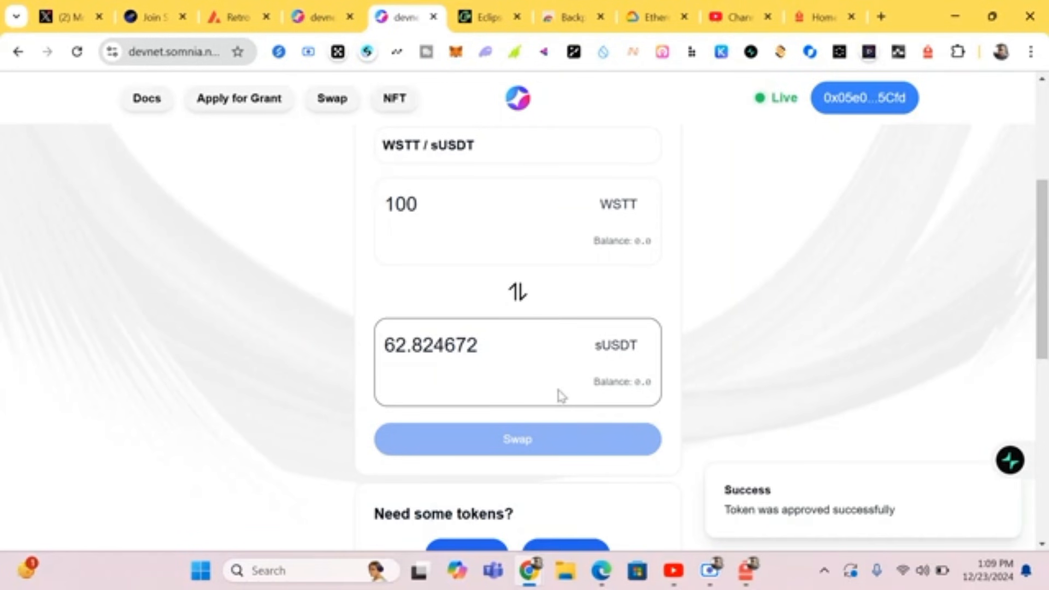
pyautogui.moveTo(561, 393)
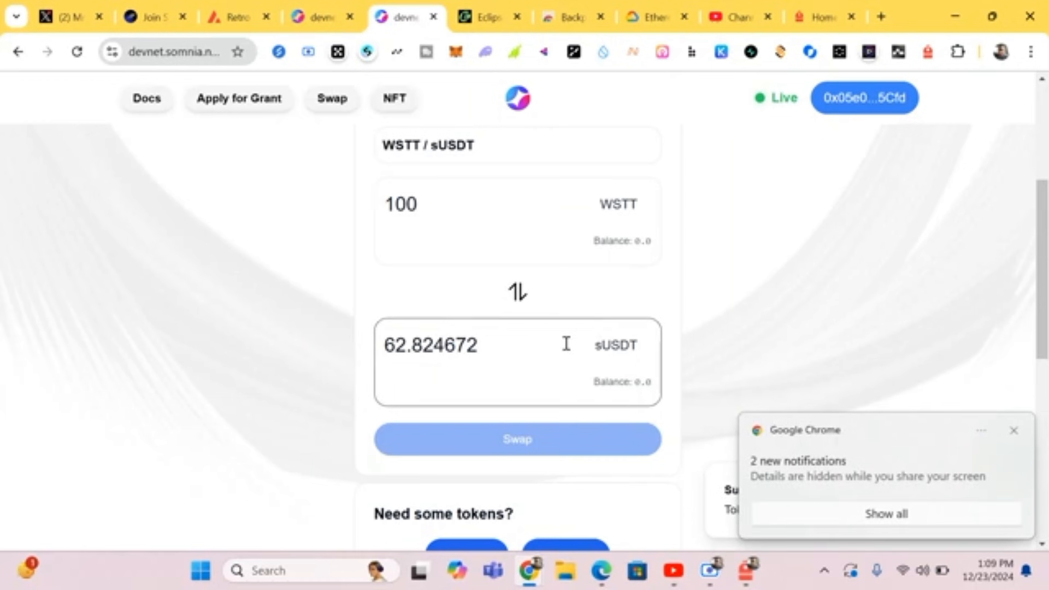
pyautogui.scroll(-3)
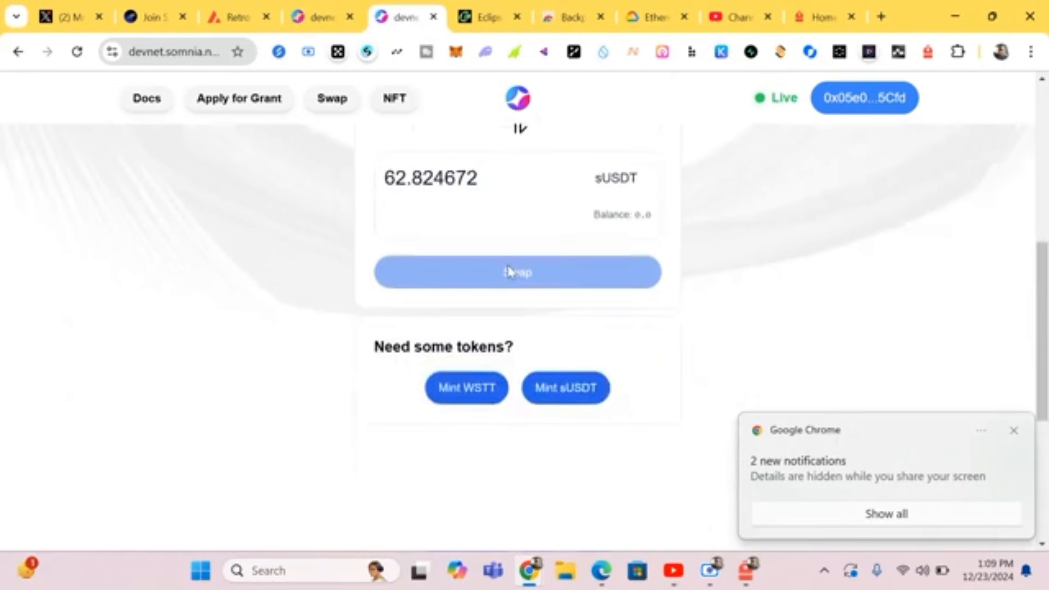
pyautogui.scroll(3)
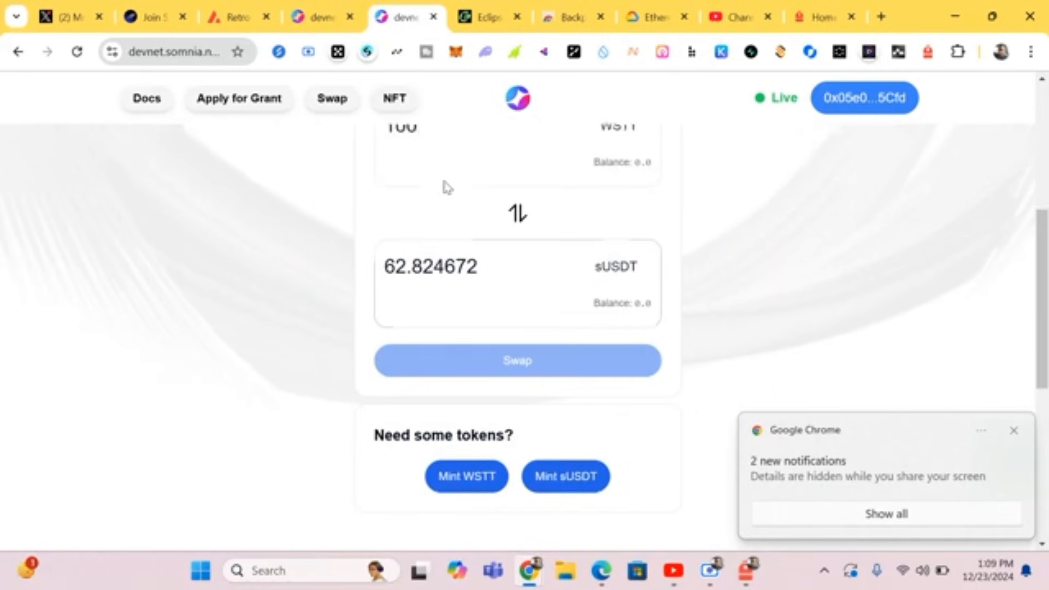
pyautogui.scroll(3)
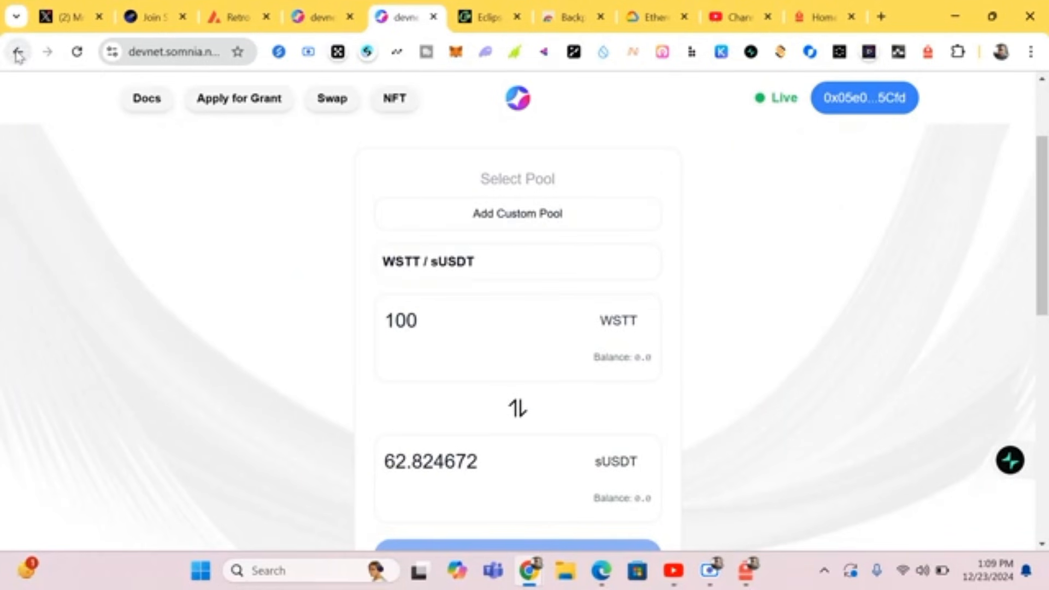
pyautogui.click(17, 51)
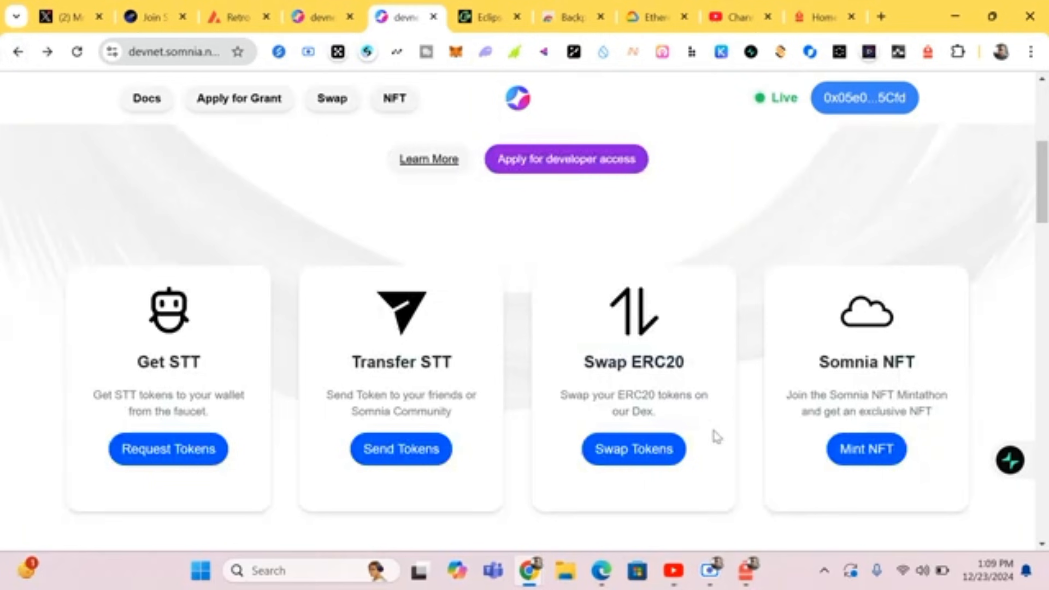
pyautogui.moveTo(862, 432)
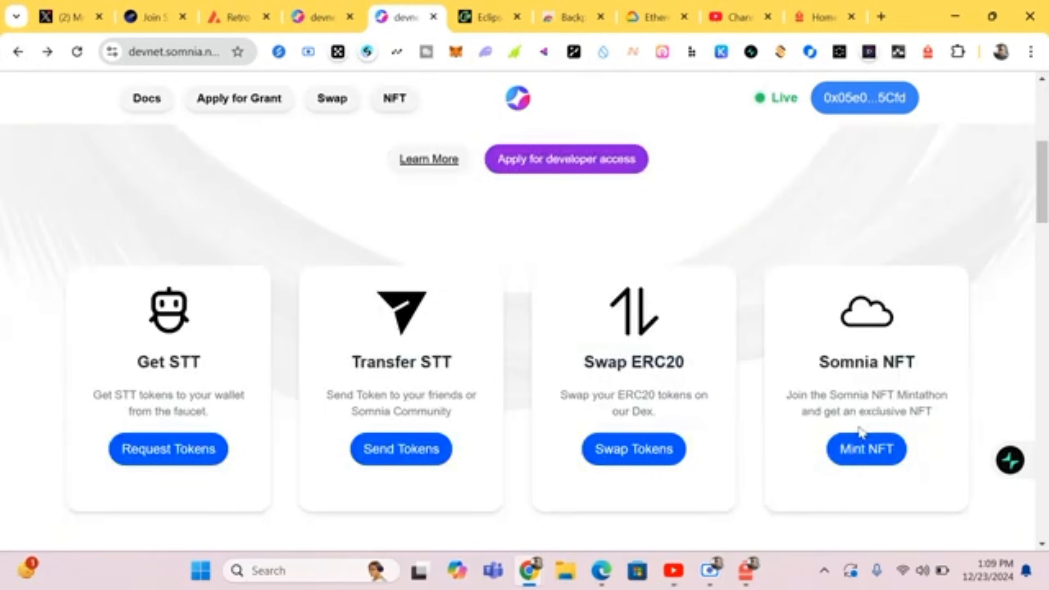
pyautogui.moveTo(865, 449)
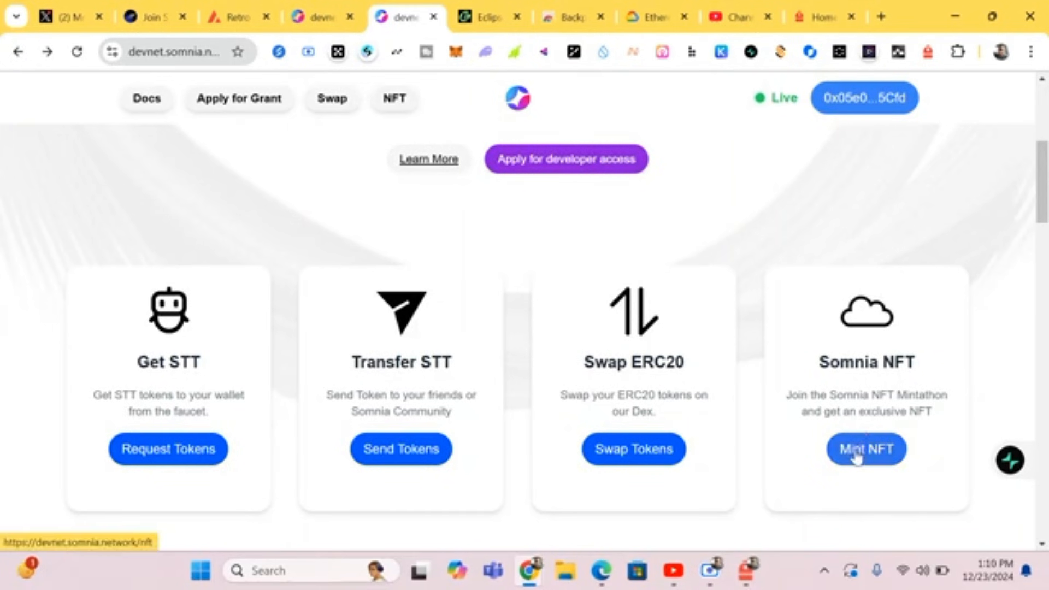
pyautogui.click(865, 448)
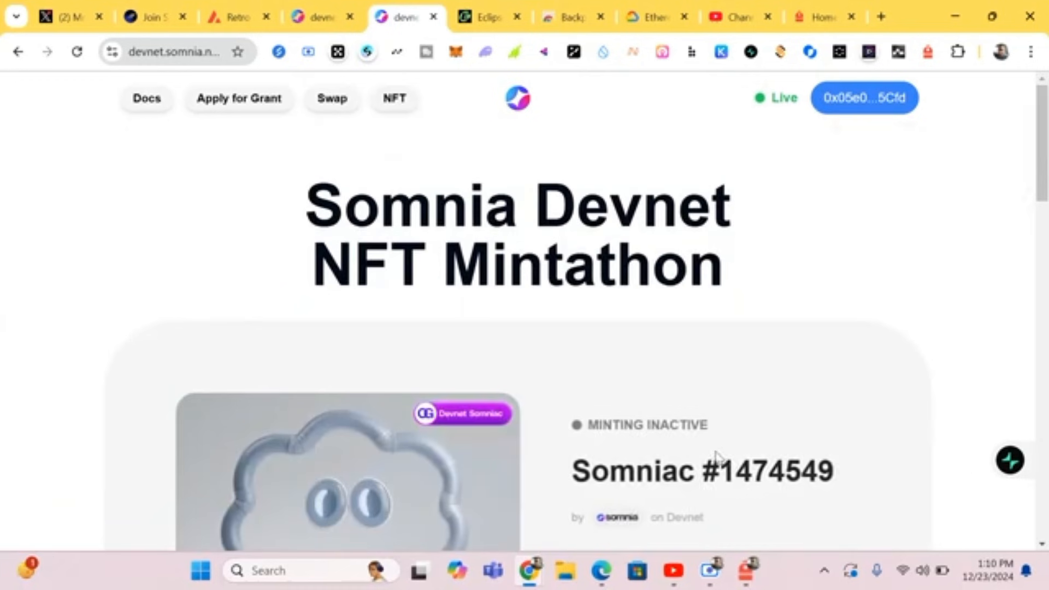
pyautogui.scroll(-3)
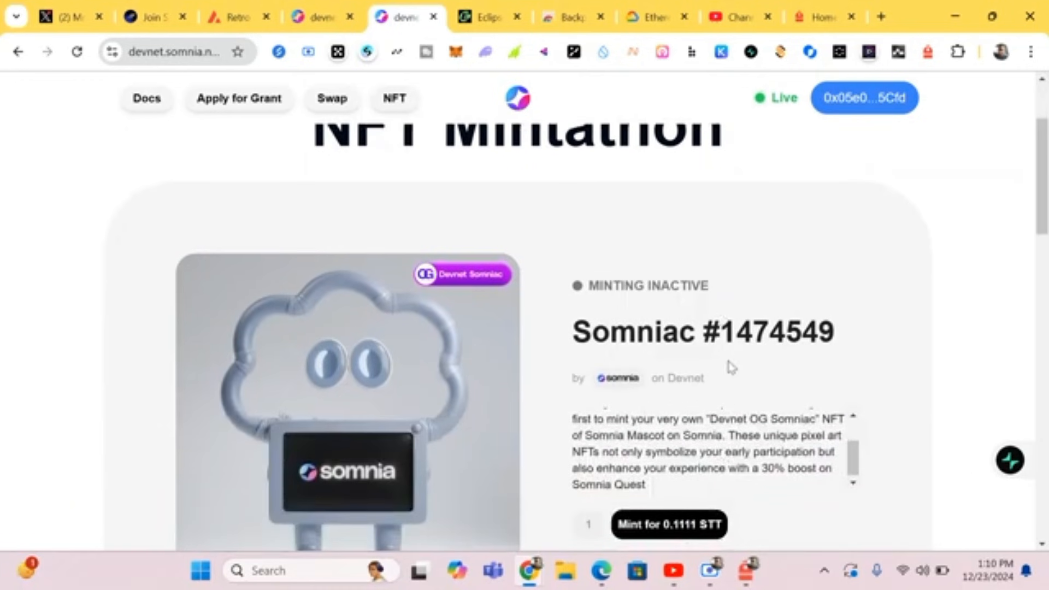
pyautogui.scroll(-3)
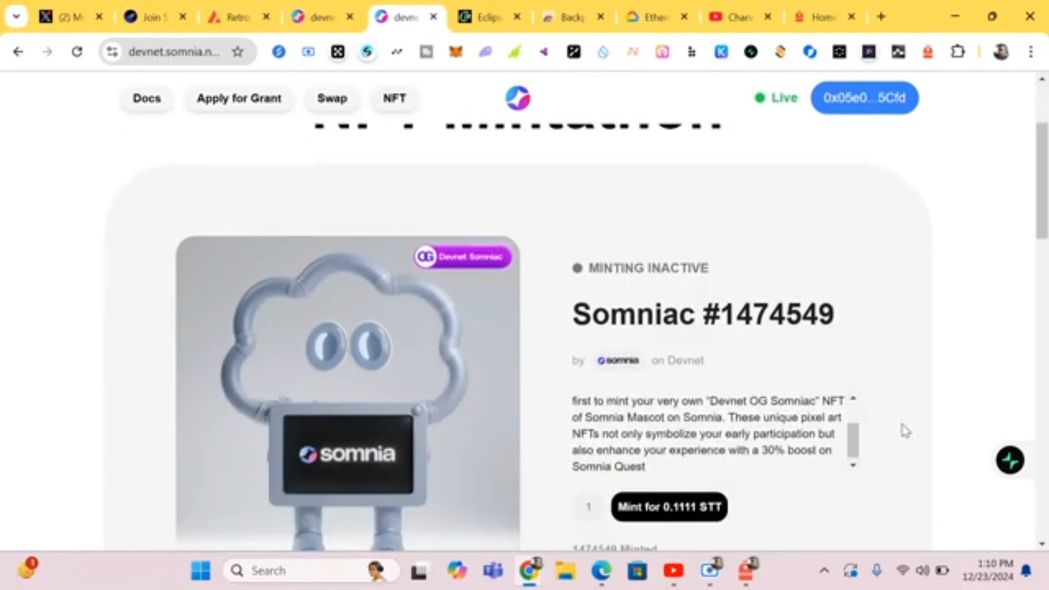
pyautogui.scroll(-3)
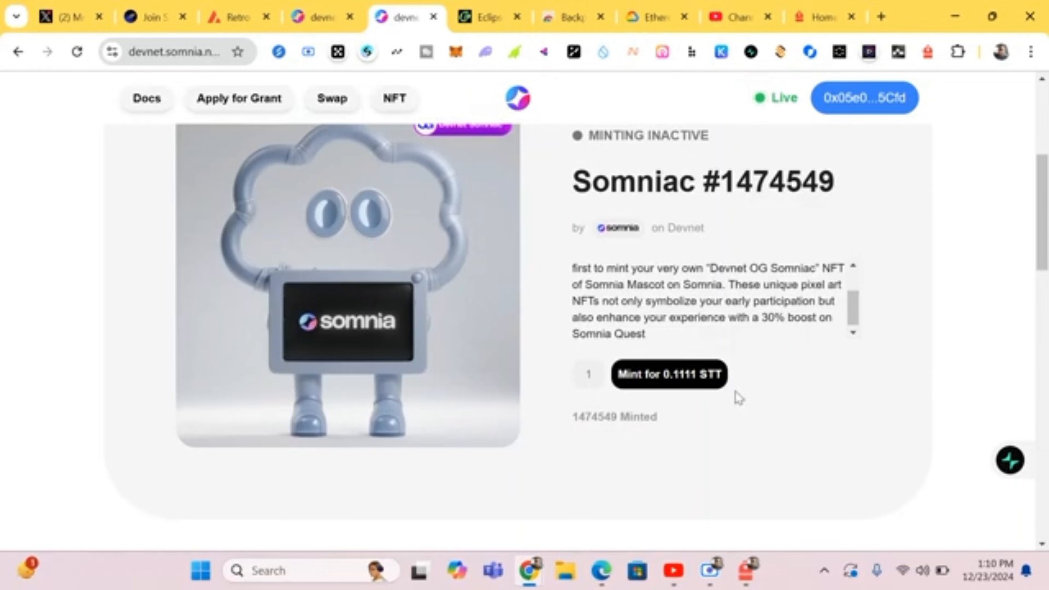
pyautogui.click(669, 374)
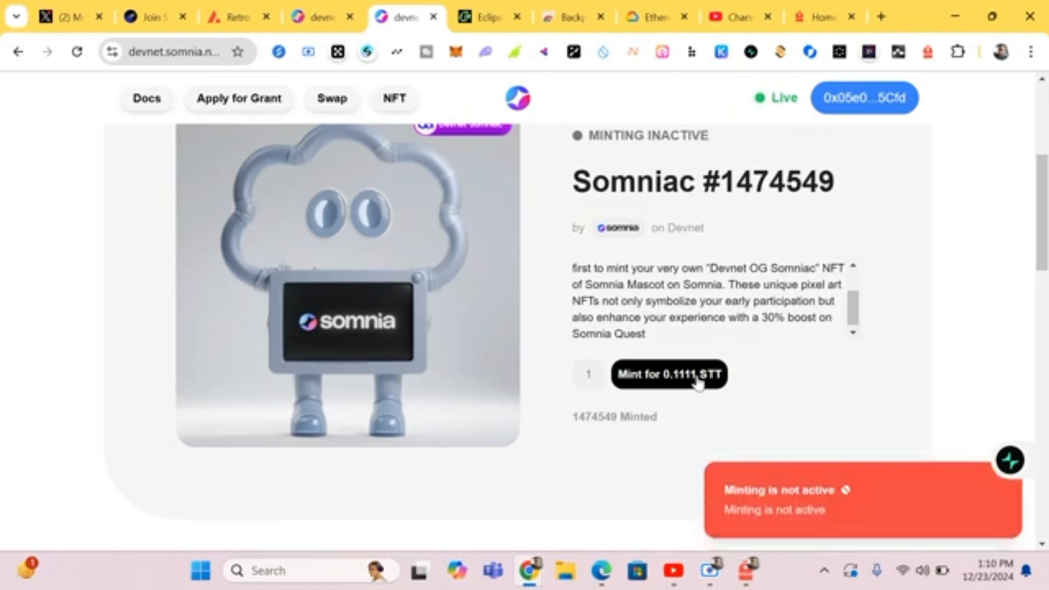
pyautogui.scroll(3)
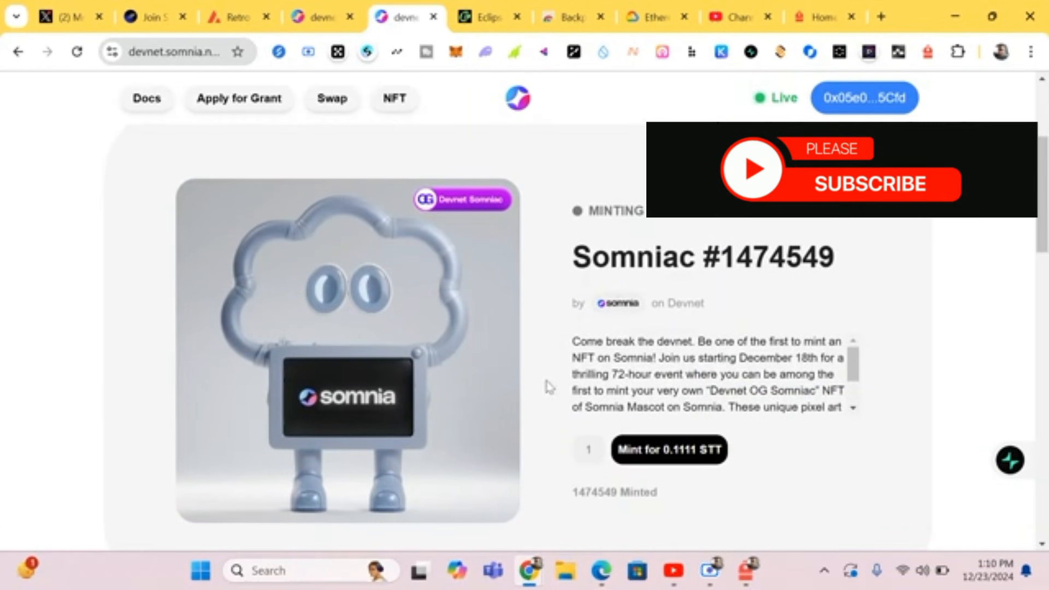
pyautogui.moveTo(727, 472)
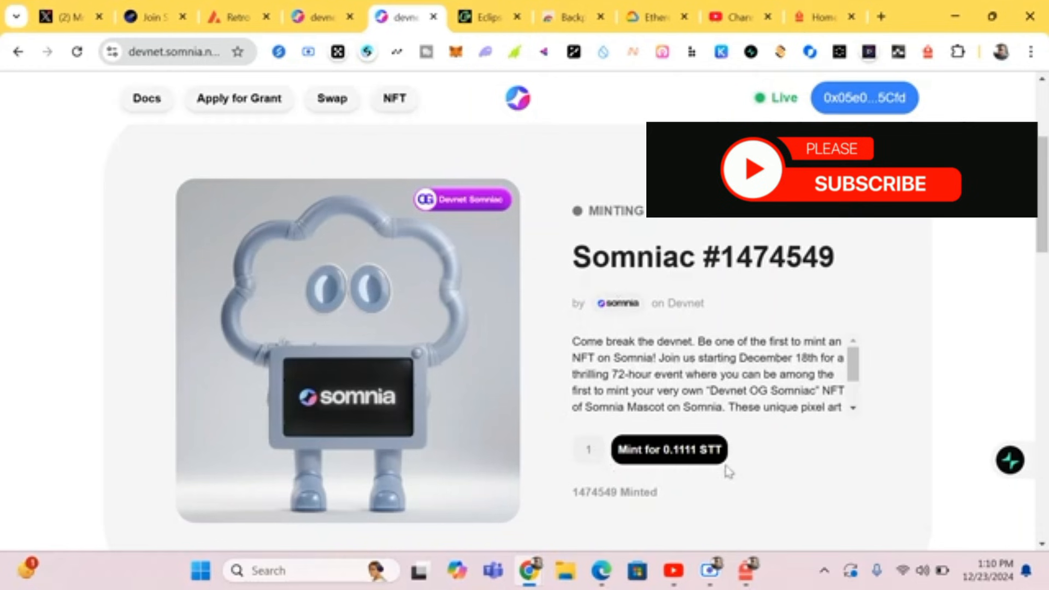
pyautogui.moveTo(676, 485)
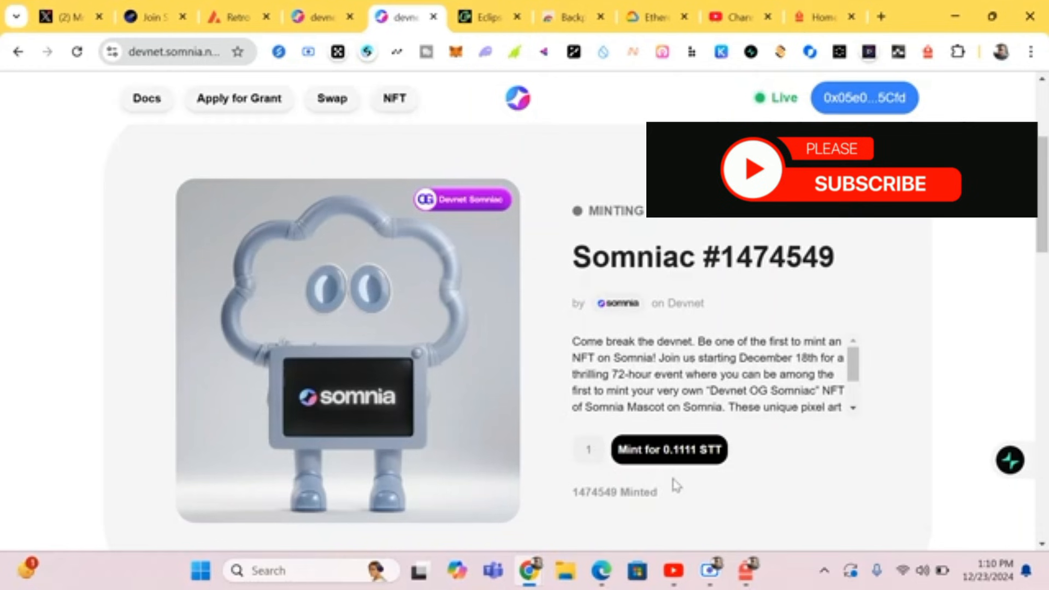
pyautogui.moveTo(716, 487)
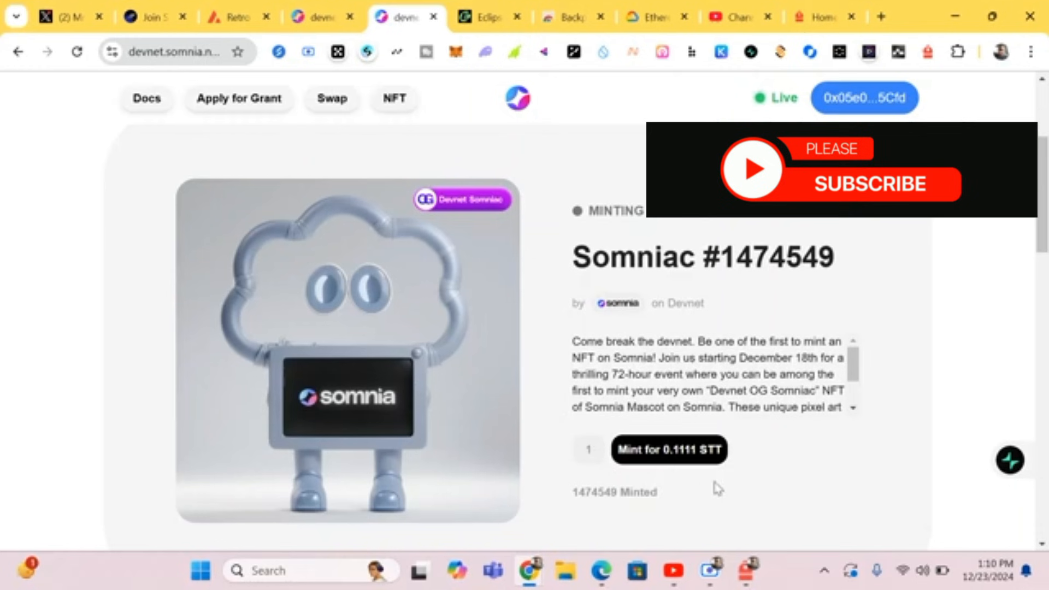
pyautogui.moveTo(565, 227)
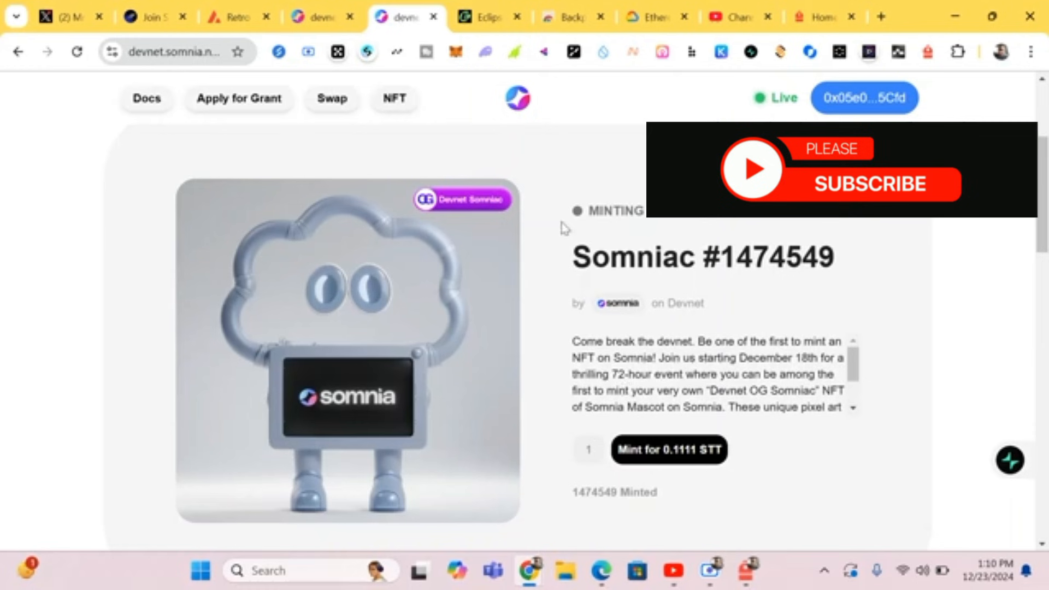
pyautogui.moveTo(711, 501)
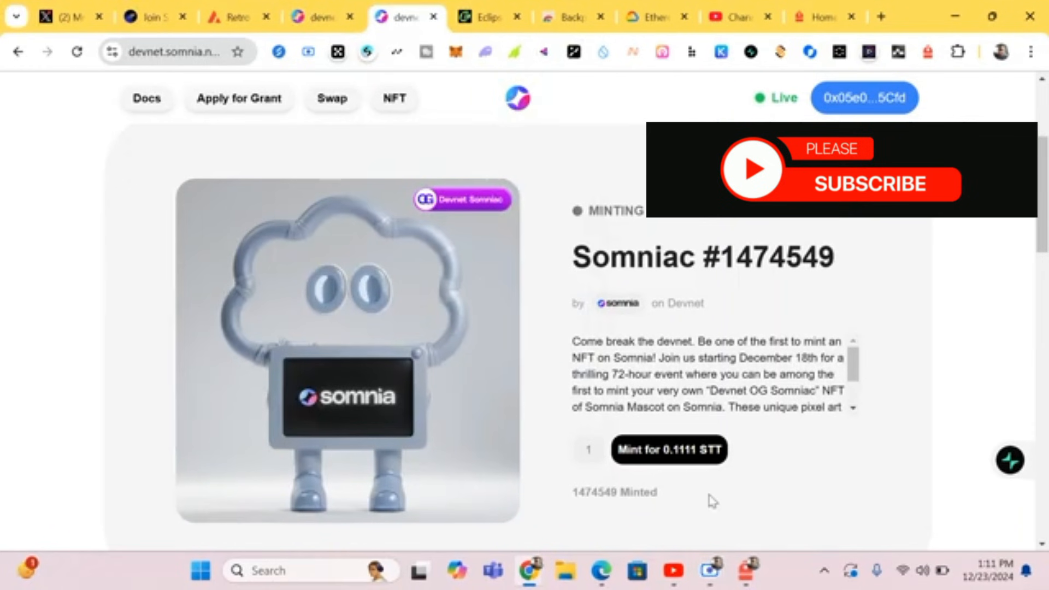
pyautogui.moveTo(681, 494)
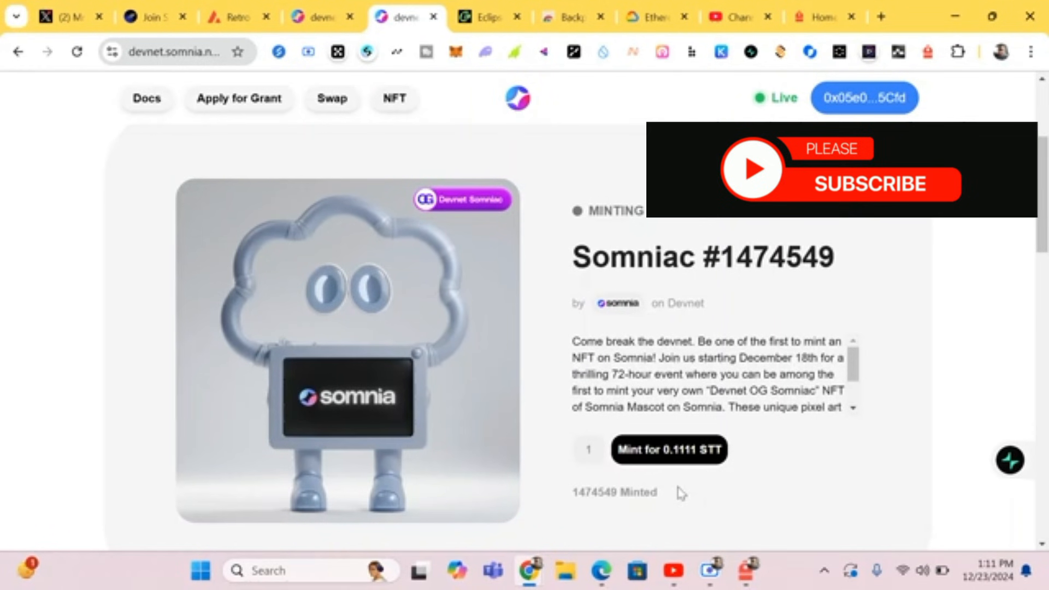
pyautogui.moveTo(538, 219)
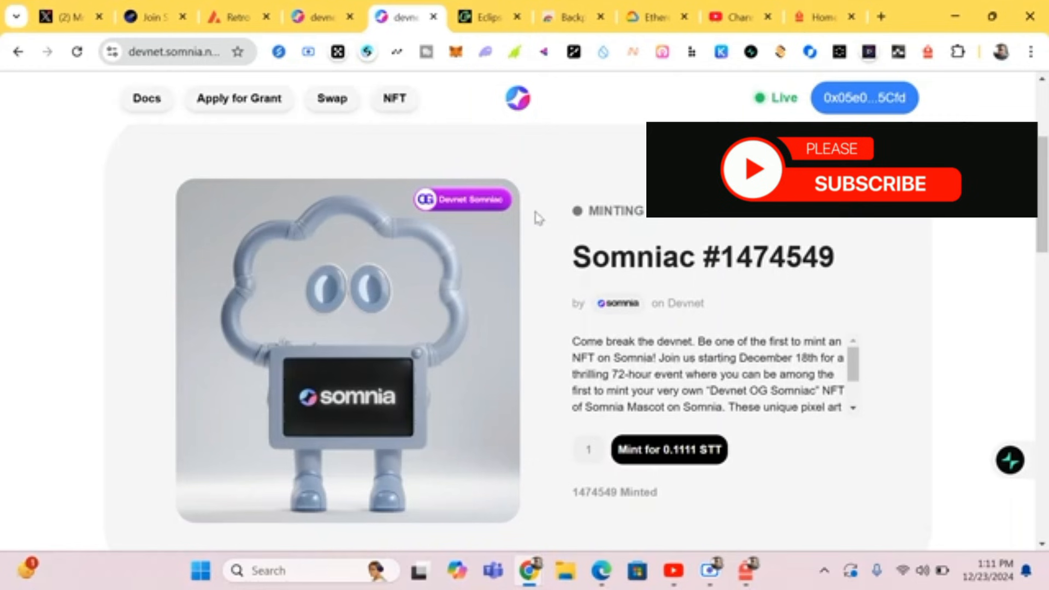
pyautogui.moveTo(529, 171)
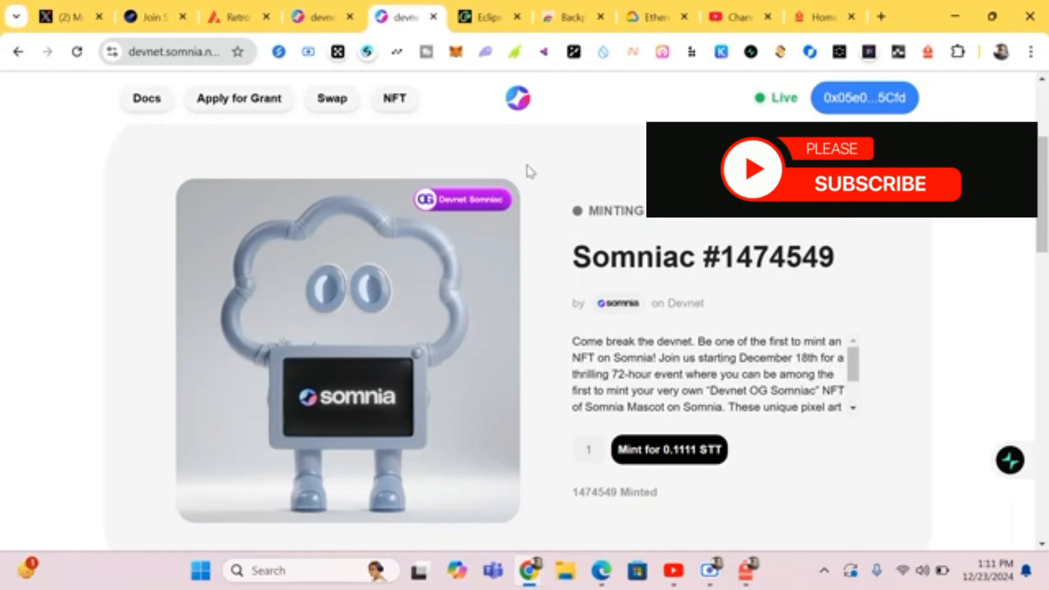
pyautogui.moveTo(672, 227)
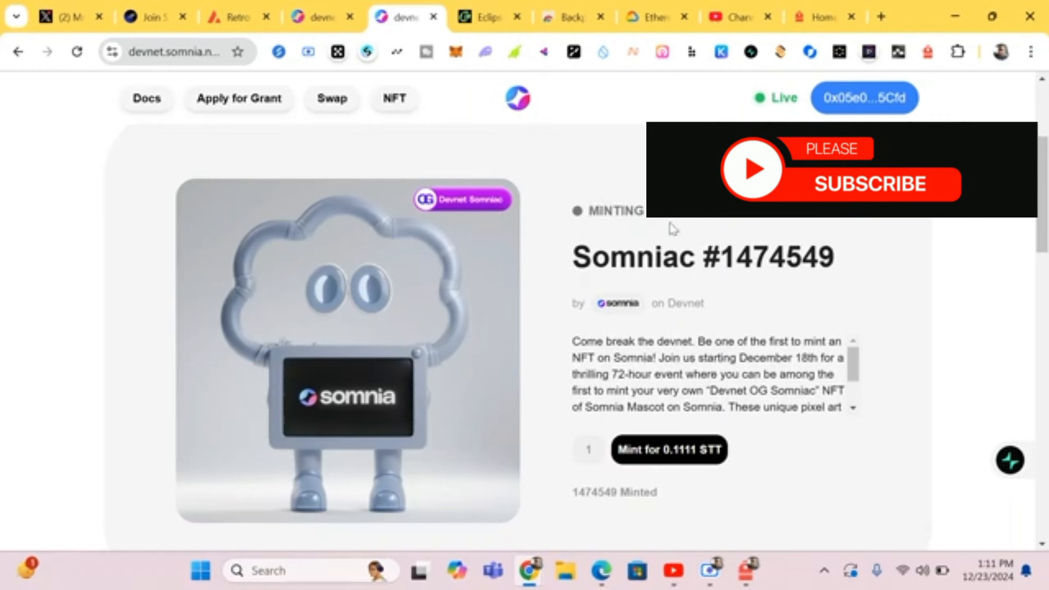
pyautogui.moveTo(562, 170)
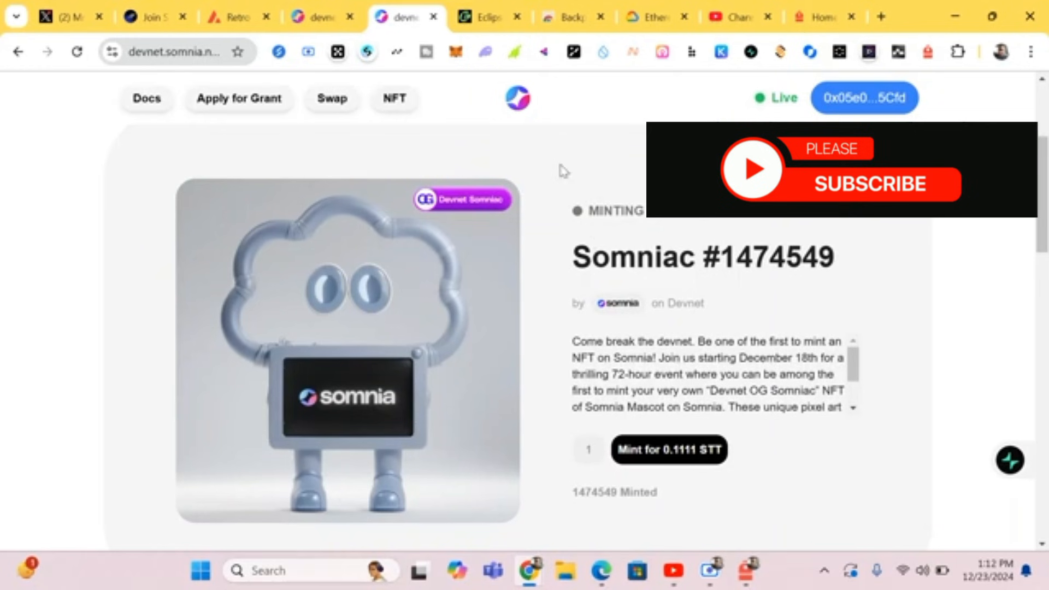
# Return to the Somnia Devnet tab and scroll down toward the quest.somnia.network link.
pyautogui.click(321, 16)
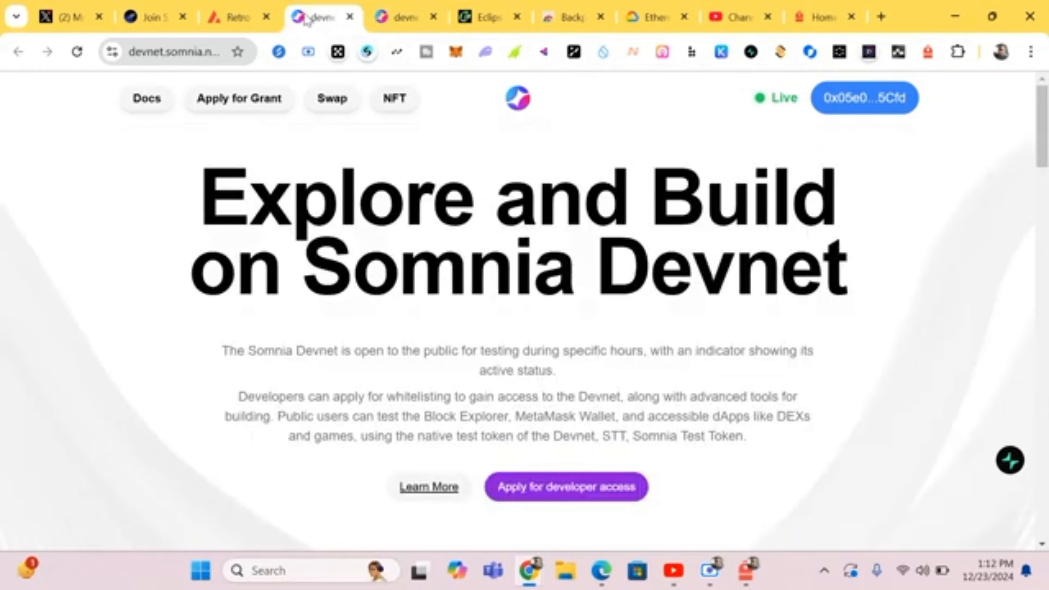
pyautogui.scroll(-3)
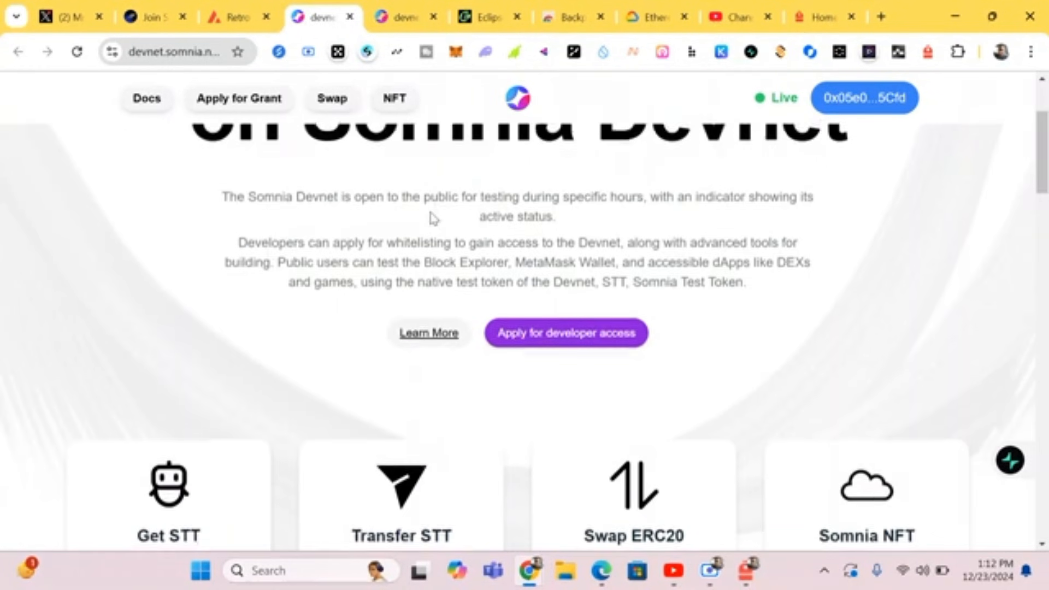
pyautogui.scroll(-3)
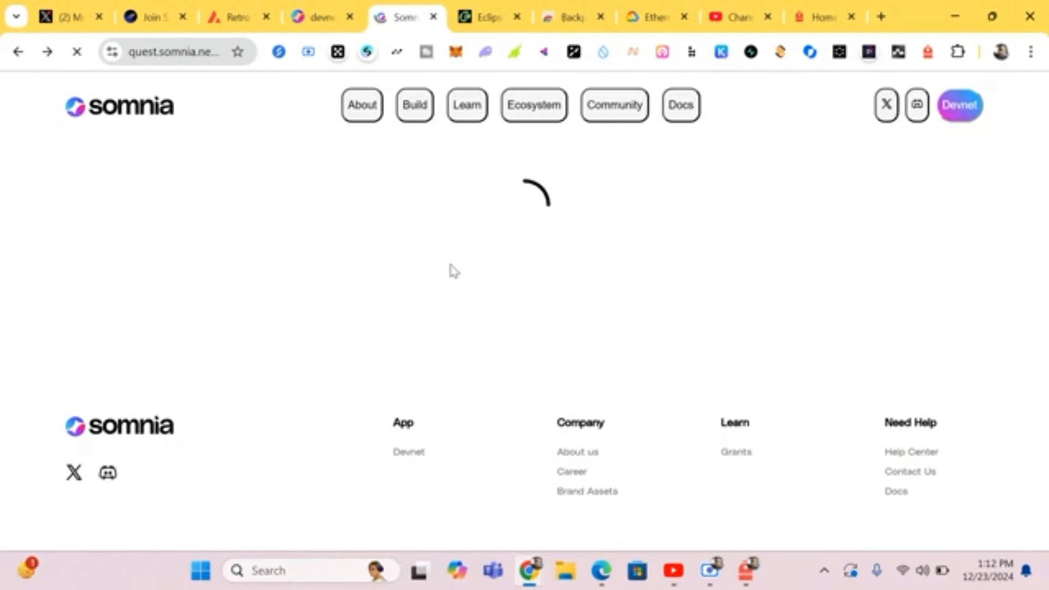
pyautogui.moveTo(339, 338)
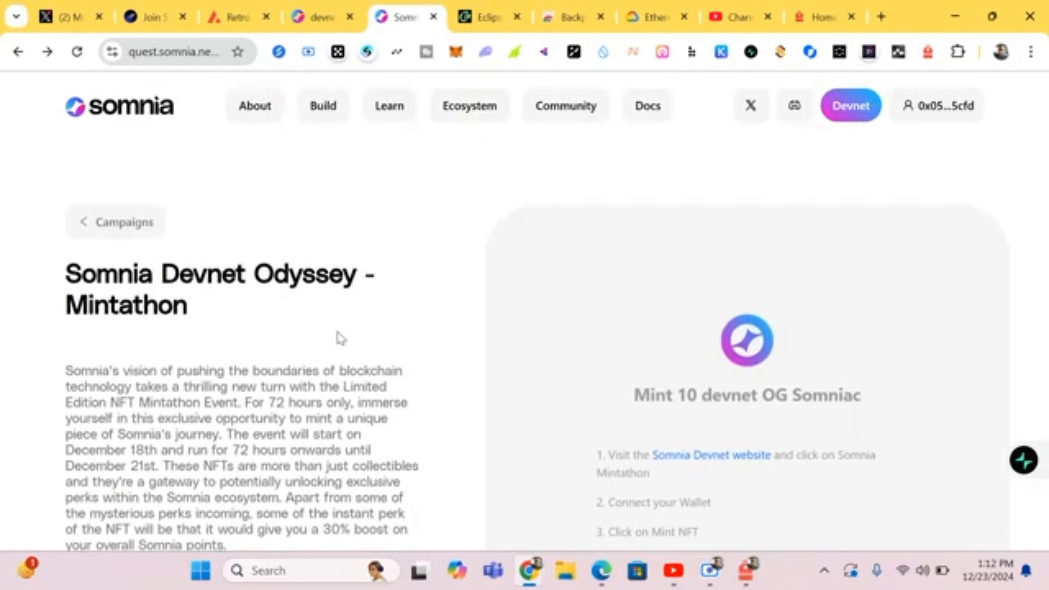
pyautogui.scroll(-3)
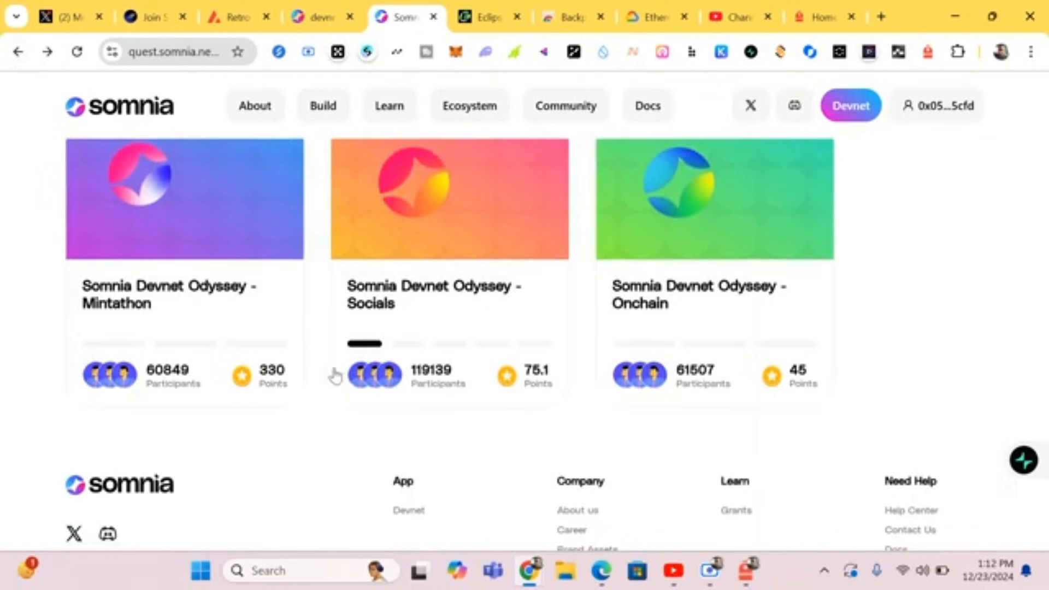
pyautogui.moveTo(231, 321)
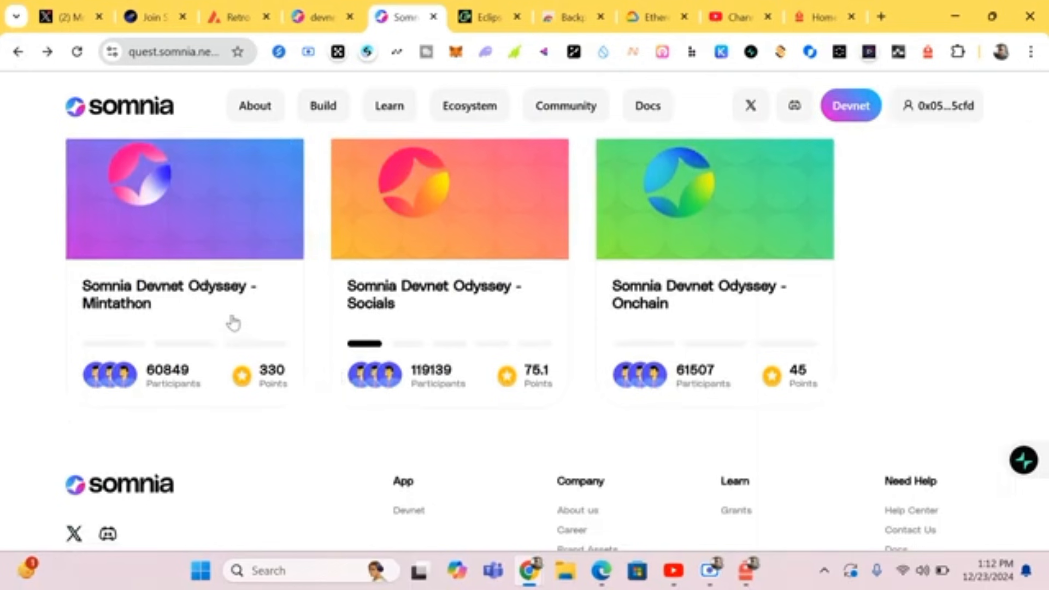
pyautogui.moveTo(427, 306)
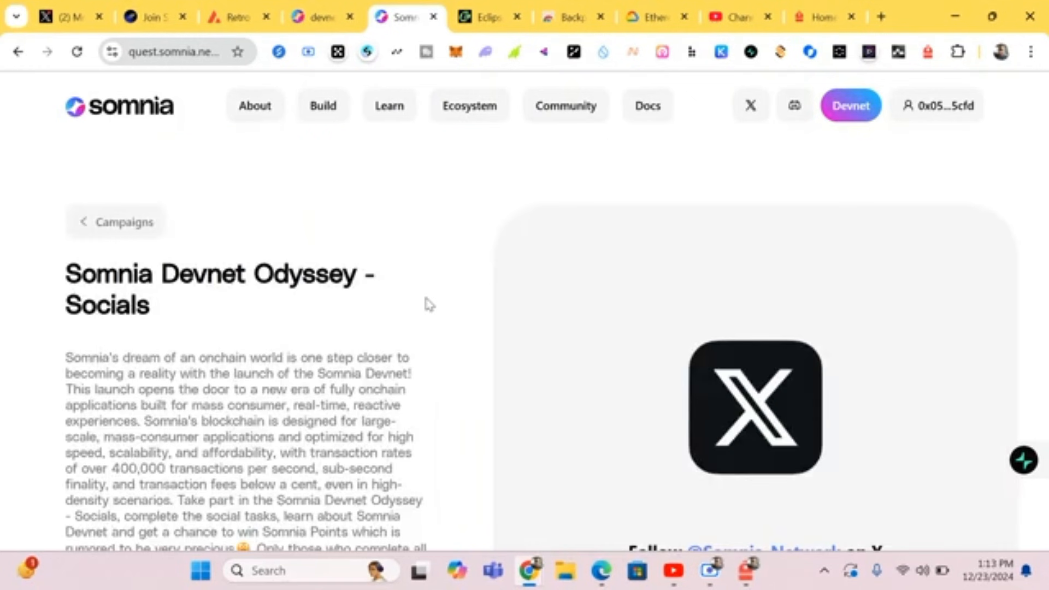
# Move to the Link Twitter Account task and begin connecting the X account.
pyautogui.scroll(-3)
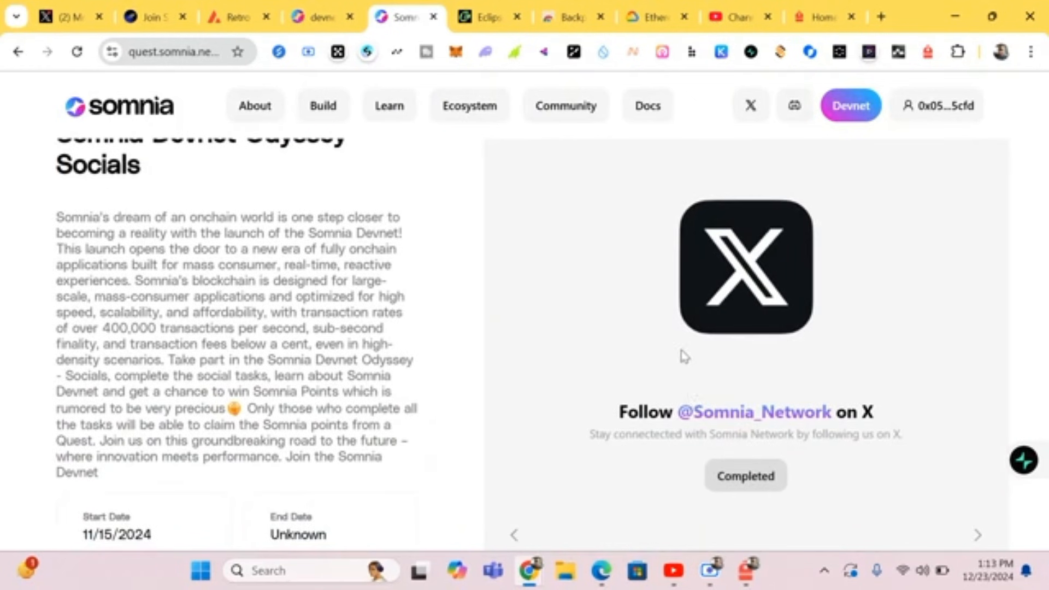
pyautogui.scroll(-3)
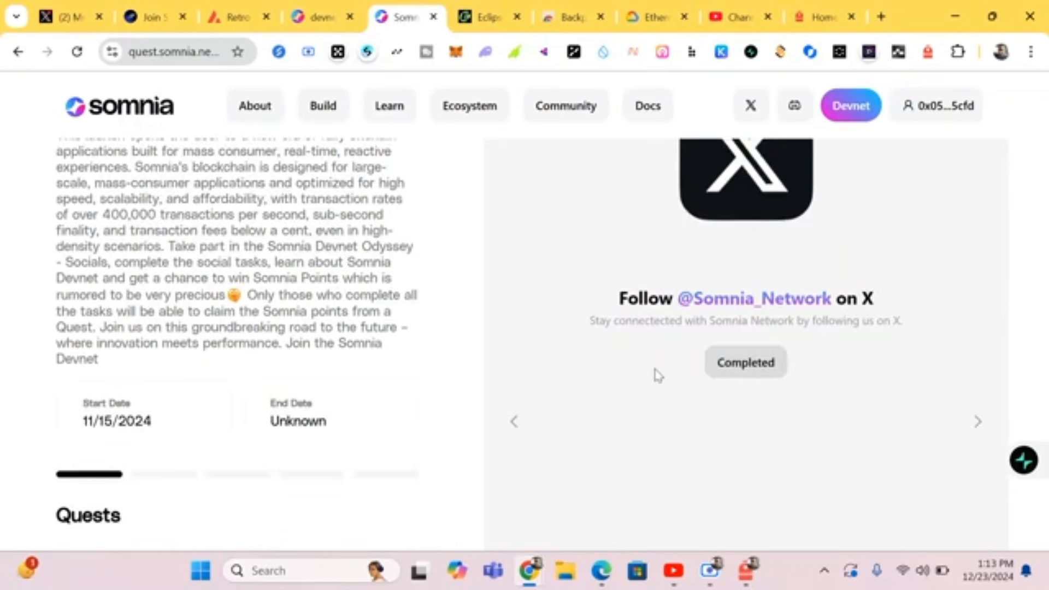
pyautogui.moveTo(967, 428)
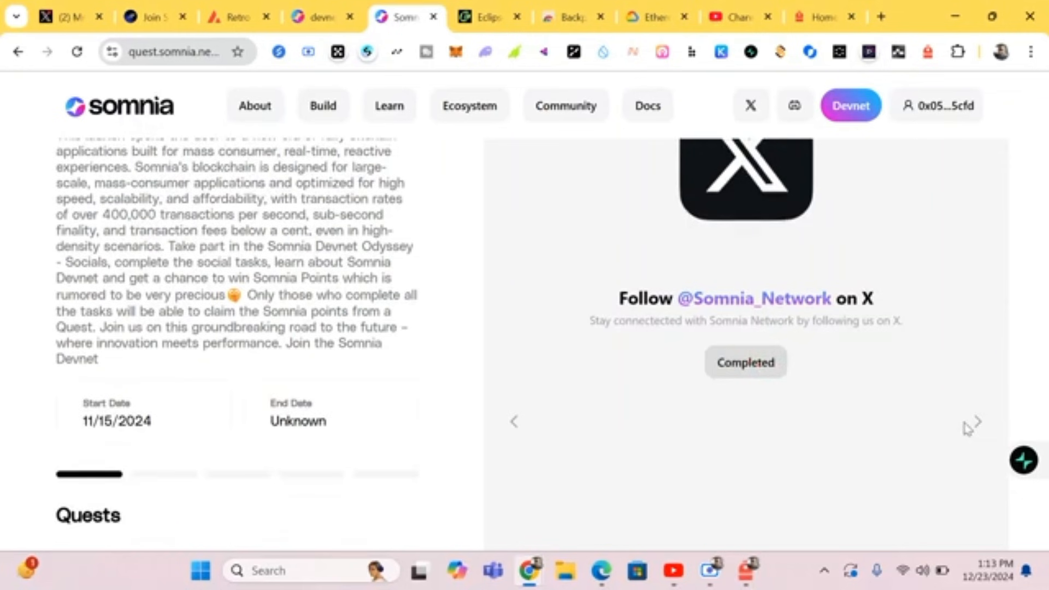
pyautogui.click(976, 421)
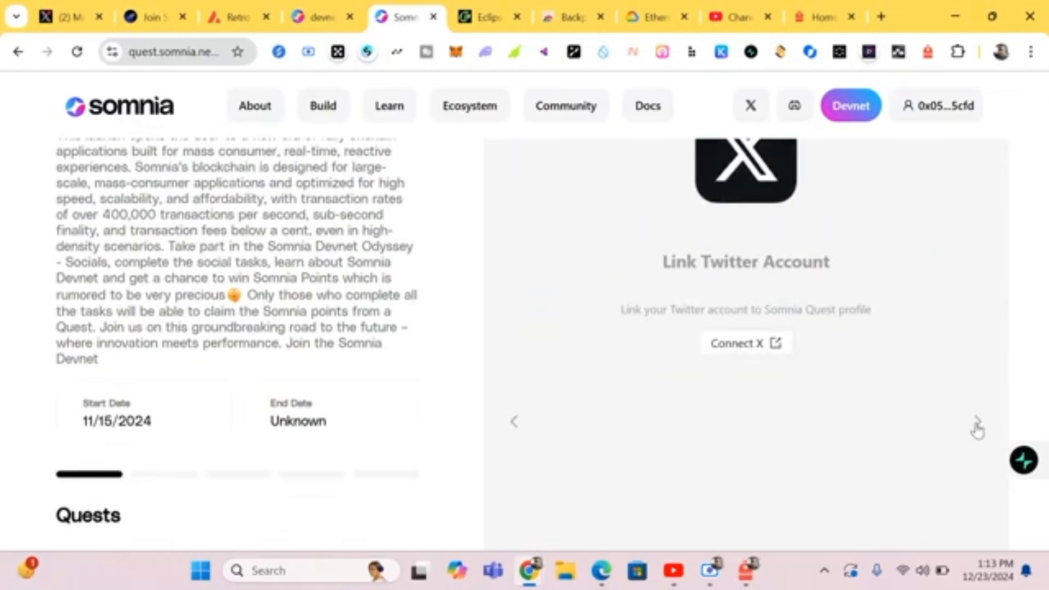
pyautogui.scroll(3)
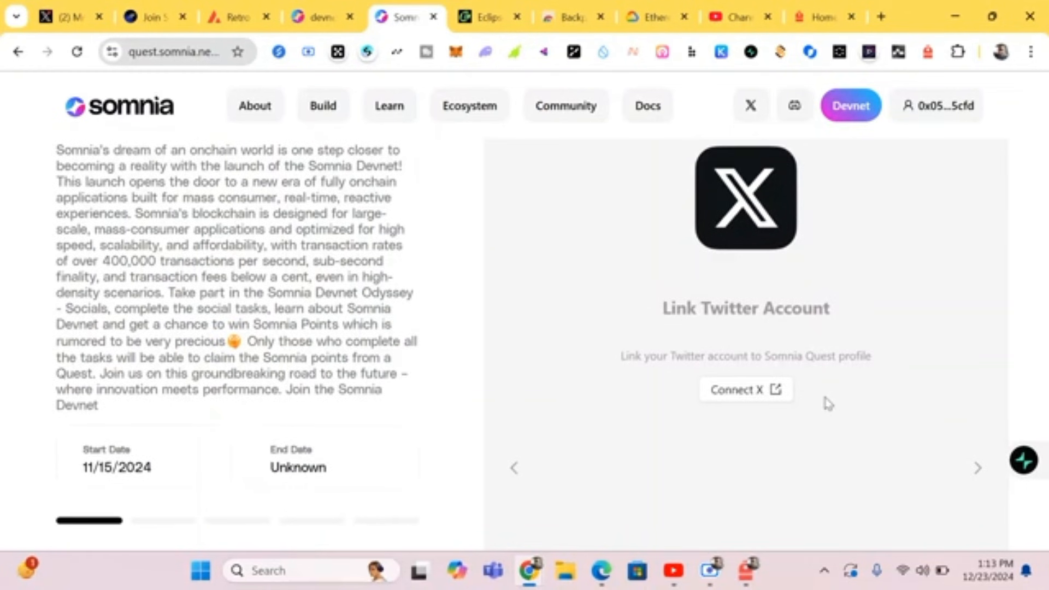
pyautogui.moveTo(603, 374)
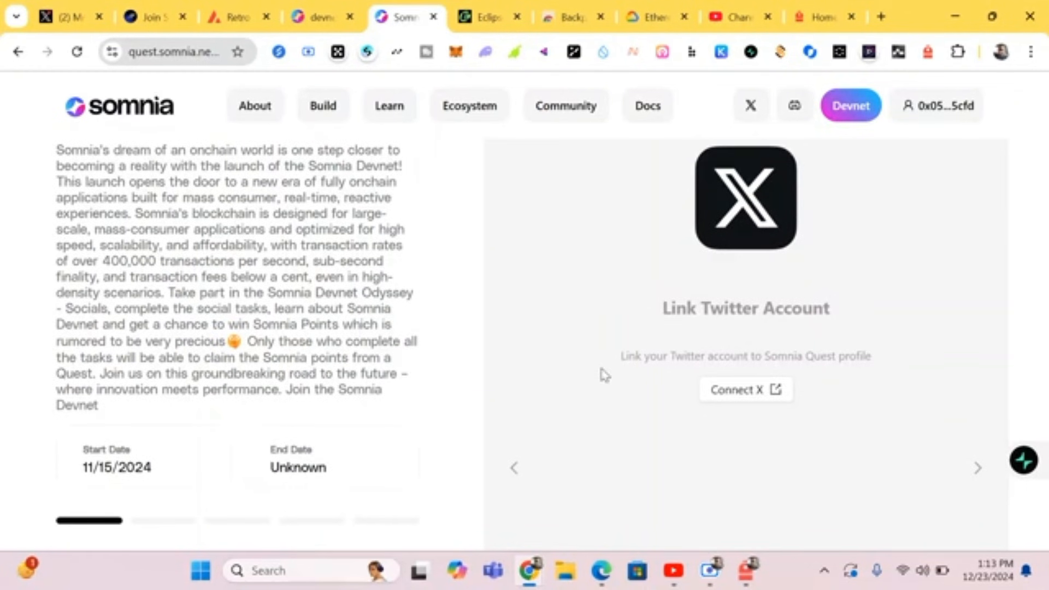
pyautogui.moveTo(813, 350)
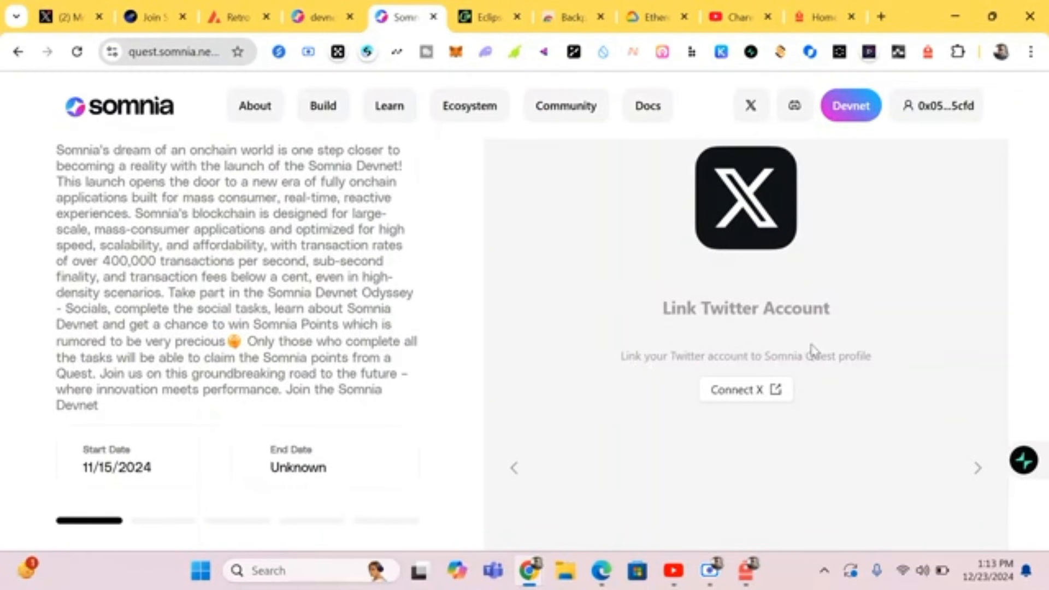
pyautogui.moveTo(712, 424)
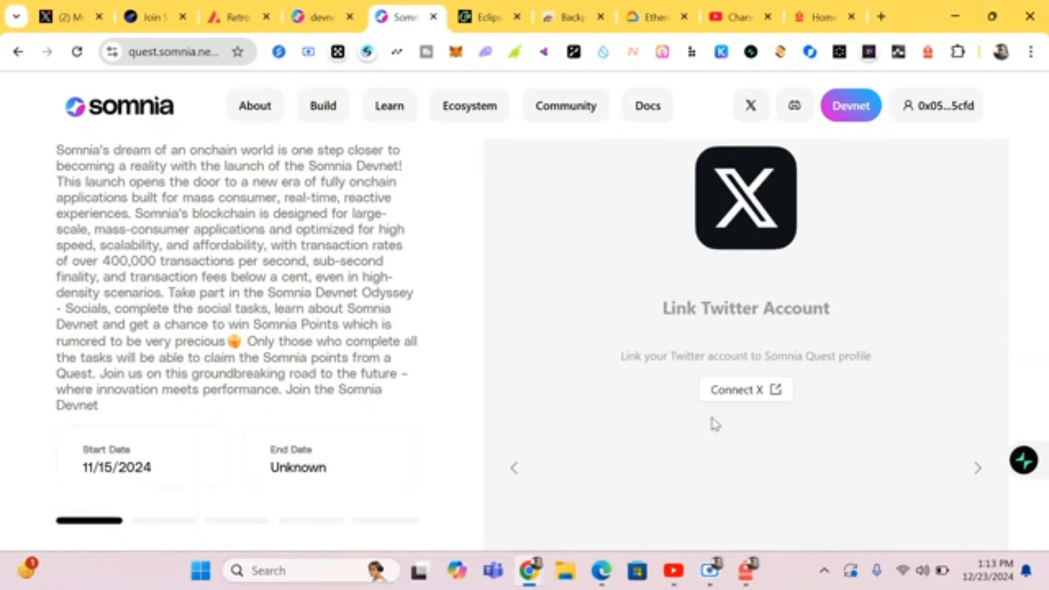
pyautogui.moveTo(782, 451)
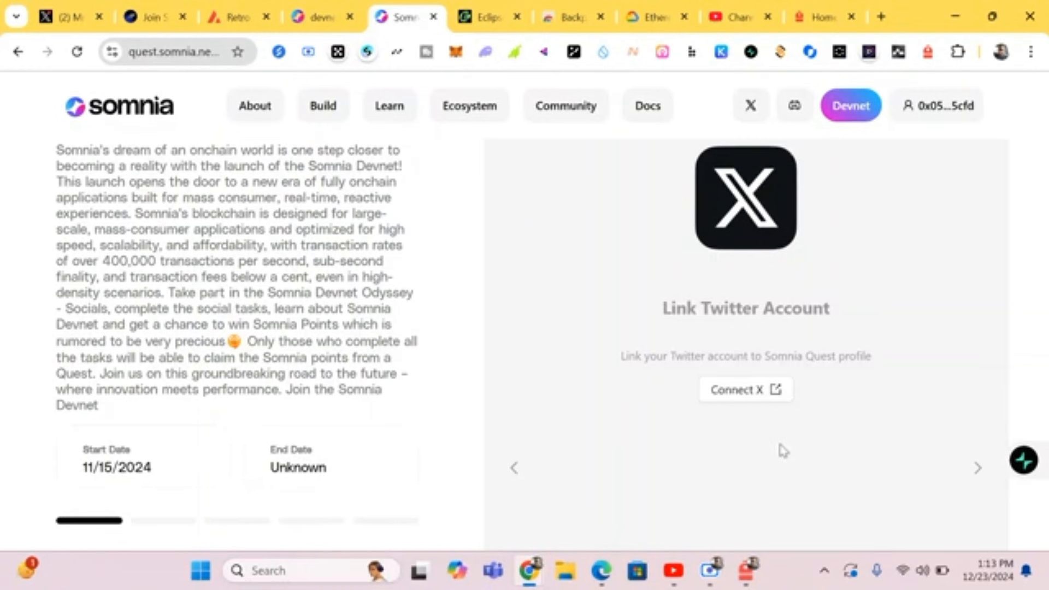
pyautogui.moveTo(711, 425)
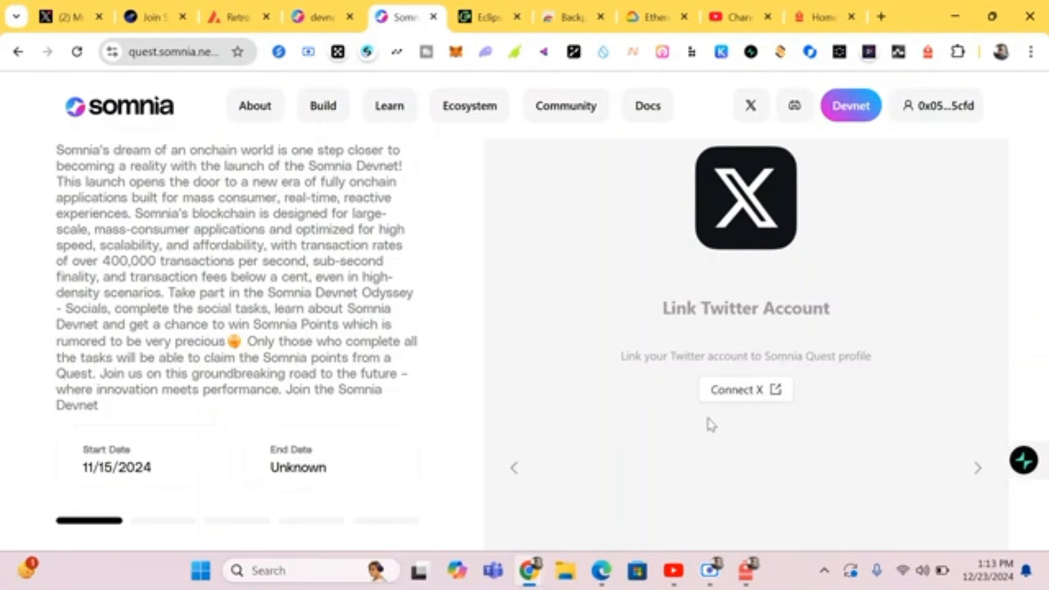
pyautogui.moveTo(714, 472)
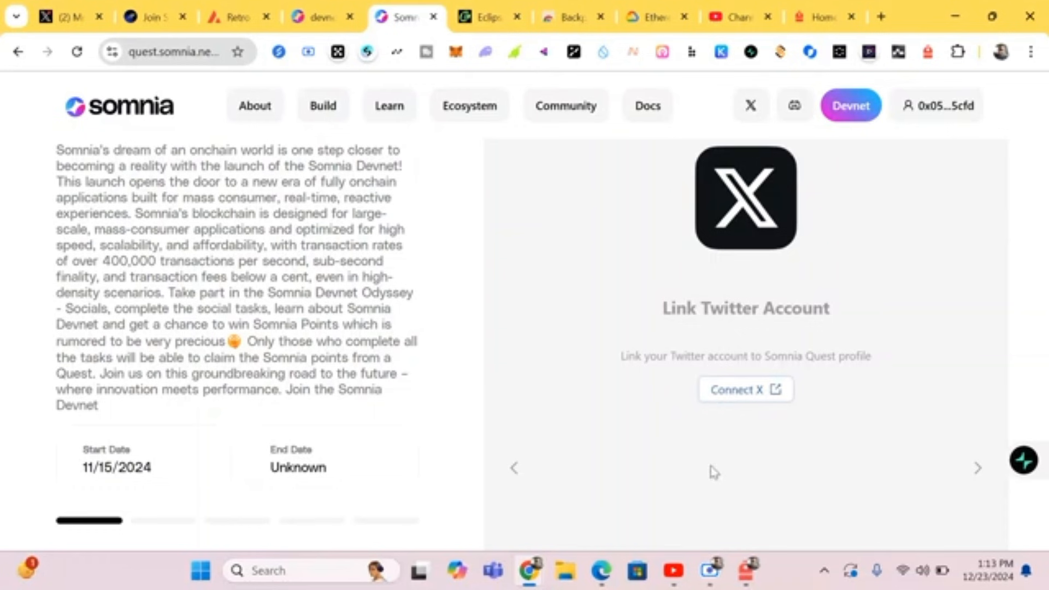
pyautogui.click(744, 389)
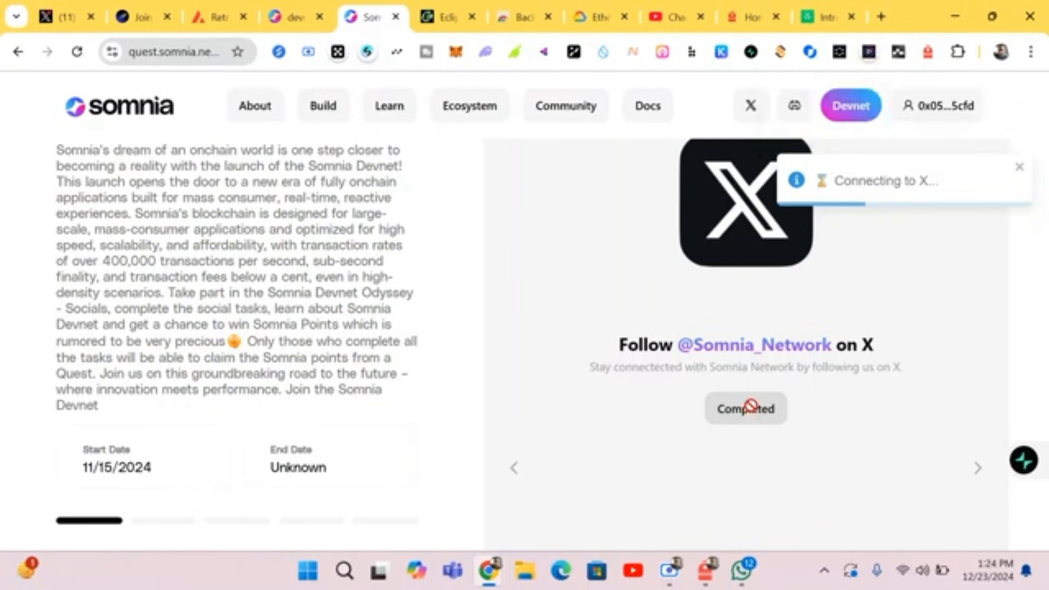
# Retry the X connection, then reload the Socials campaign page after it fails.
pyautogui.click(744, 407)
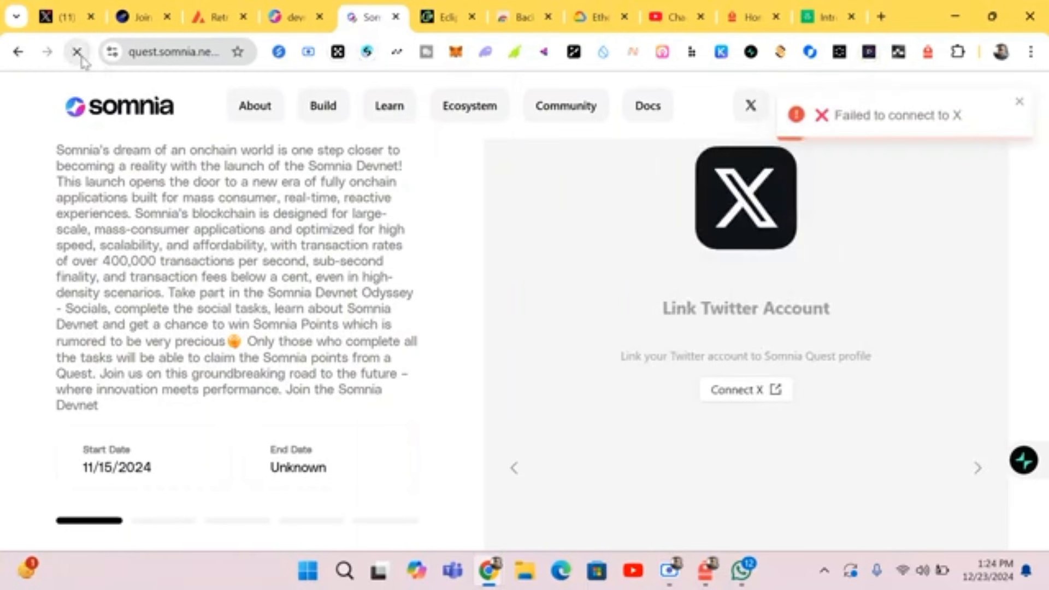
pyautogui.click(77, 51)
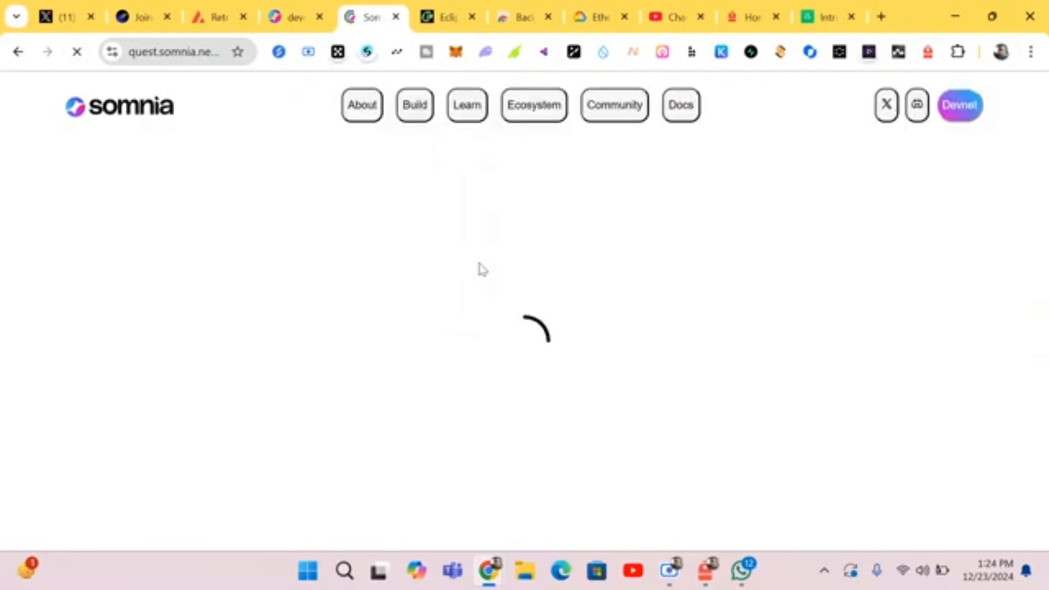
pyautogui.moveTo(723, 392)
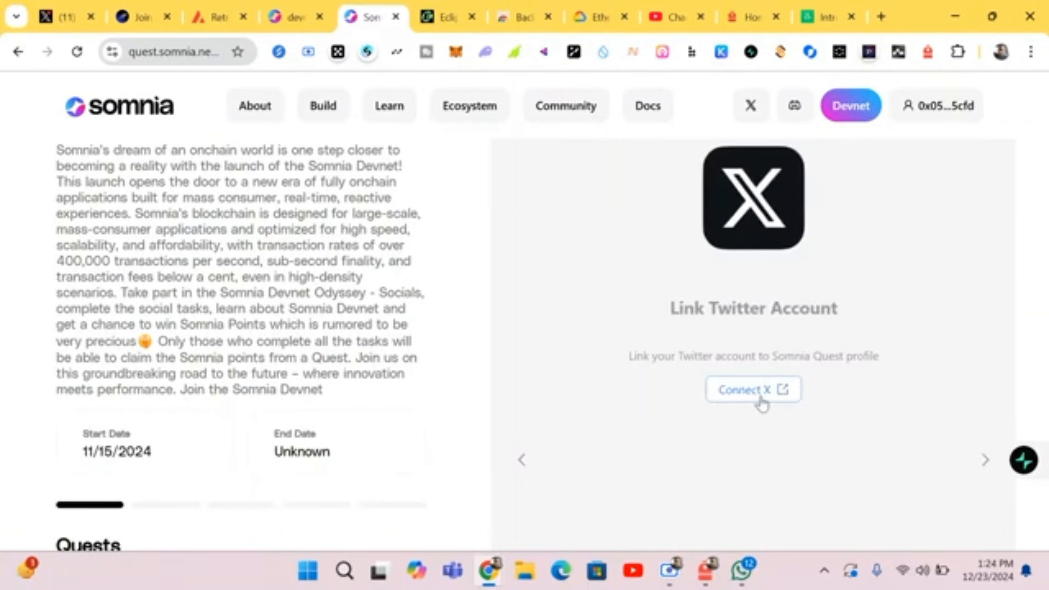
# Retry Connect X and Connect Discord; both fail and the Referral task appears.
pyautogui.click(752, 389)
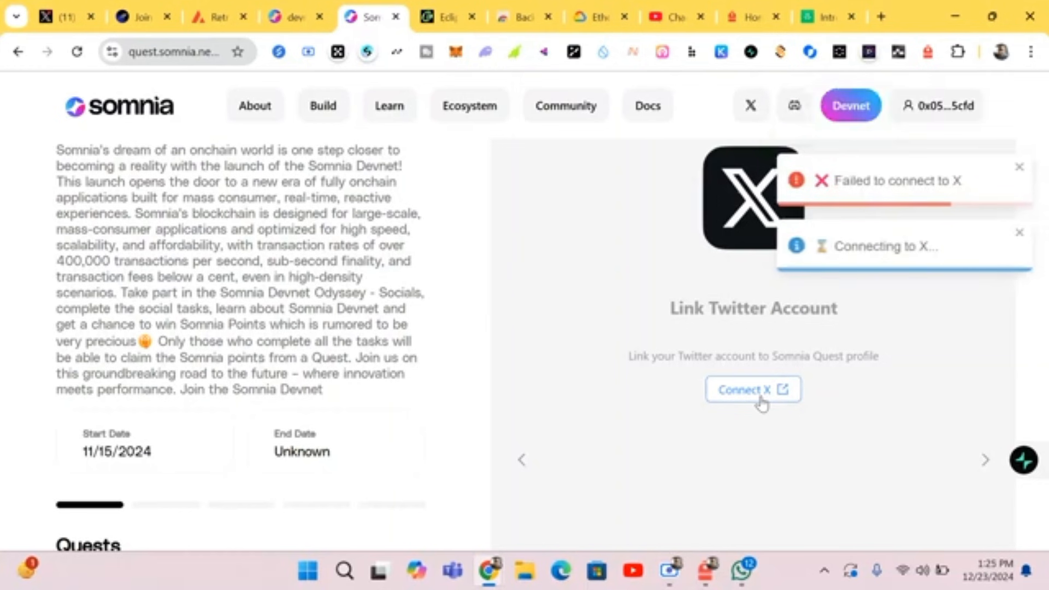
pyautogui.click(752, 389)
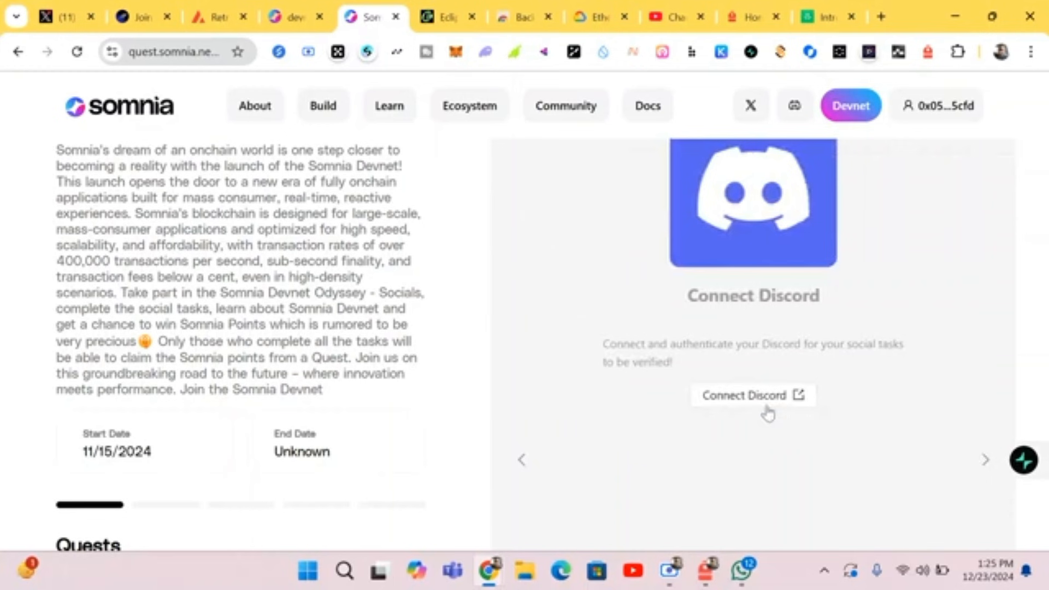
pyautogui.click(753, 394)
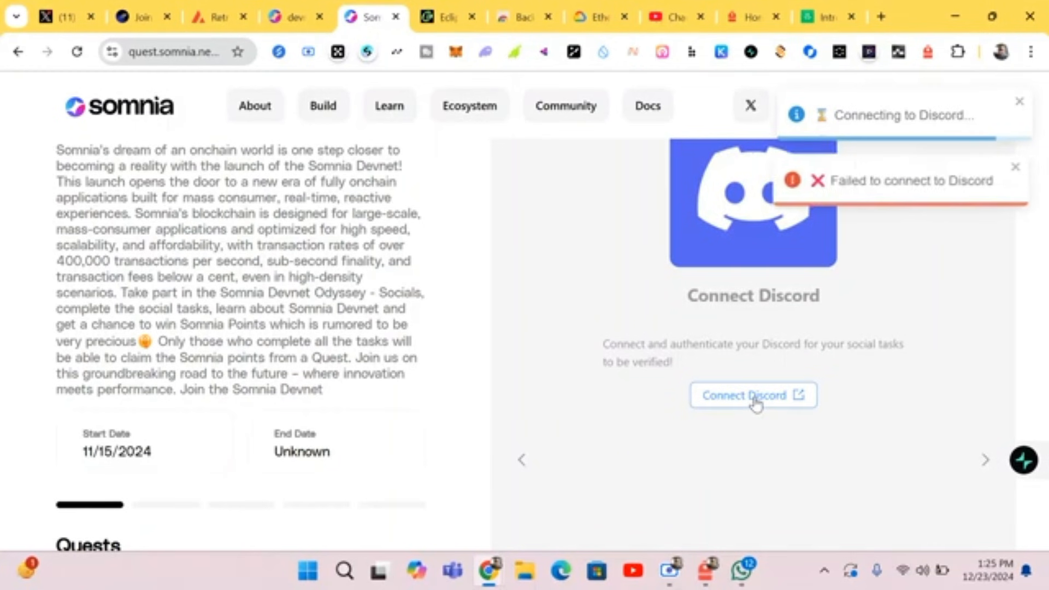
pyautogui.click(984, 460)
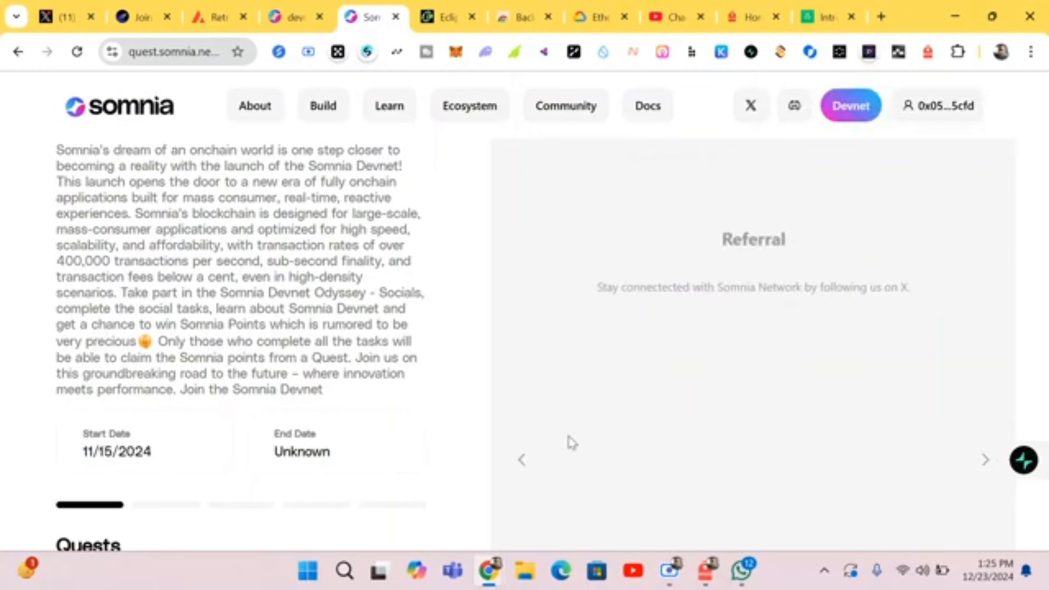
pyautogui.moveTo(527, 457)
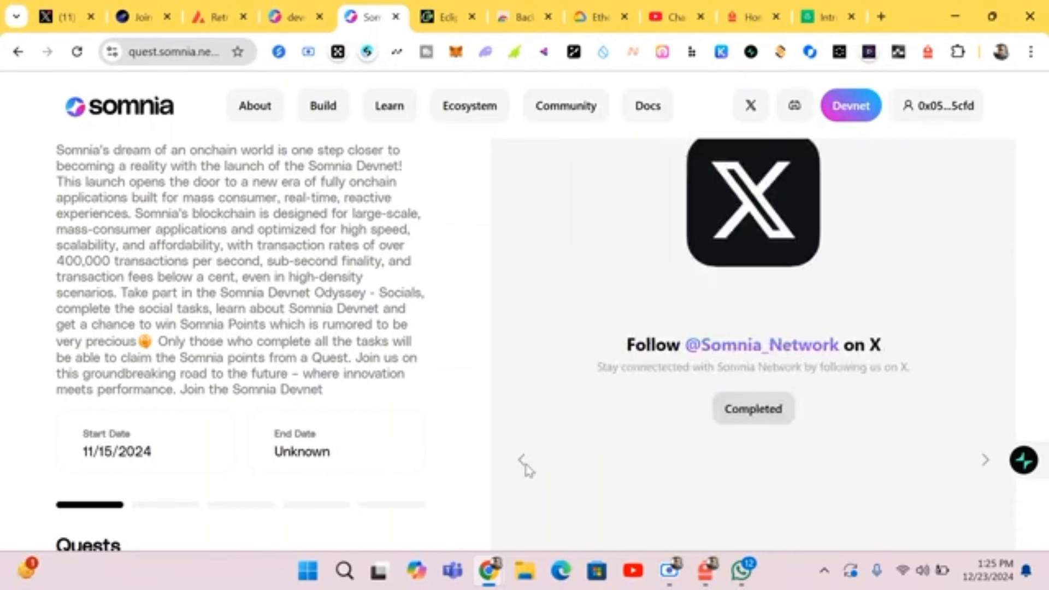
pyautogui.moveTo(988, 459)
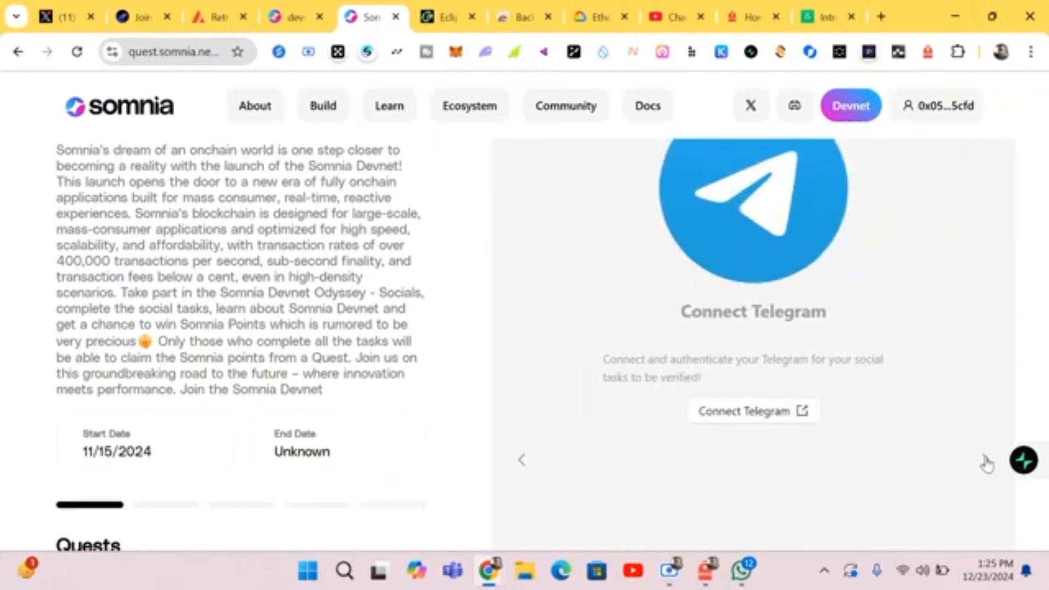
pyautogui.moveTo(849, 438)
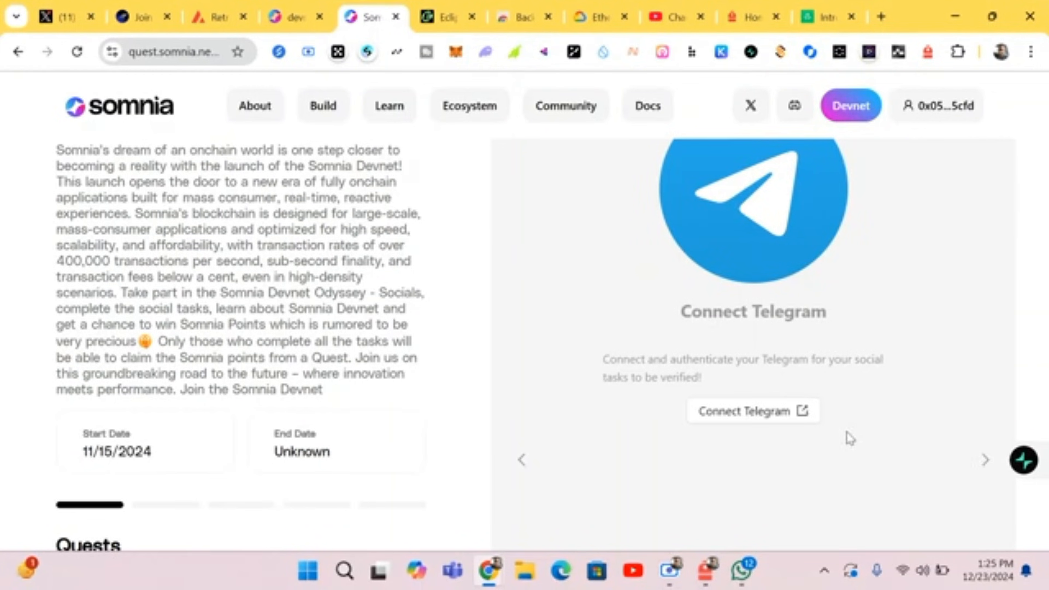
pyautogui.moveTo(7, 54)
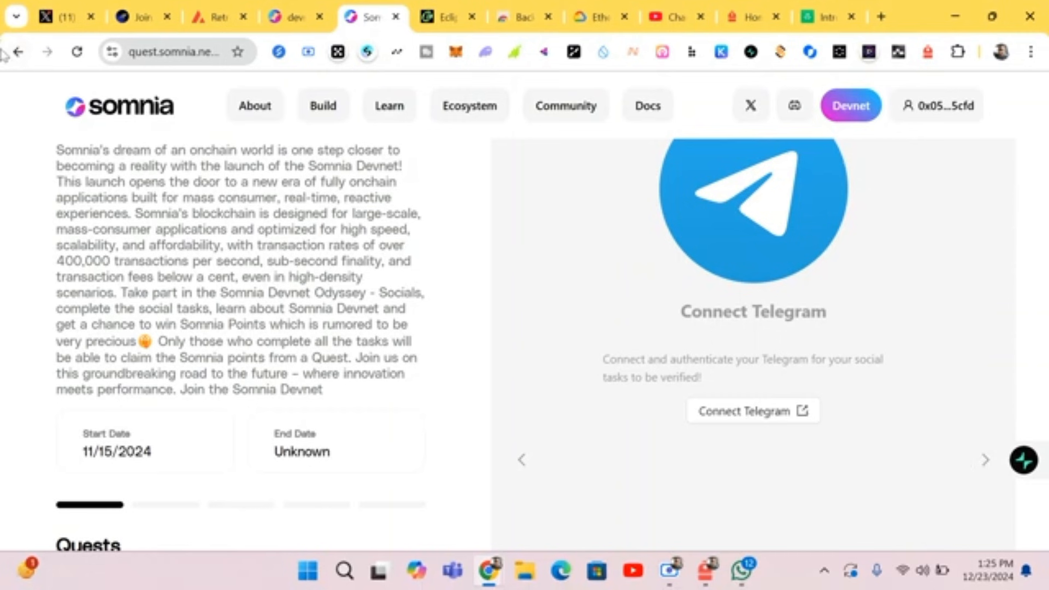
pyautogui.moveTo(17, 53)
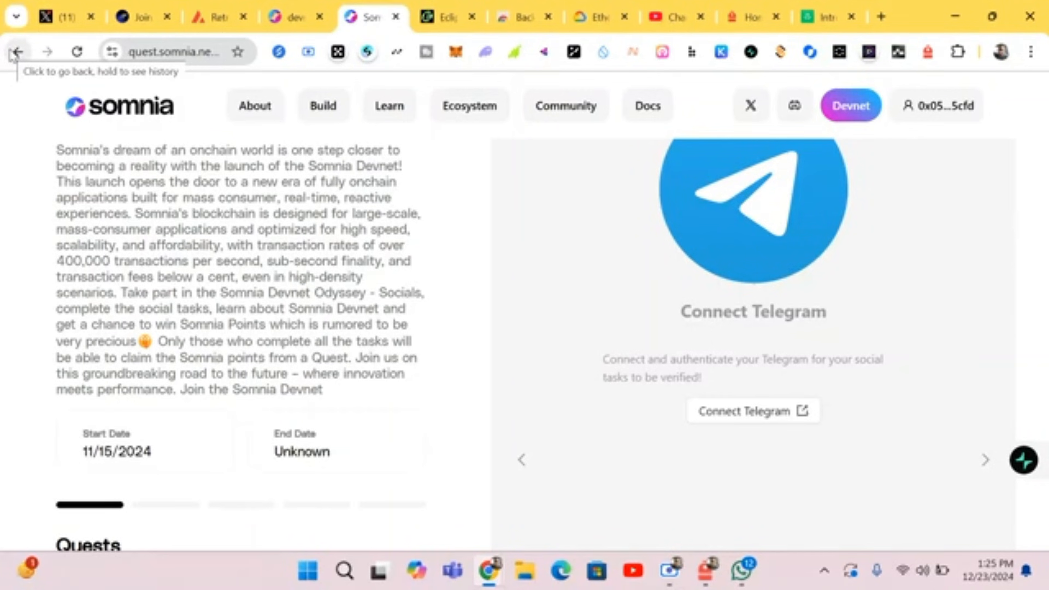
# View the Onchain odyssey's Request and Get STT tokens task, then go back to the campaigns list.
pyautogui.scroll(-3)
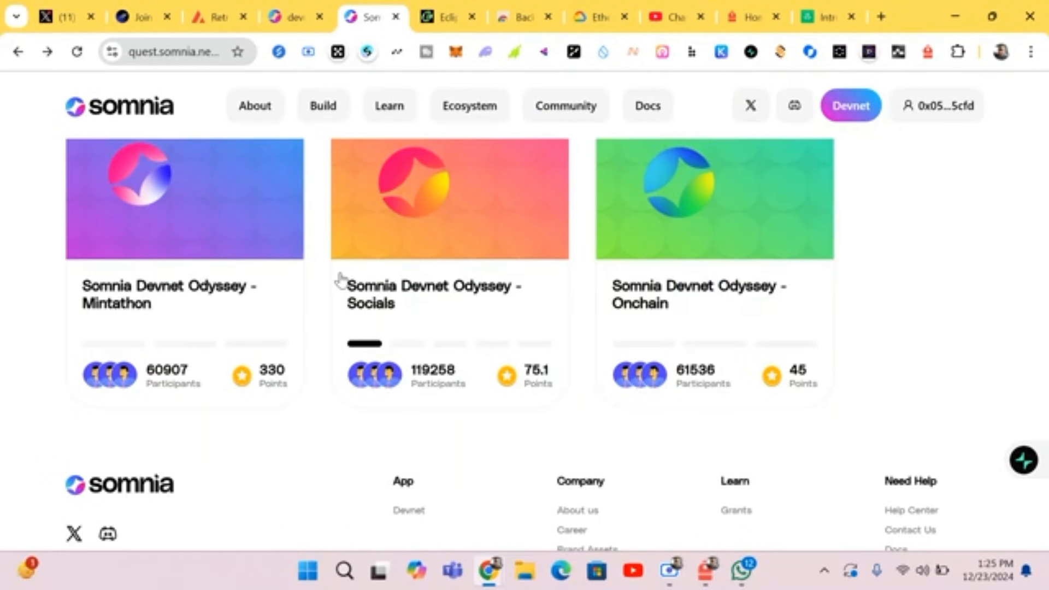
pyautogui.moveTo(634, 289)
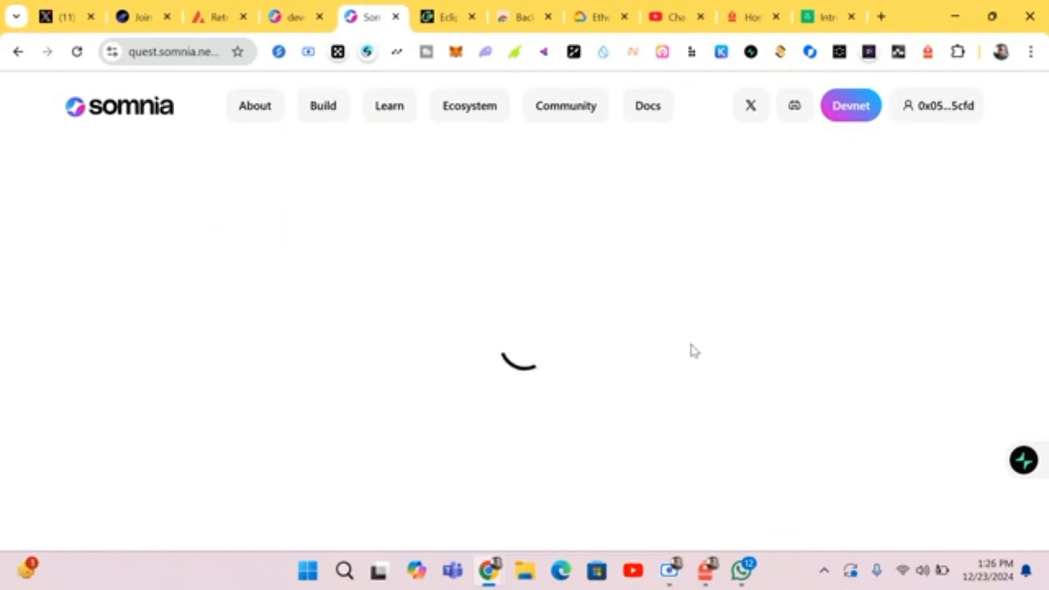
pyautogui.moveTo(584, 337)
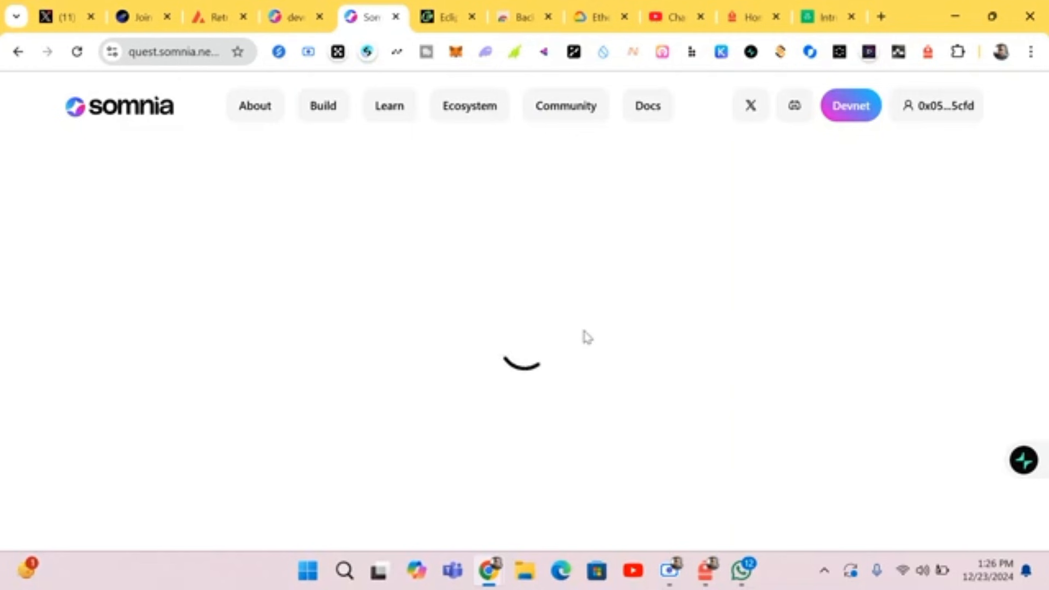
pyautogui.moveTo(524, 329)
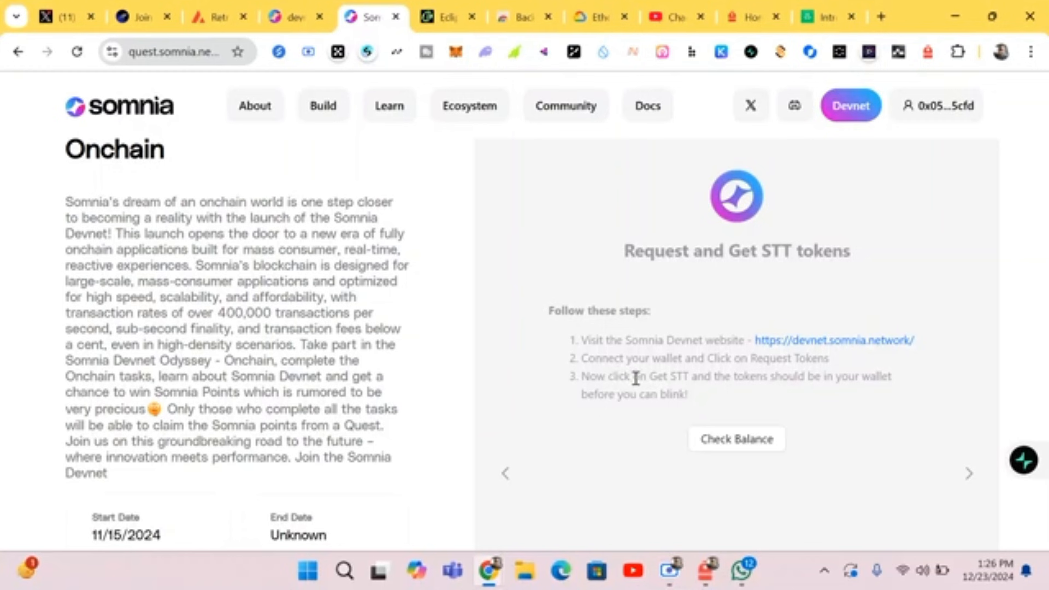
pyautogui.moveTo(726, 400)
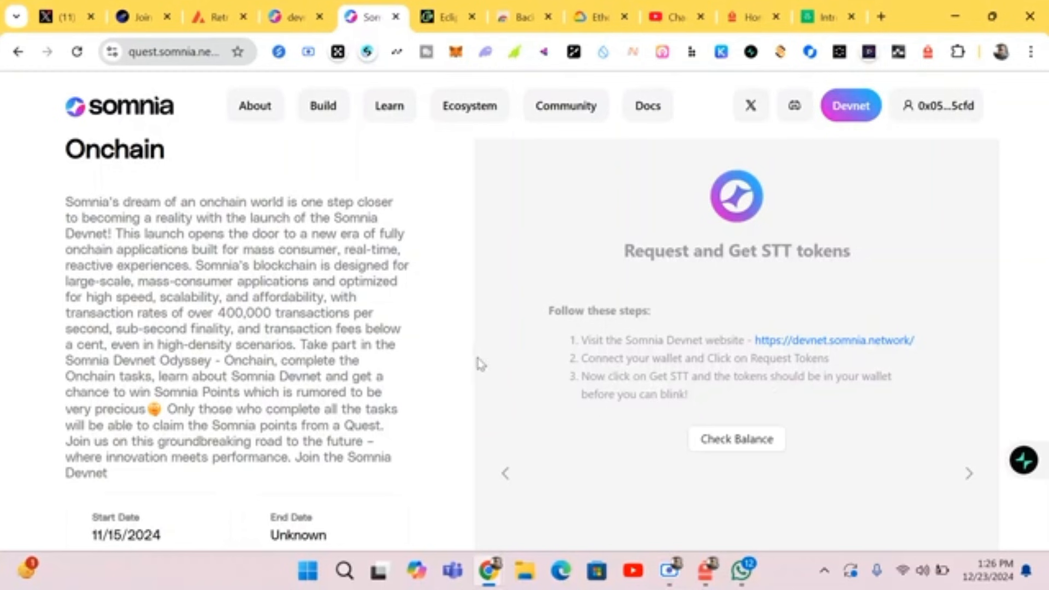
pyautogui.click(17, 53)
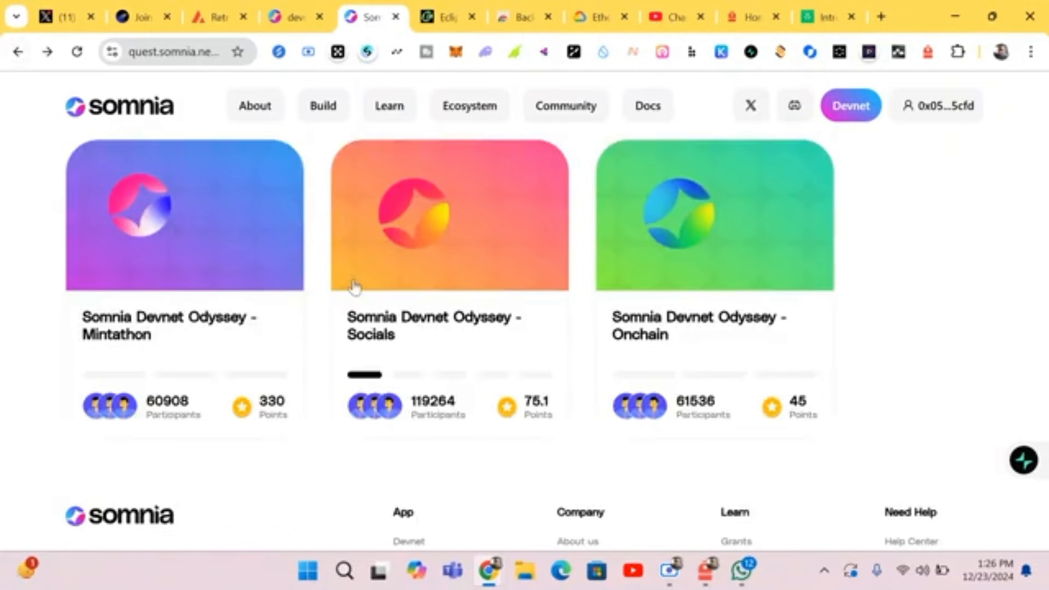
pyautogui.scroll(3)
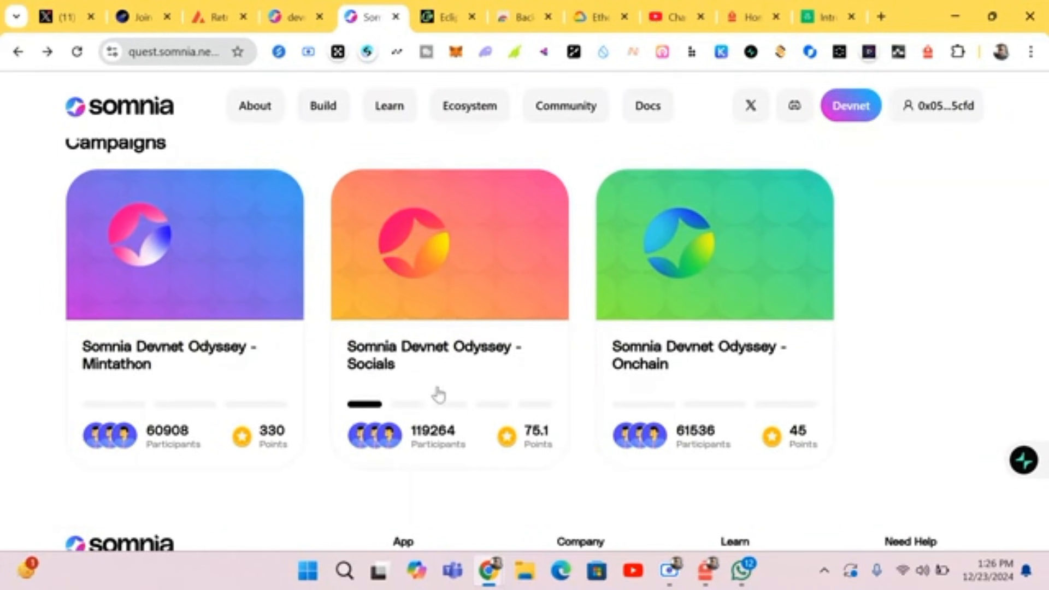
pyautogui.moveTo(221, 403)
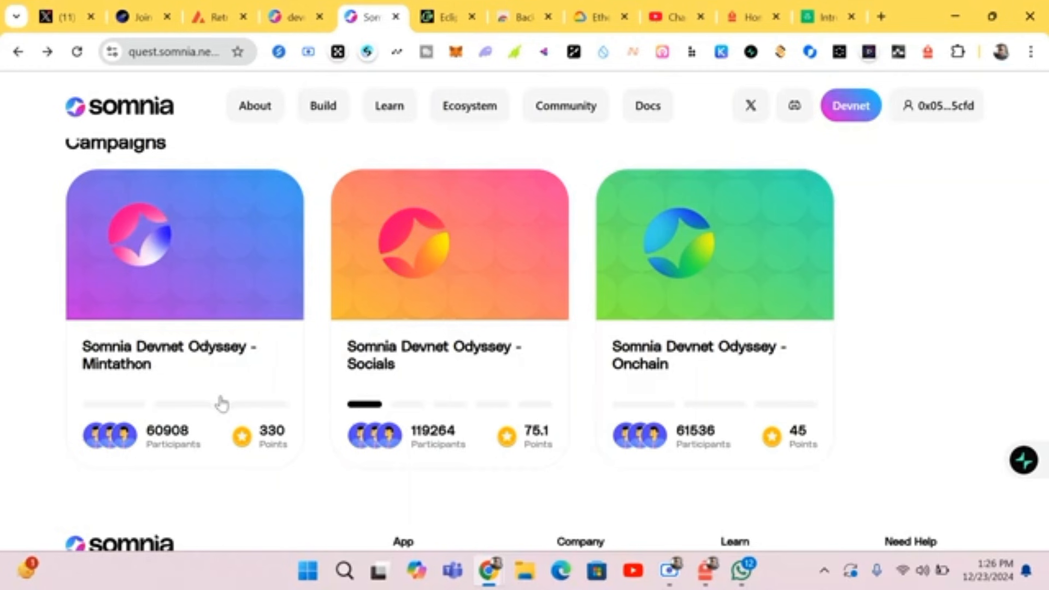
pyautogui.moveTo(629, 407)
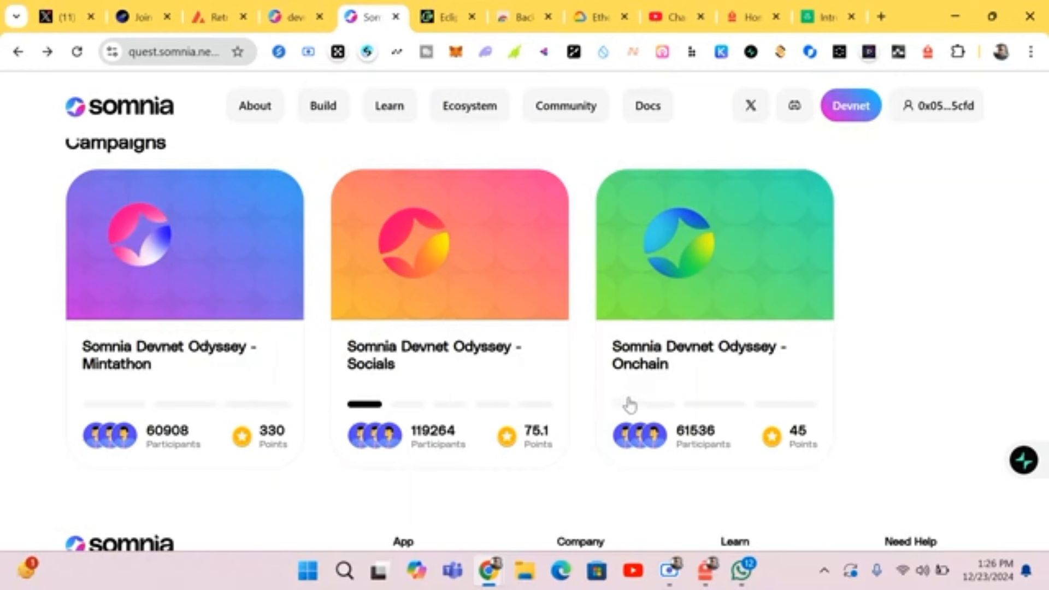
pyautogui.moveTo(621, 404)
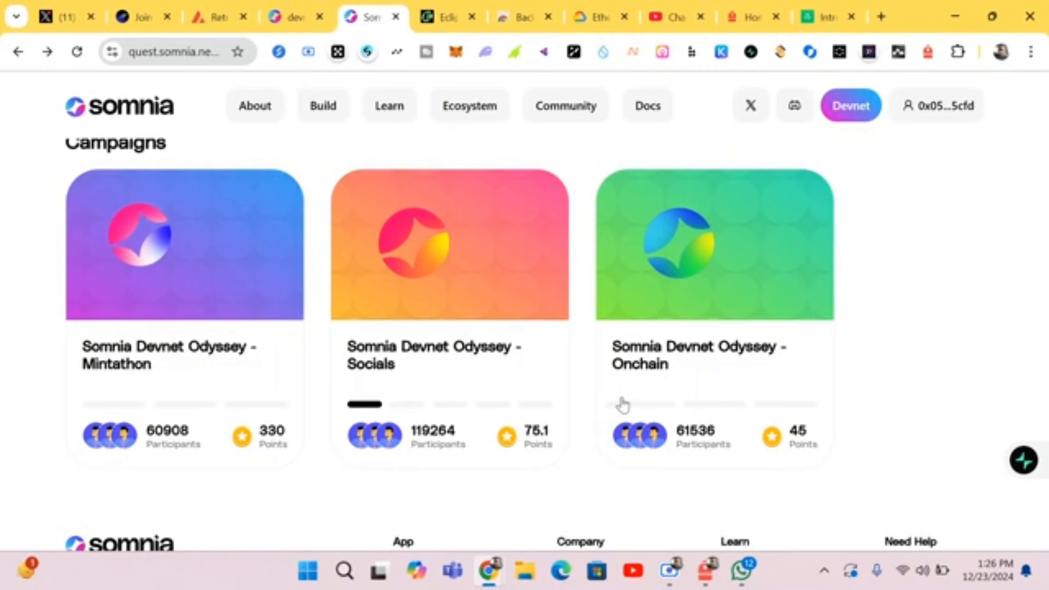
pyautogui.moveTo(342, 169)
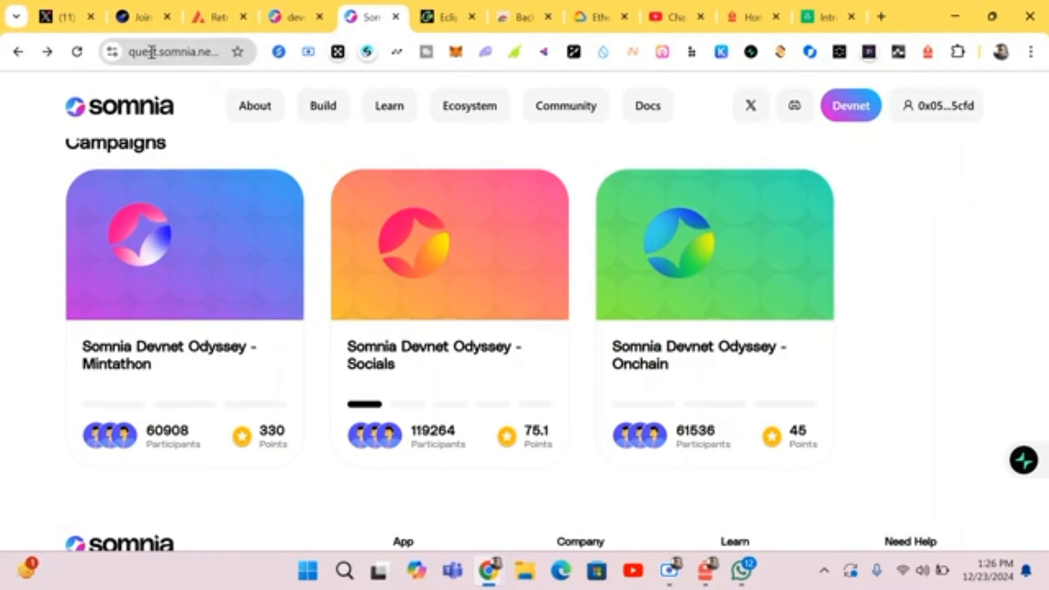
pyautogui.moveTo(141, 16)
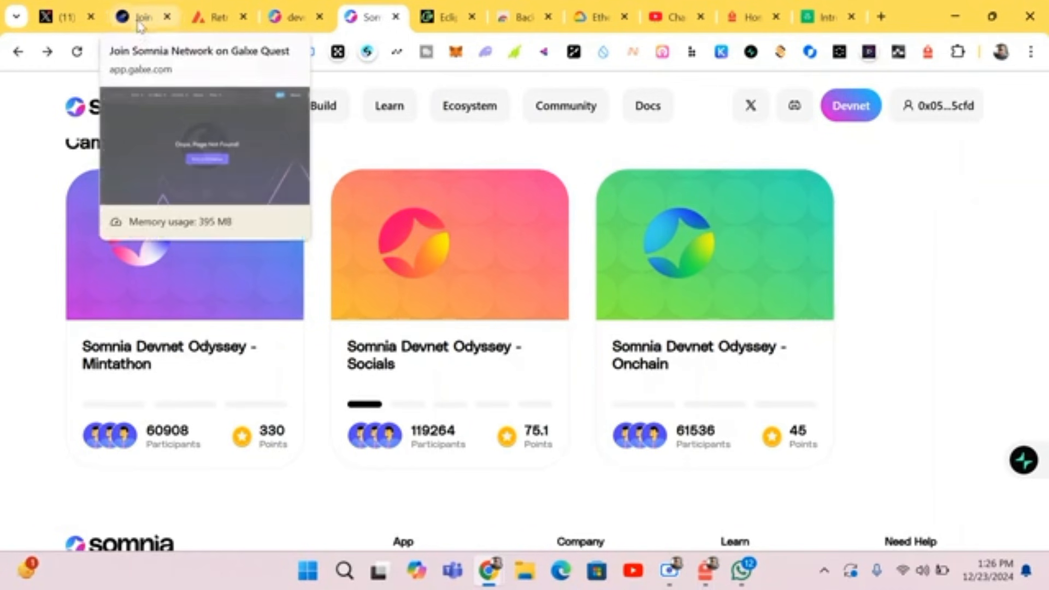
# Switch to the Galxe tab and bring up the Log in to Galxe dialog.
pyautogui.click(141, 16)
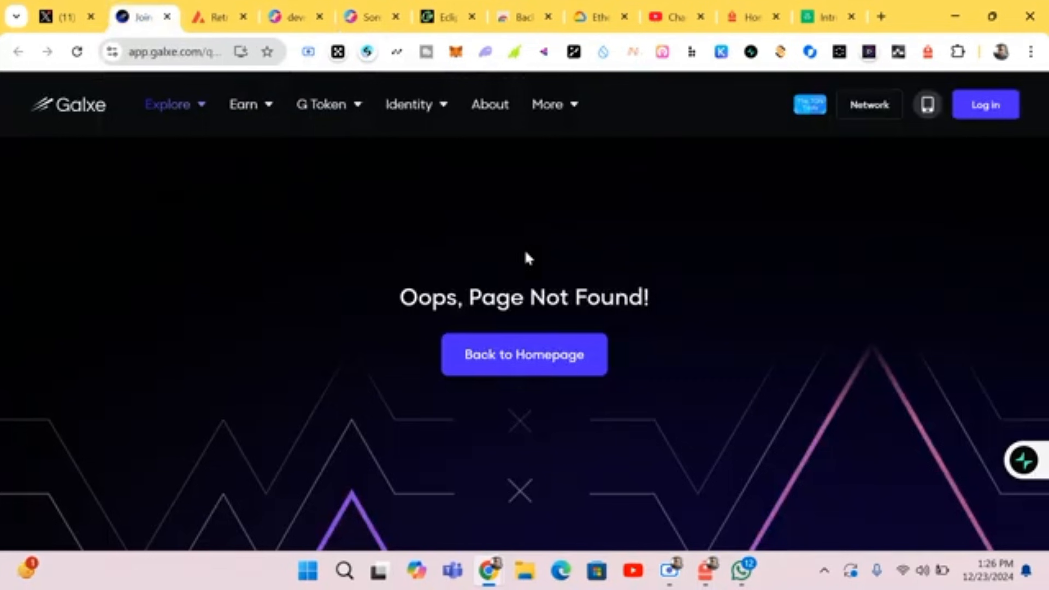
pyautogui.moveTo(1002, 107)
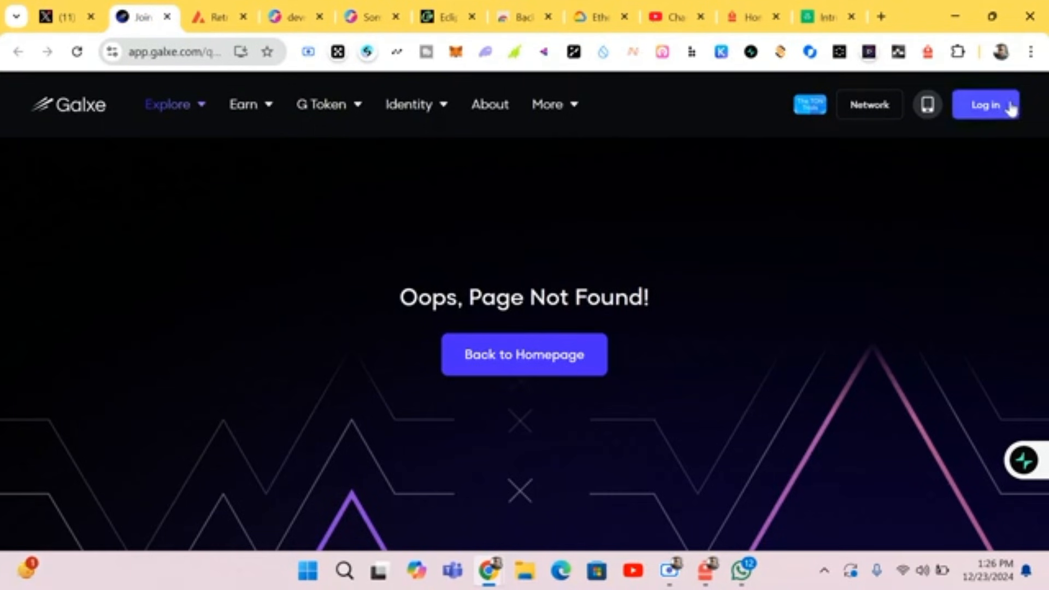
pyautogui.click(984, 105)
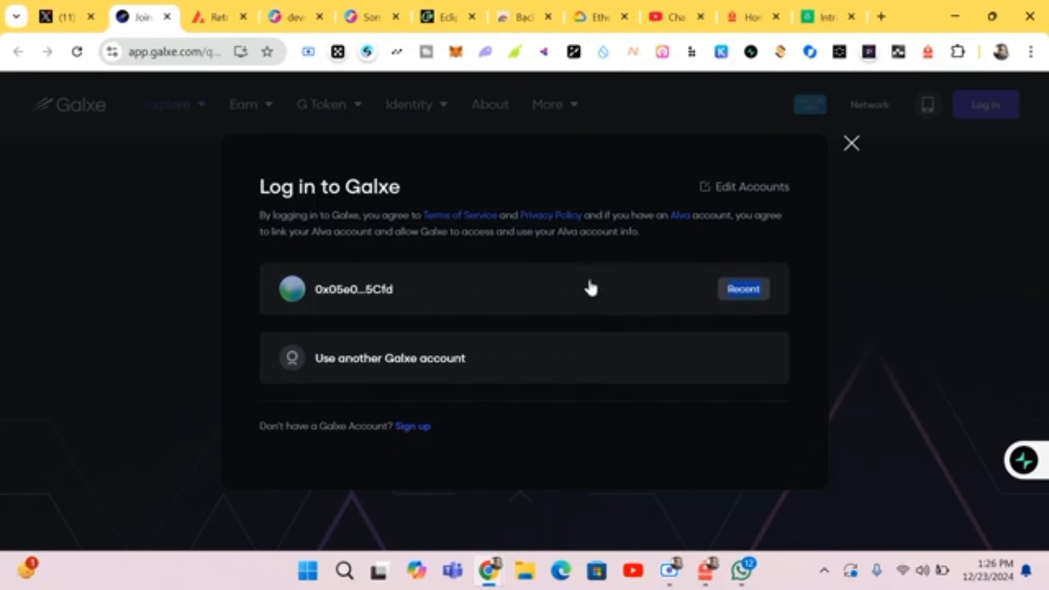
# Sign in with the recent wallet, confirming the MetaMask requests and dismissing Wallet Guard.
pyautogui.doubleClick(353, 288)
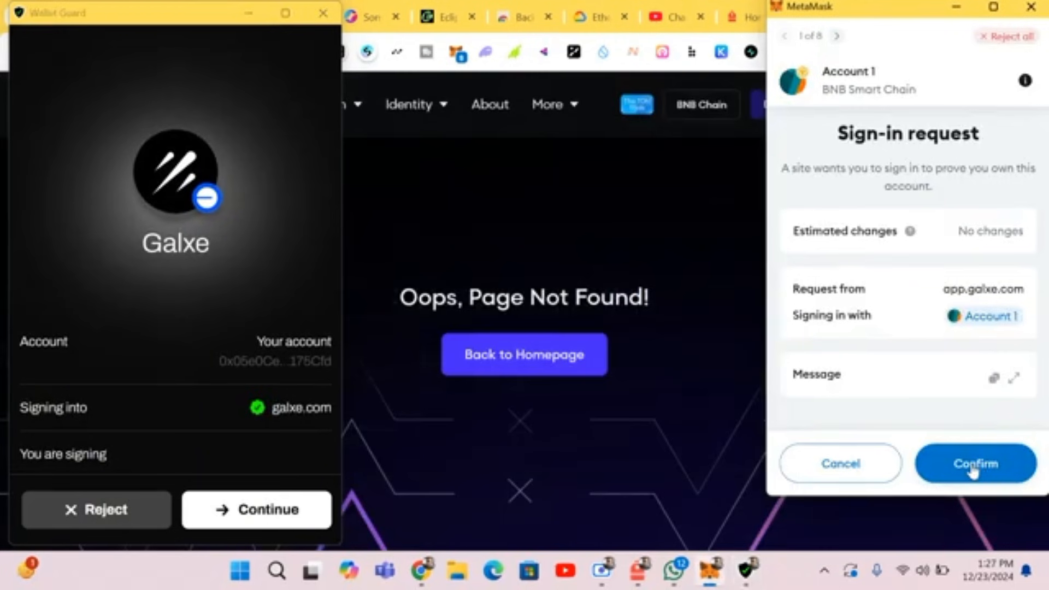
pyautogui.click(974, 464)
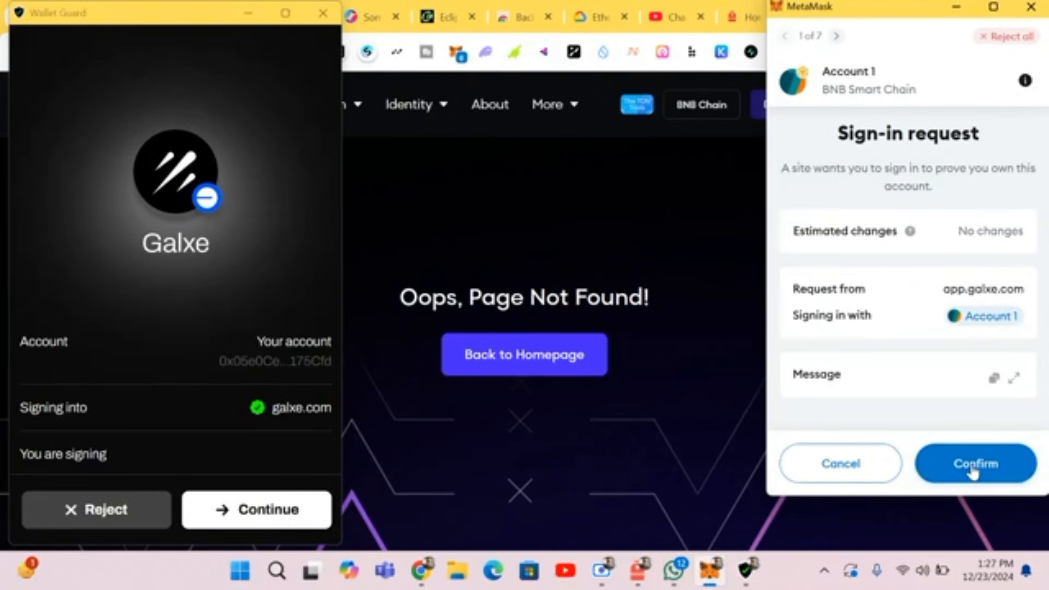
pyautogui.click(974, 463)
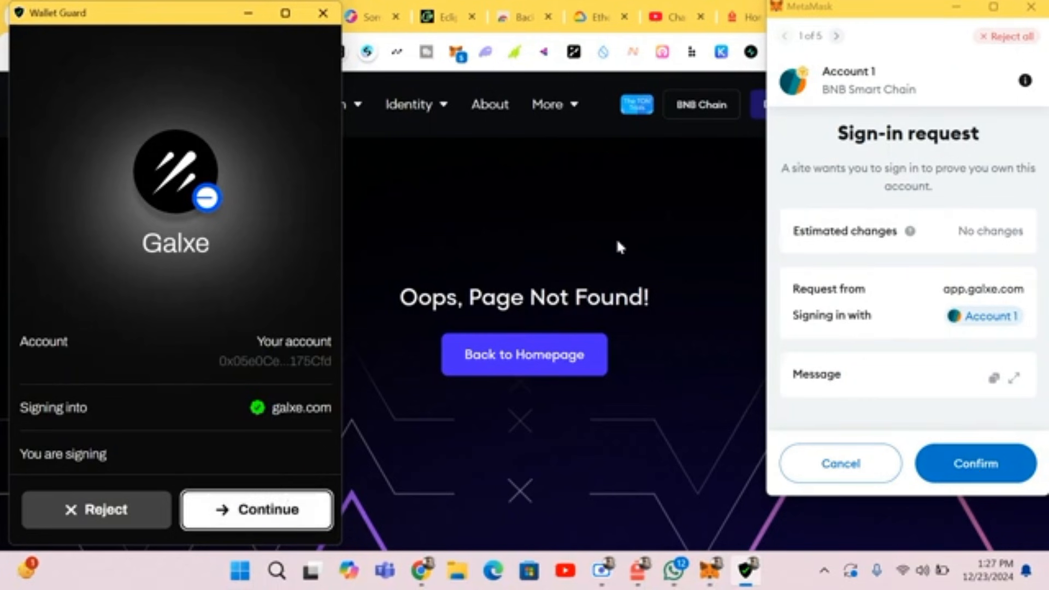
pyautogui.moveTo(305, 14)
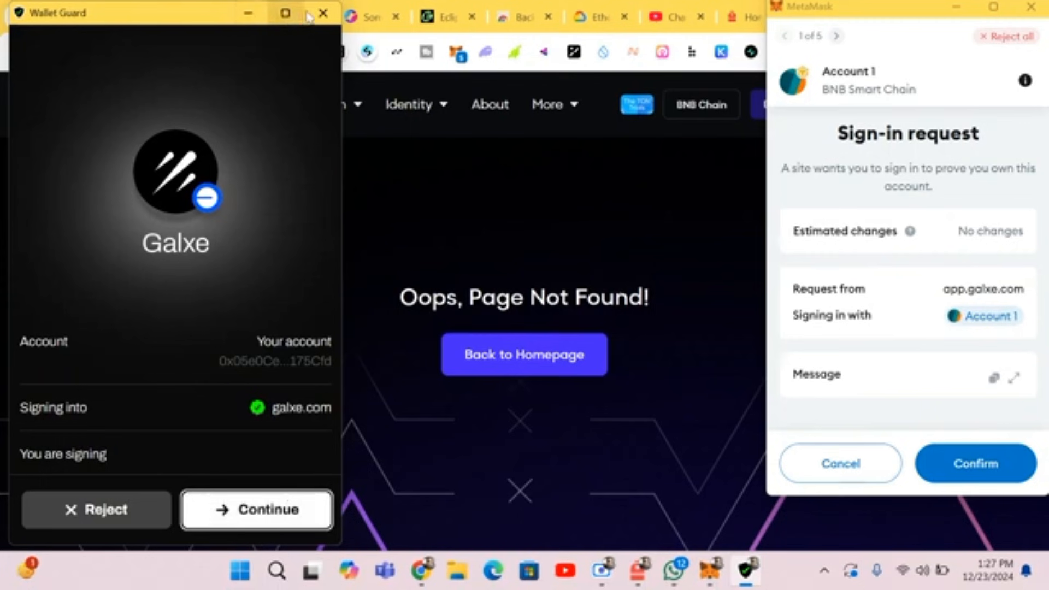
pyautogui.click(324, 14)
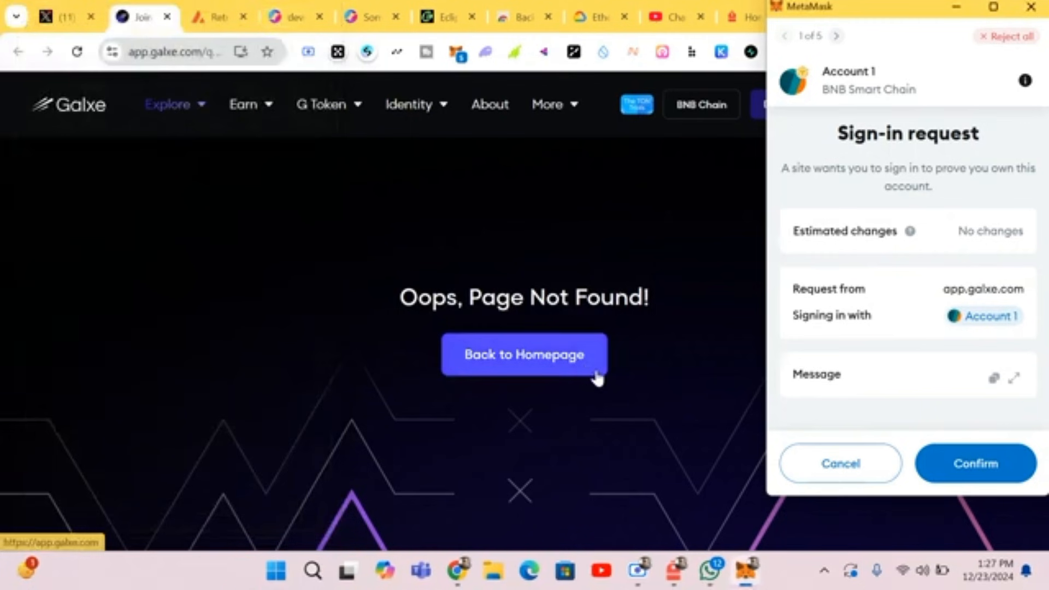
pyautogui.click(974, 463)
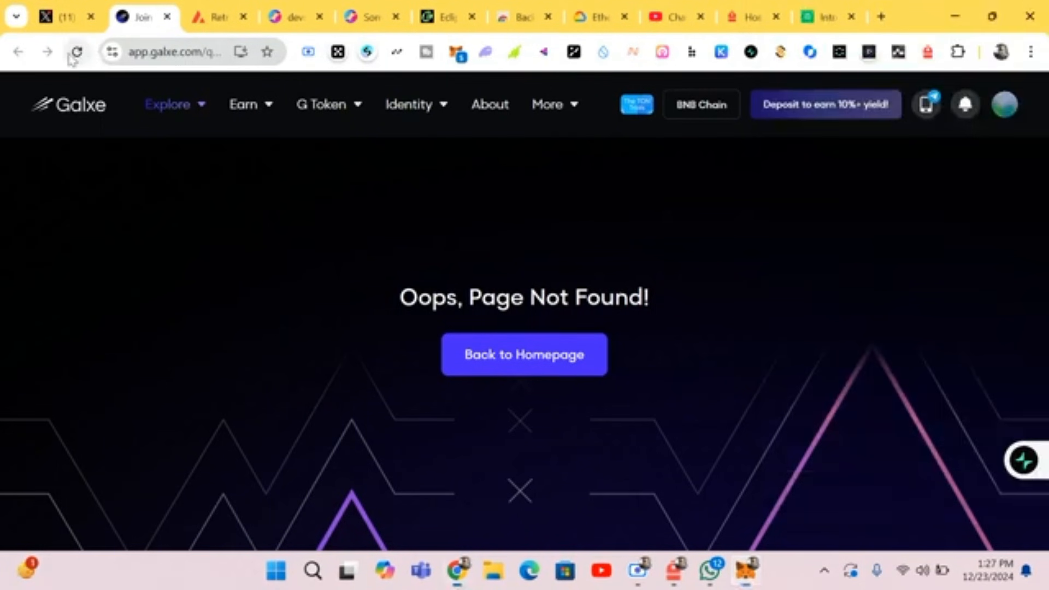
# Reload Galxe and use Back to Homepage to reach the Somnia Network space page.
pyautogui.click(76, 52)
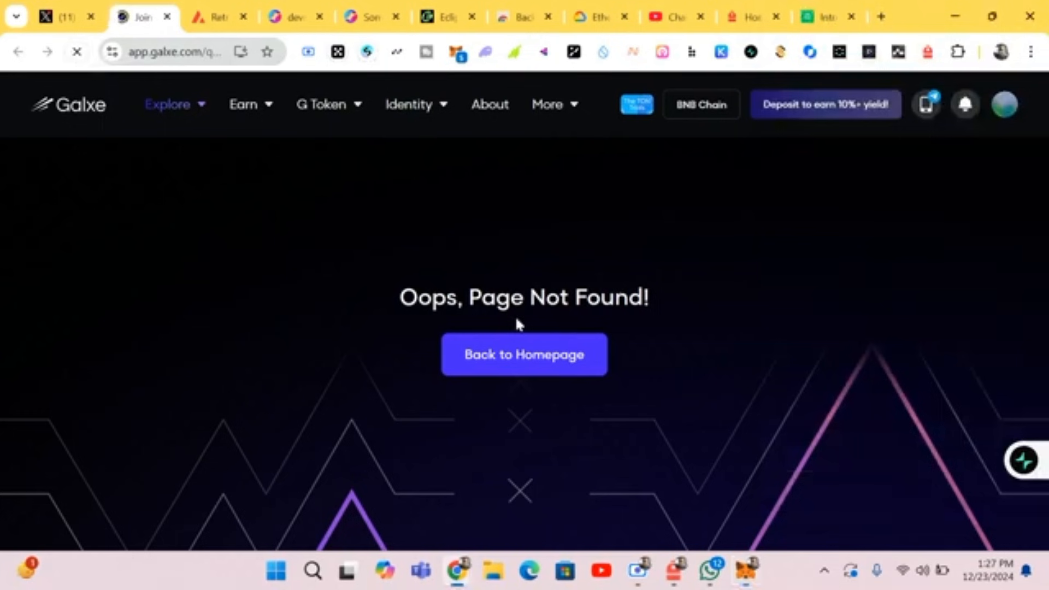
pyautogui.moveTo(538, 348)
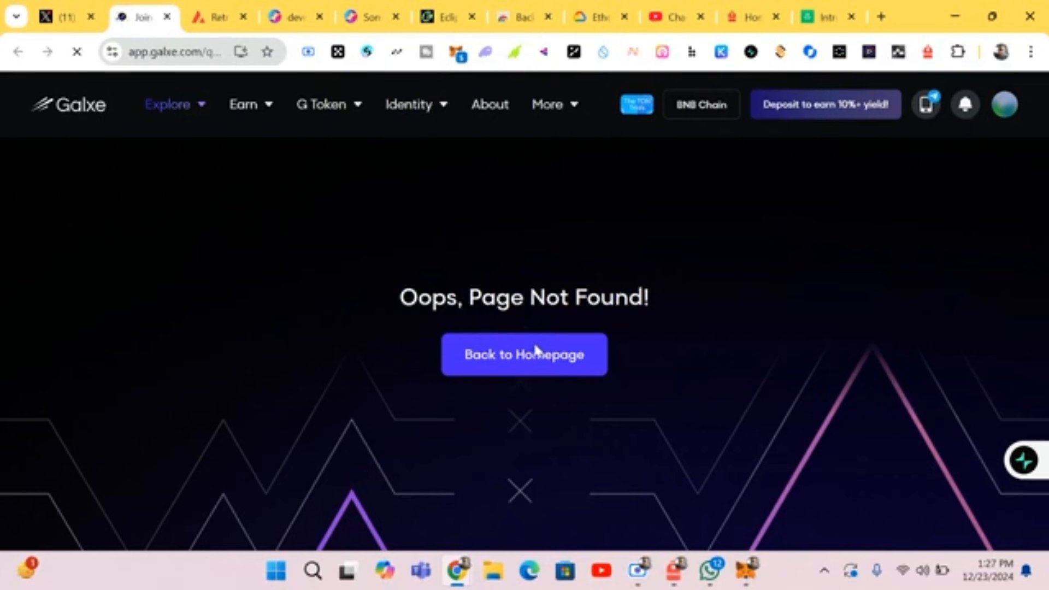
pyautogui.click(523, 354)
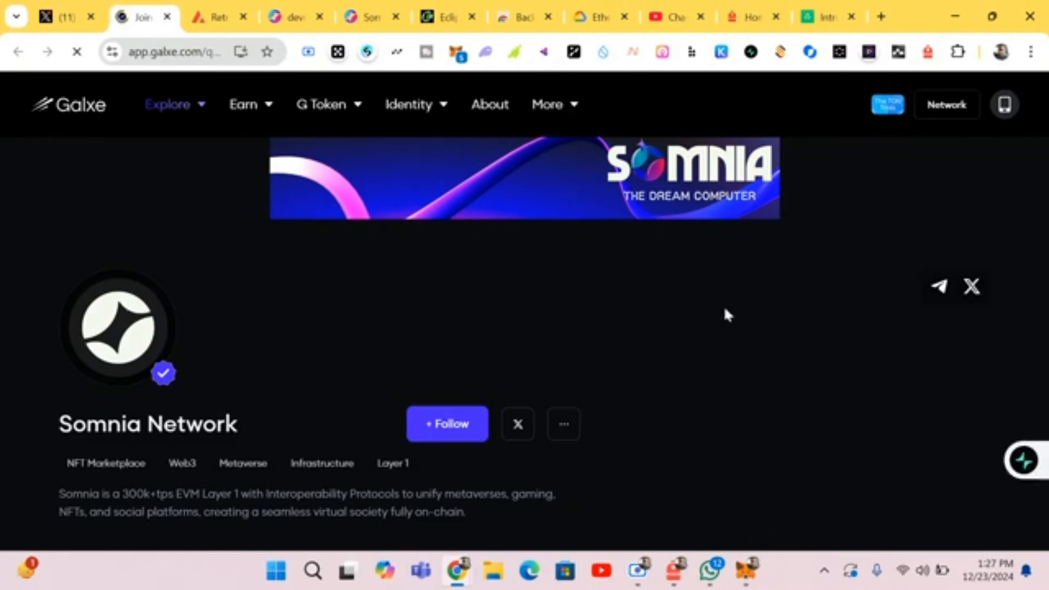
pyautogui.moveTo(693, 305)
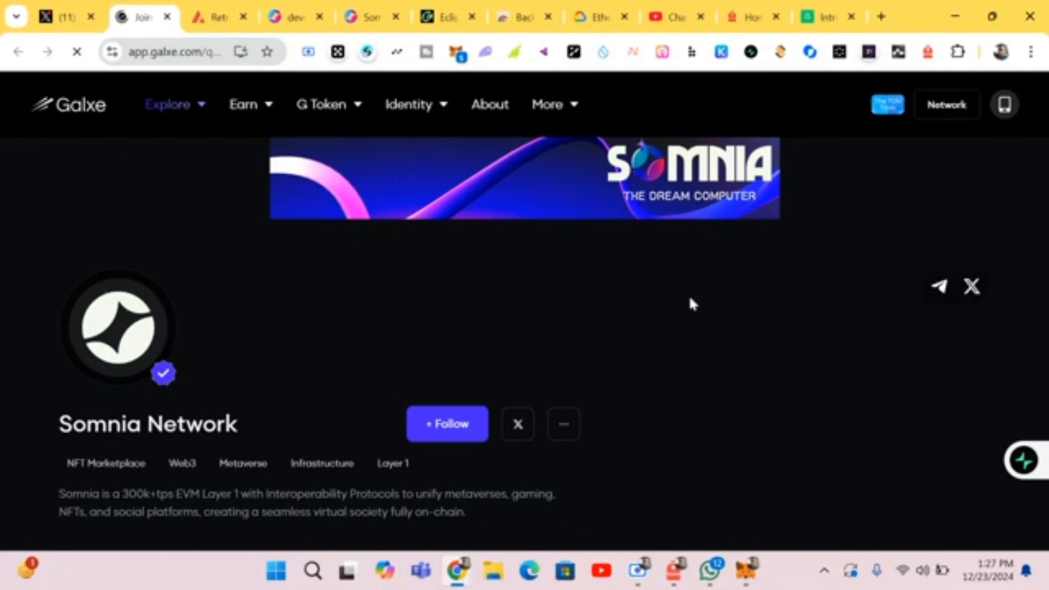
pyautogui.moveTo(616, 282)
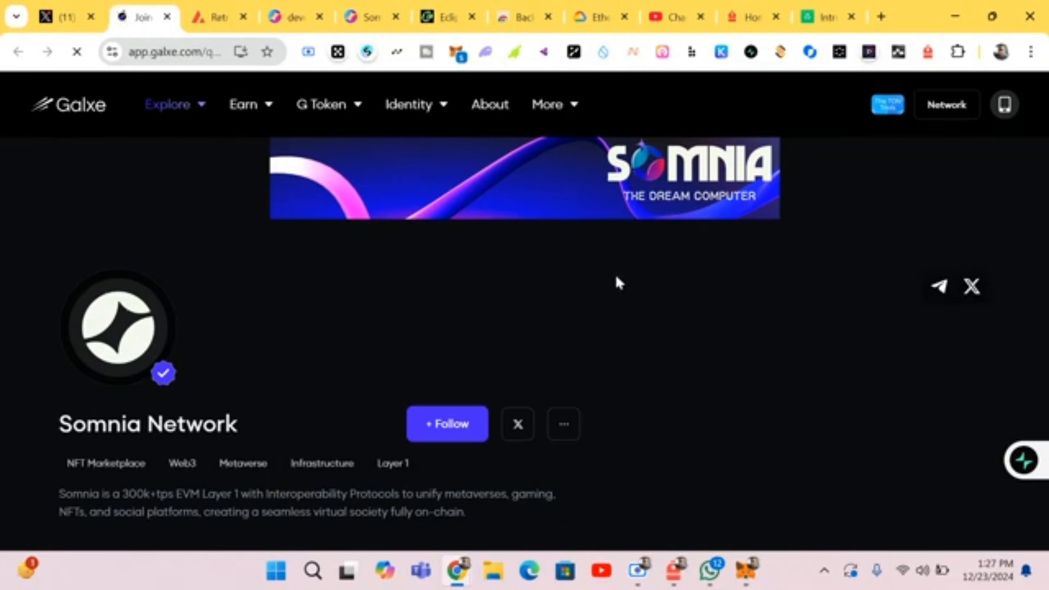
pyautogui.scroll(-3)
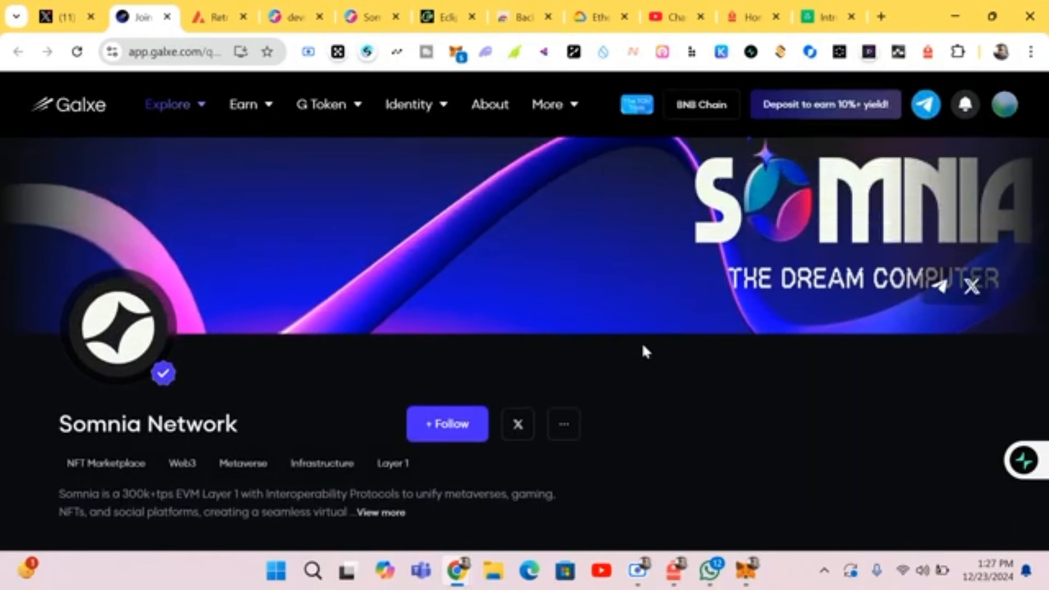
pyautogui.scroll(-3)
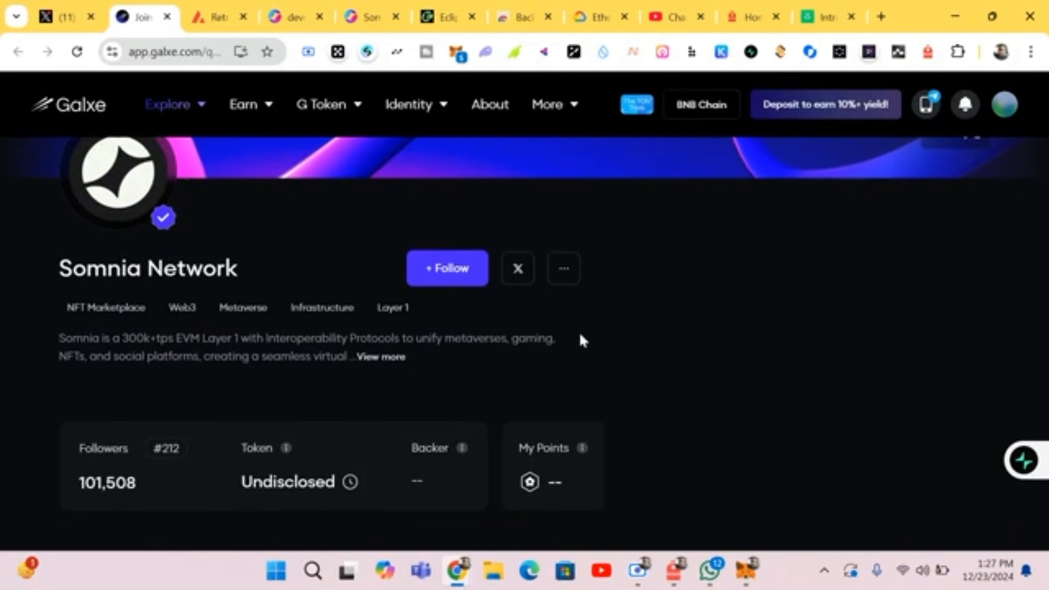
pyautogui.scroll(-3)
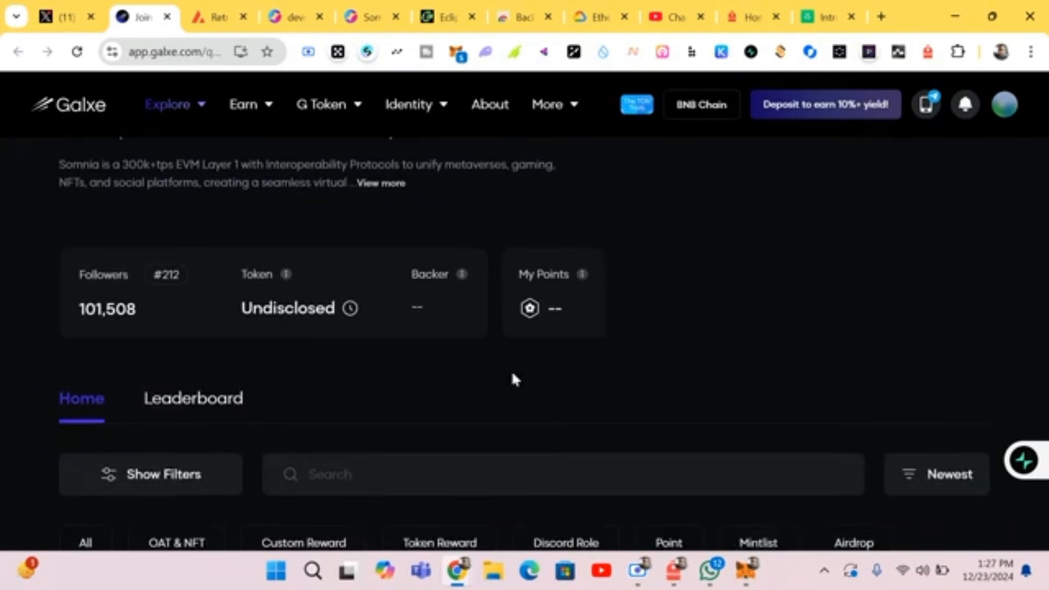
pyautogui.scroll(-3)
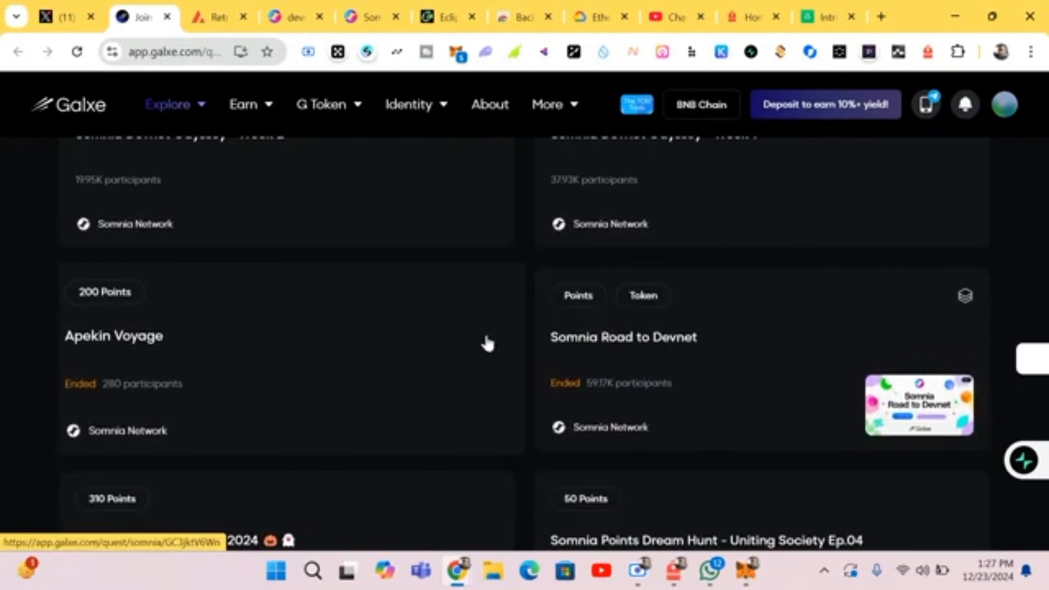
pyautogui.scroll(3)
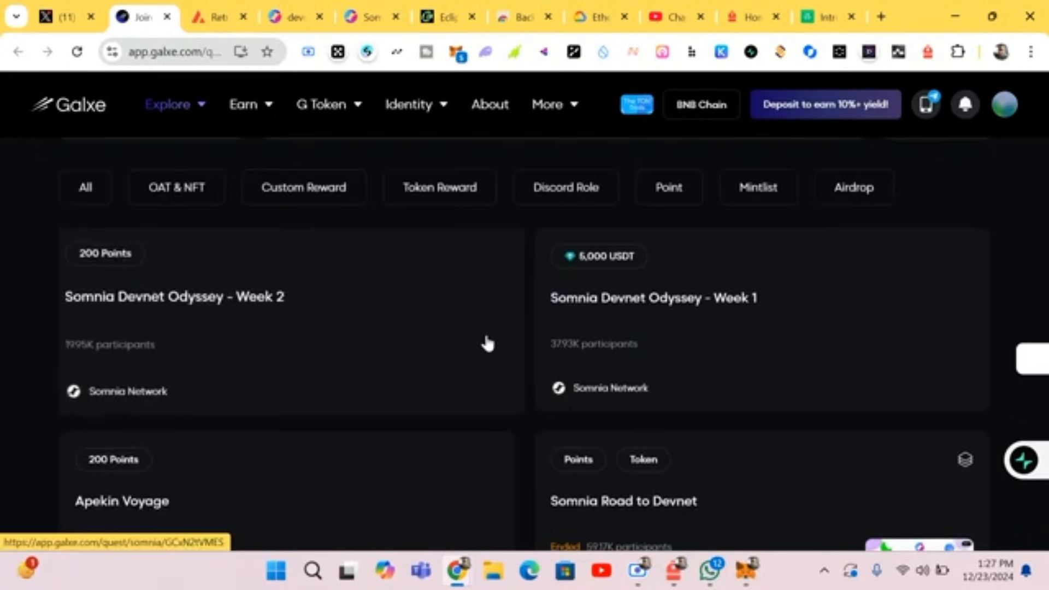
pyautogui.moveTo(337, 353)
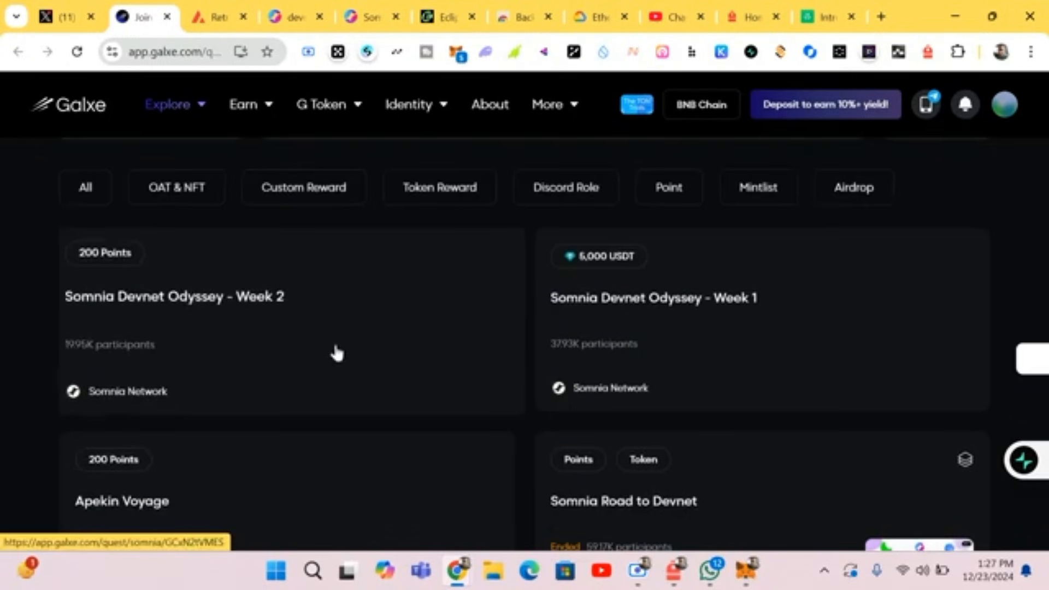
pyautogui.moveTo(164, 266)
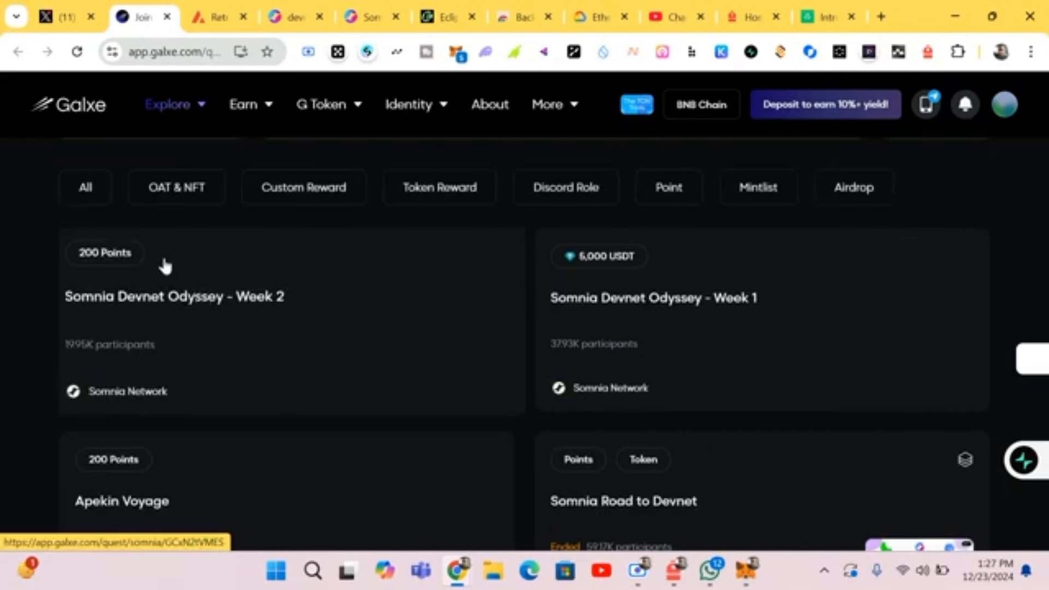
pyautogui.moveTo(114, 272)
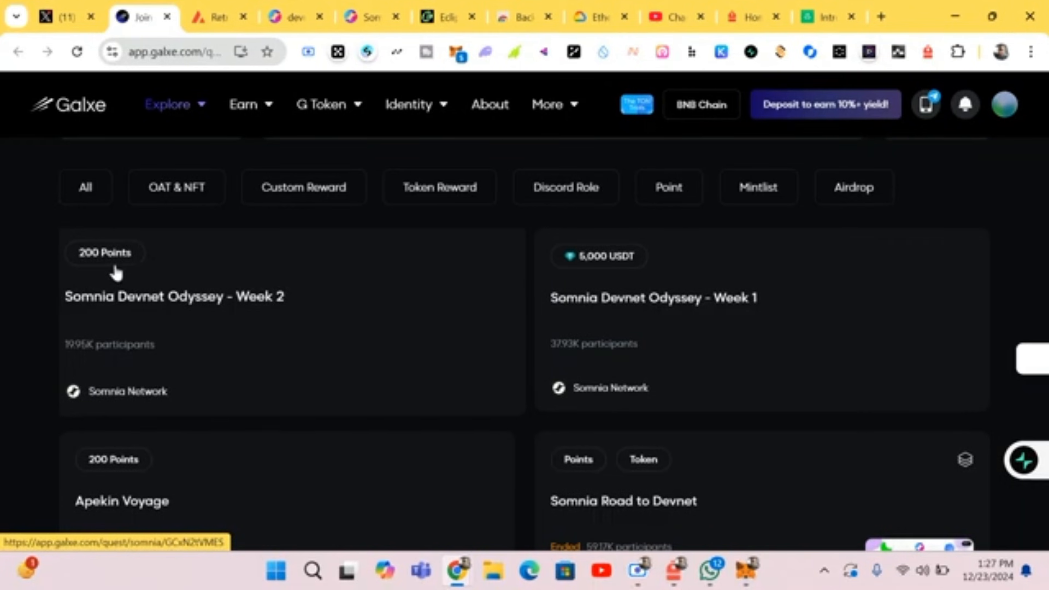
pyautogui.moveTo(339, 300)
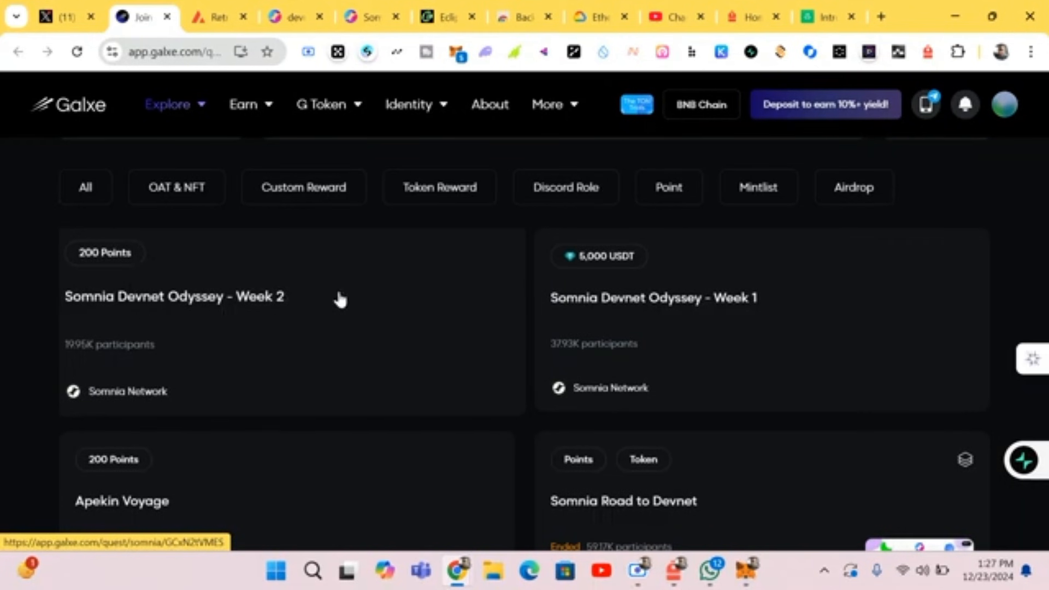
pyautogui.moveTo(563, 313)
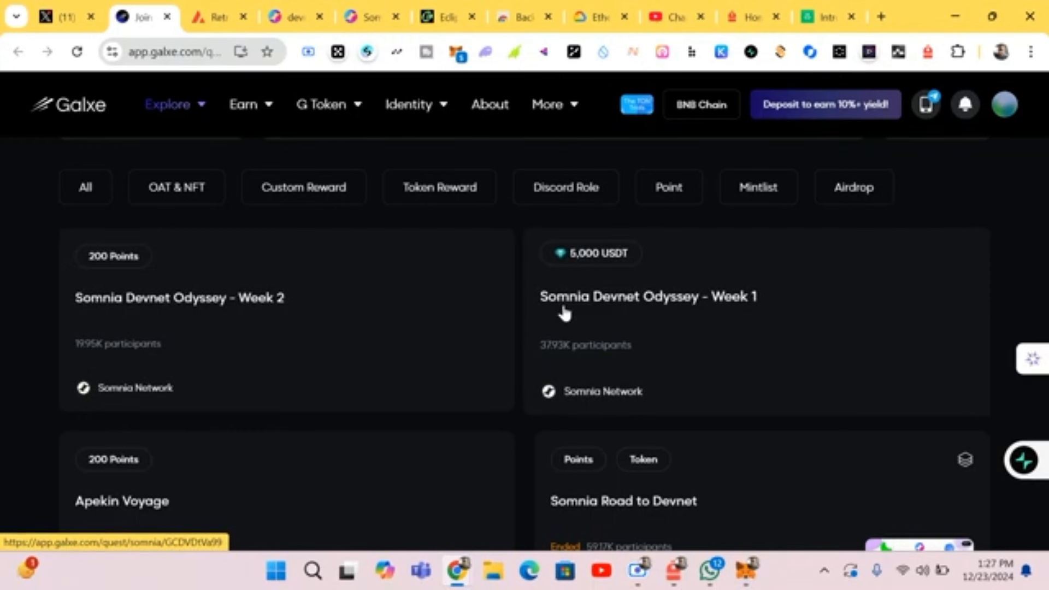
pyautogui.moveTo(577, 316)
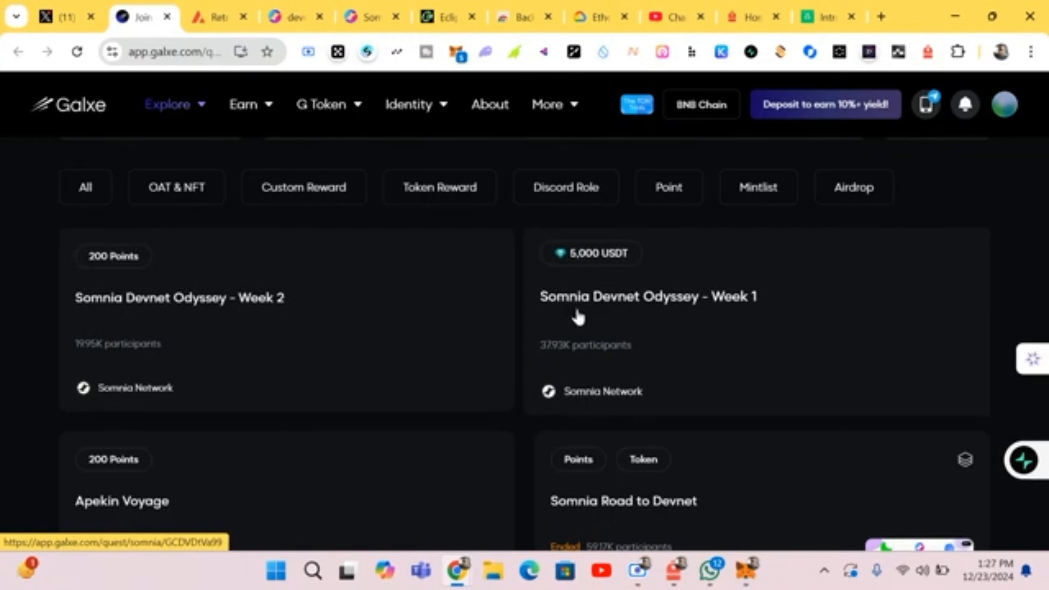
pyautogui.moveTo(589, 318)
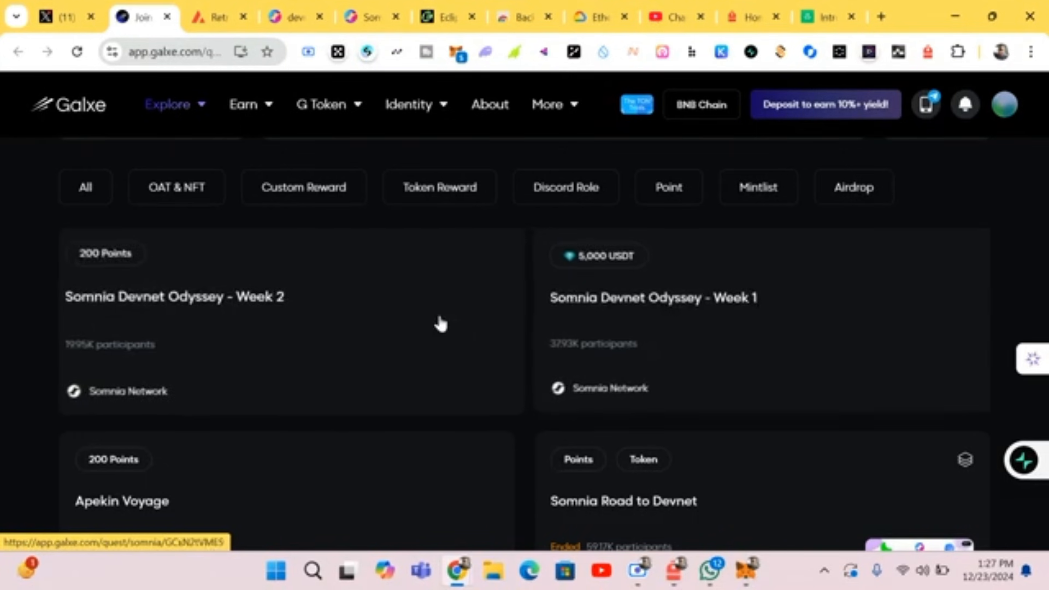
pyautogui.scroll(-3)
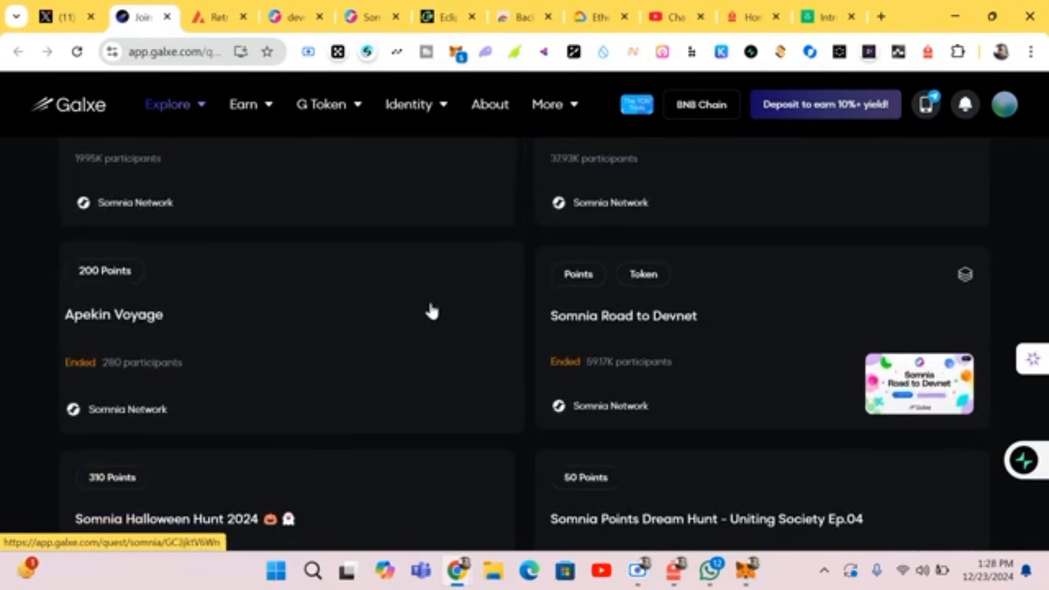
pyautogui.scroll(-3)
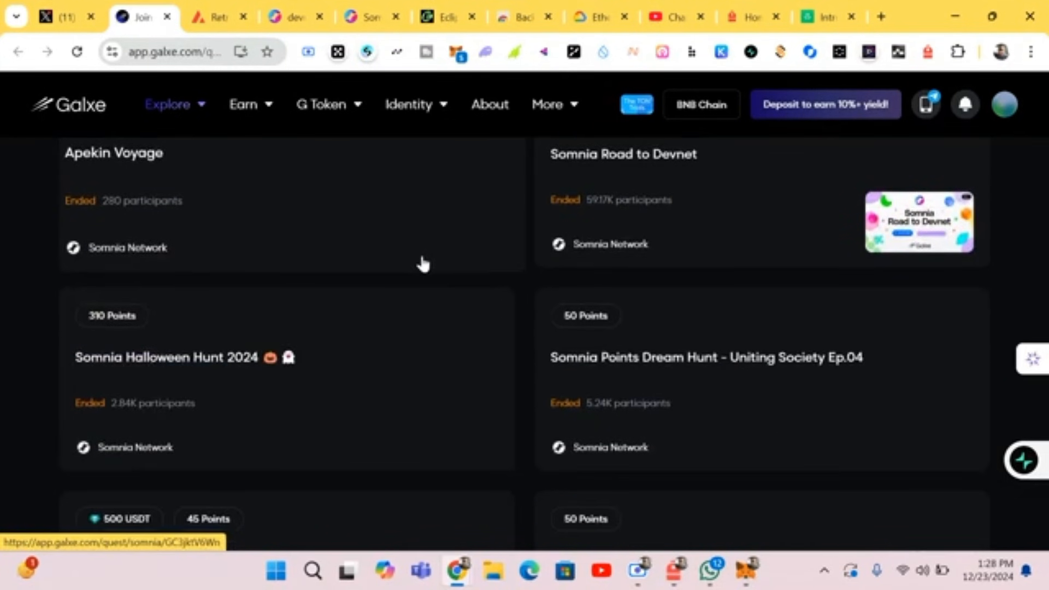
pyautogui.scroll(-3)
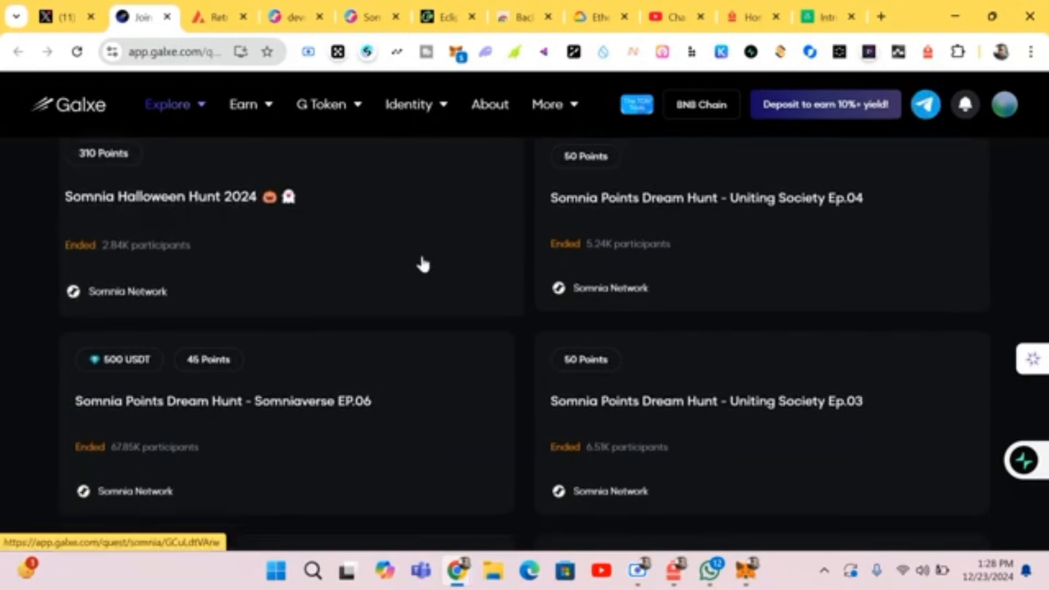
pyautogui.scroll(-3)
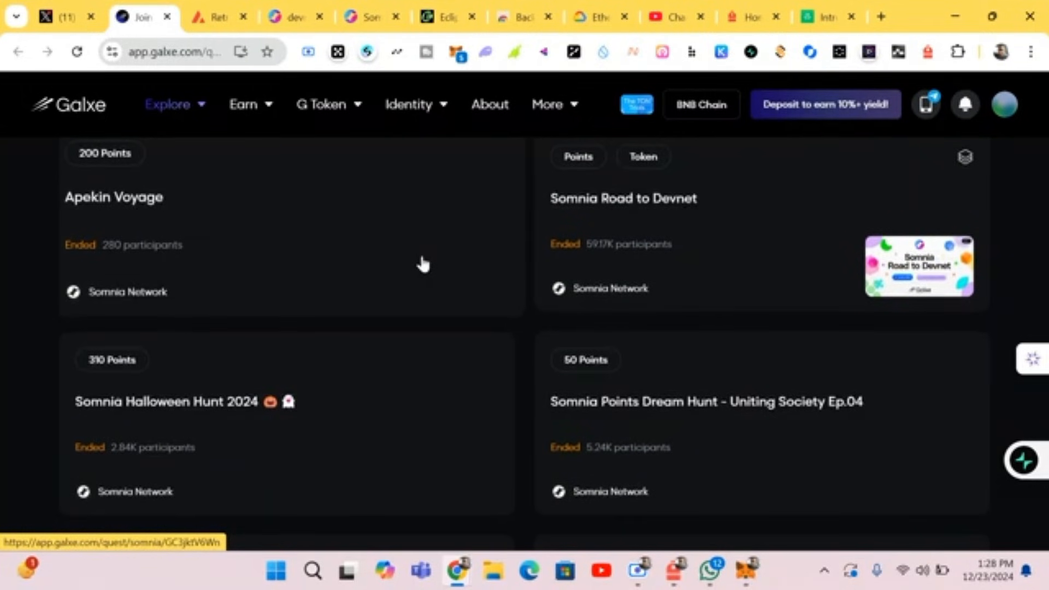
pyautogui.scroll(3)
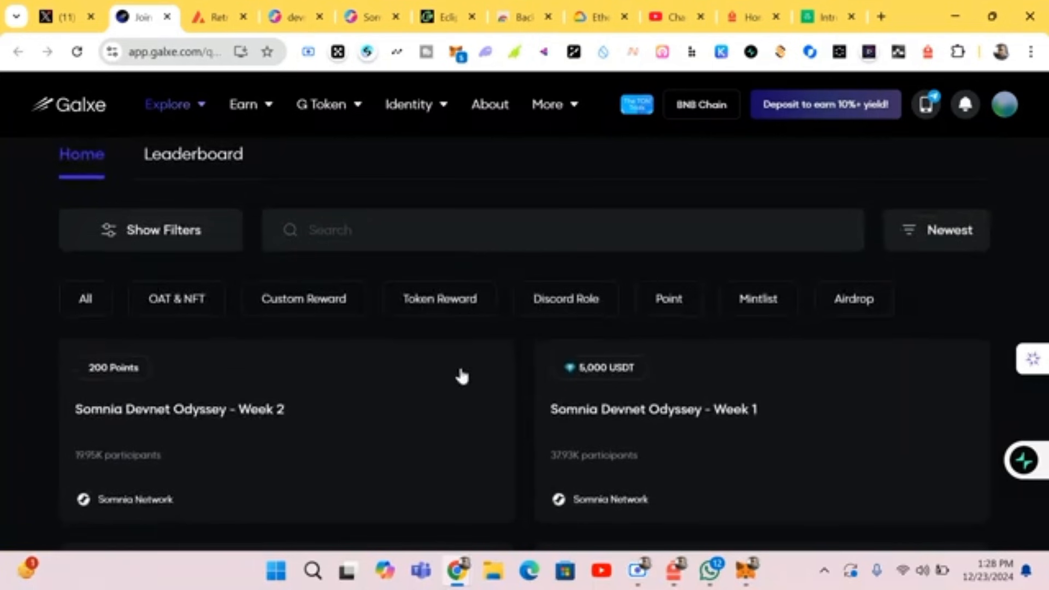
pyautogui.moveTo(532, 420)
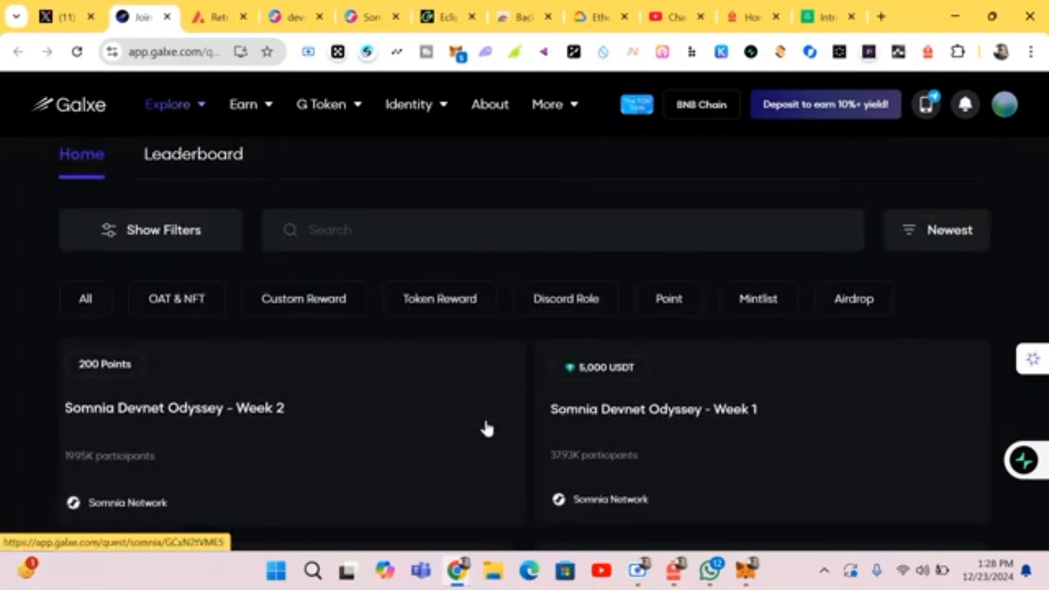
pyautogui.moveTo(472, 442)
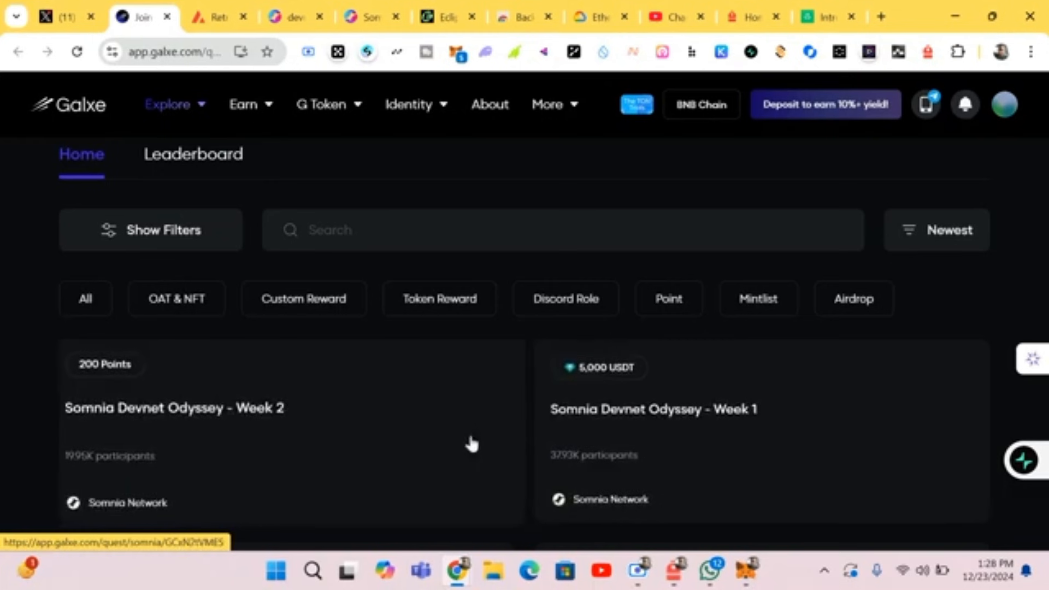
pyautogui.scroll(-3)
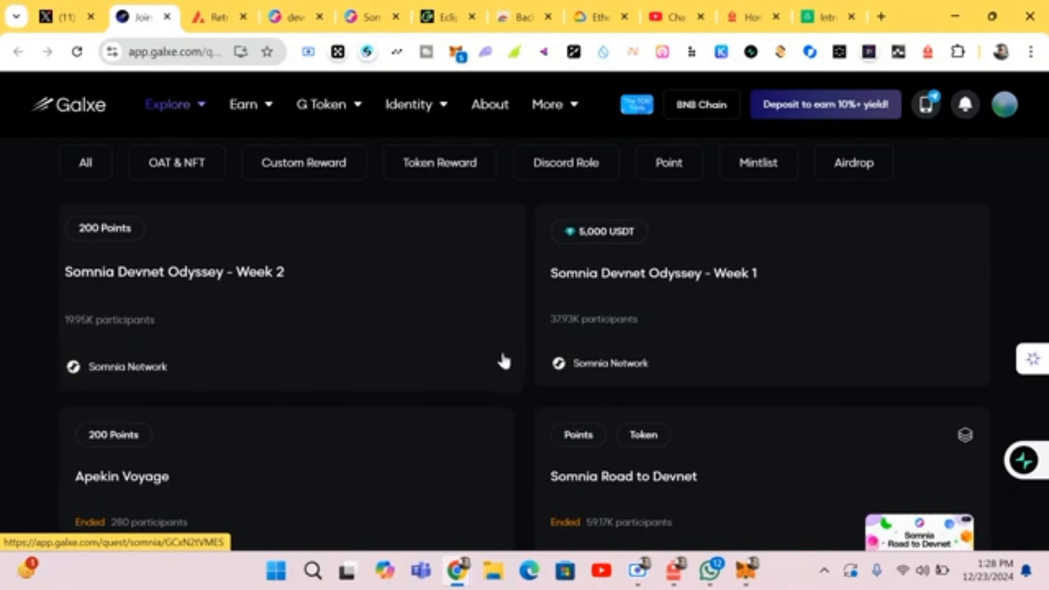
pyautogui.scroll(-3)
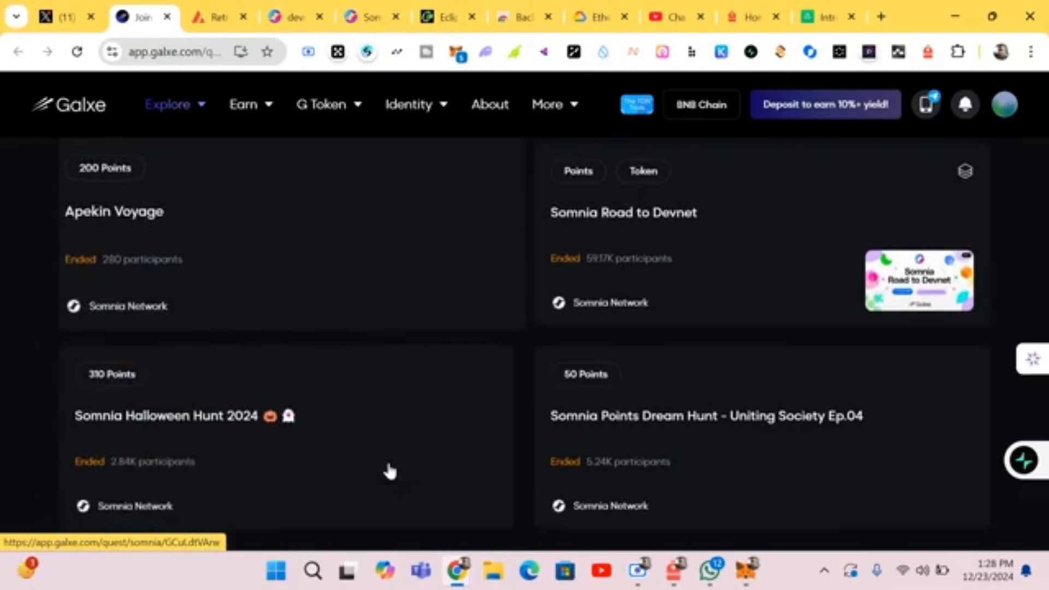
pyautogui.scroll(-3)
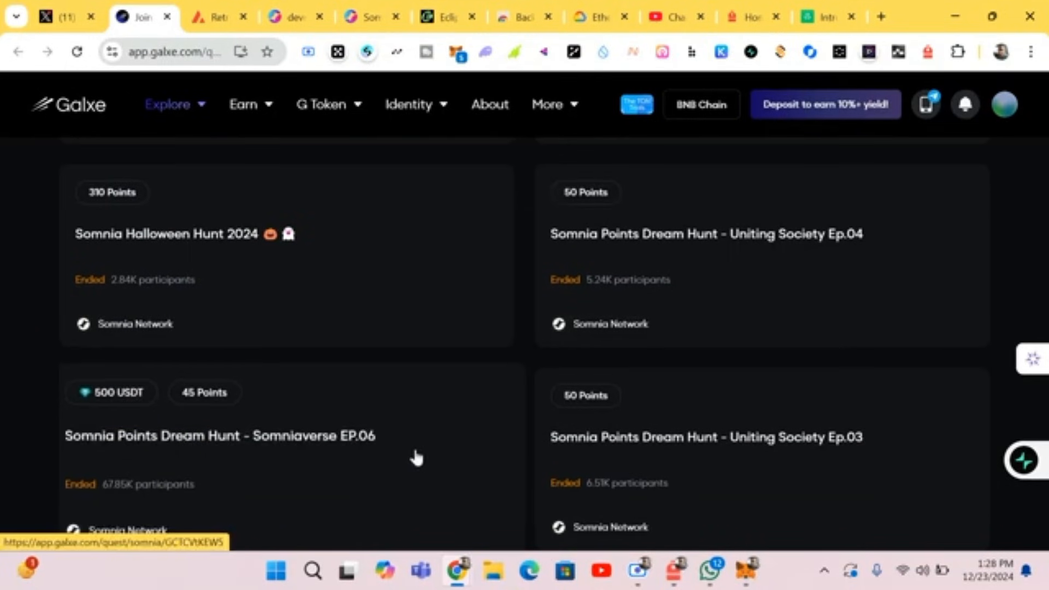
pyautogui.scroll(-3)
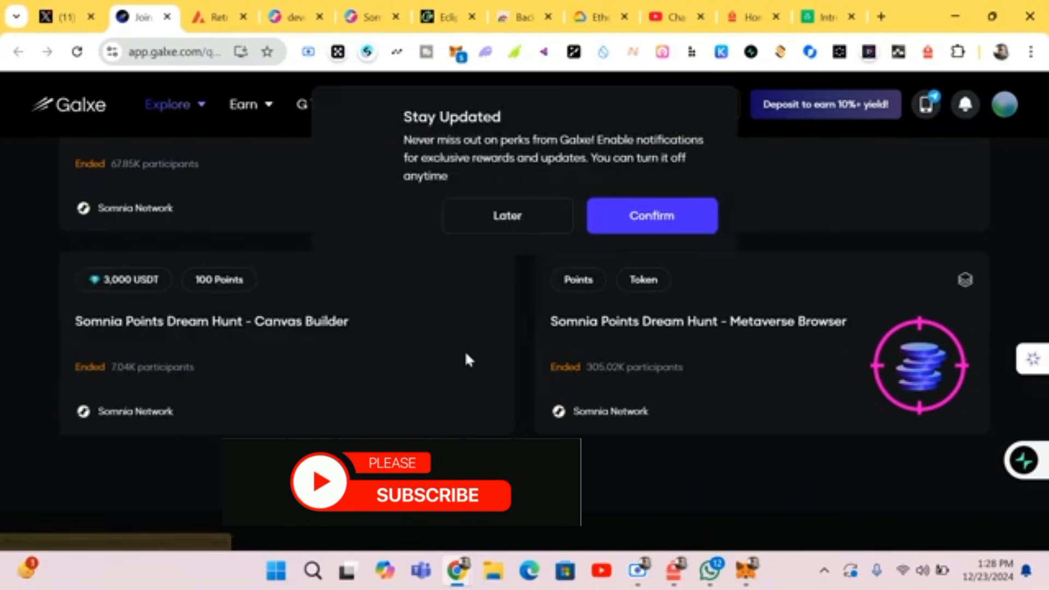
pyautogui.moveTo(507, 216)
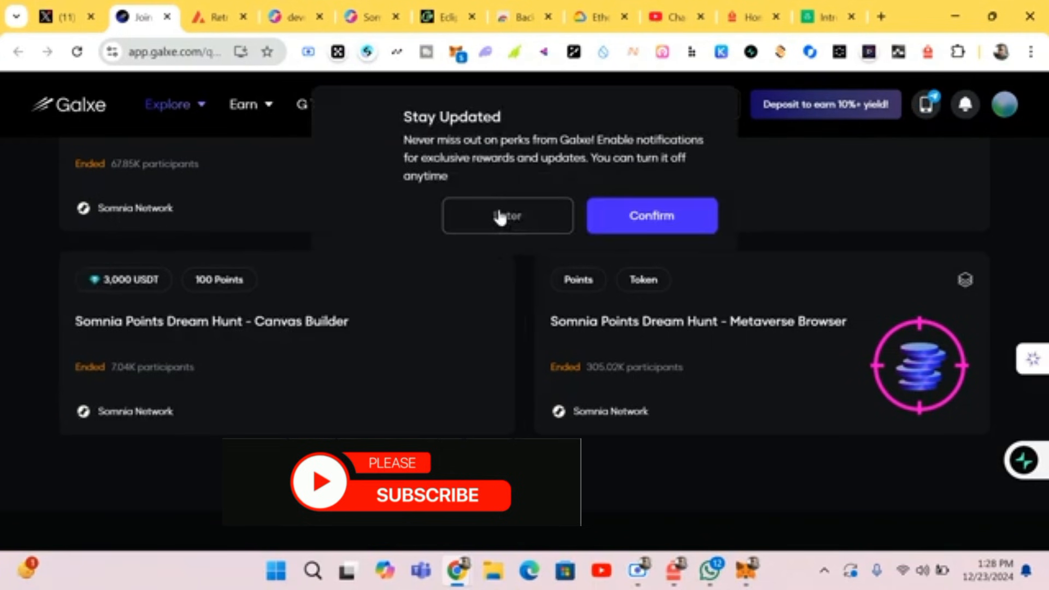
# Choose 'Later' on the Stay Updated notifications popup.
pyautogui.click(507, 215)
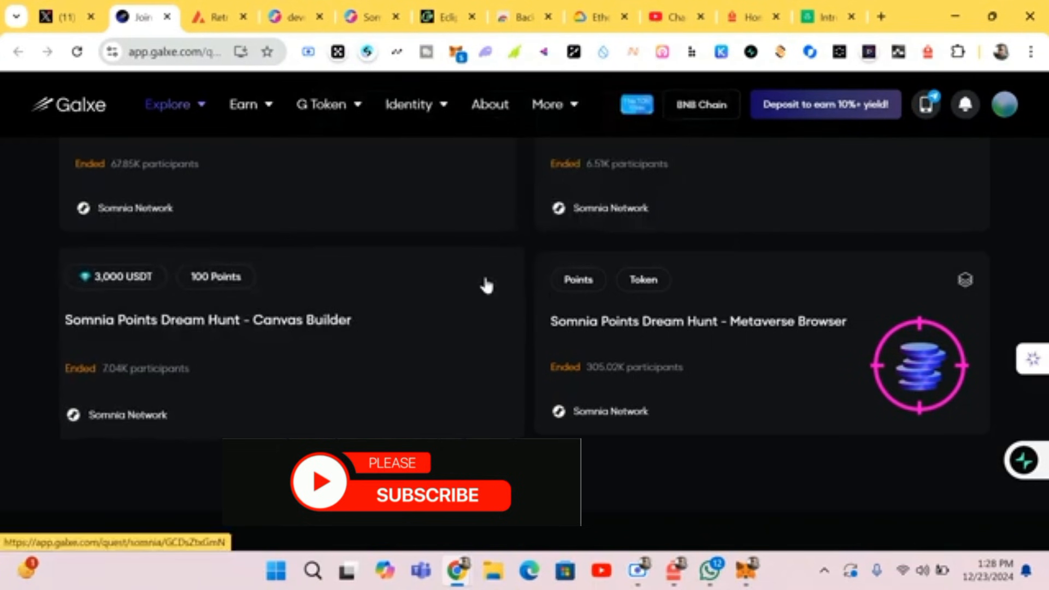